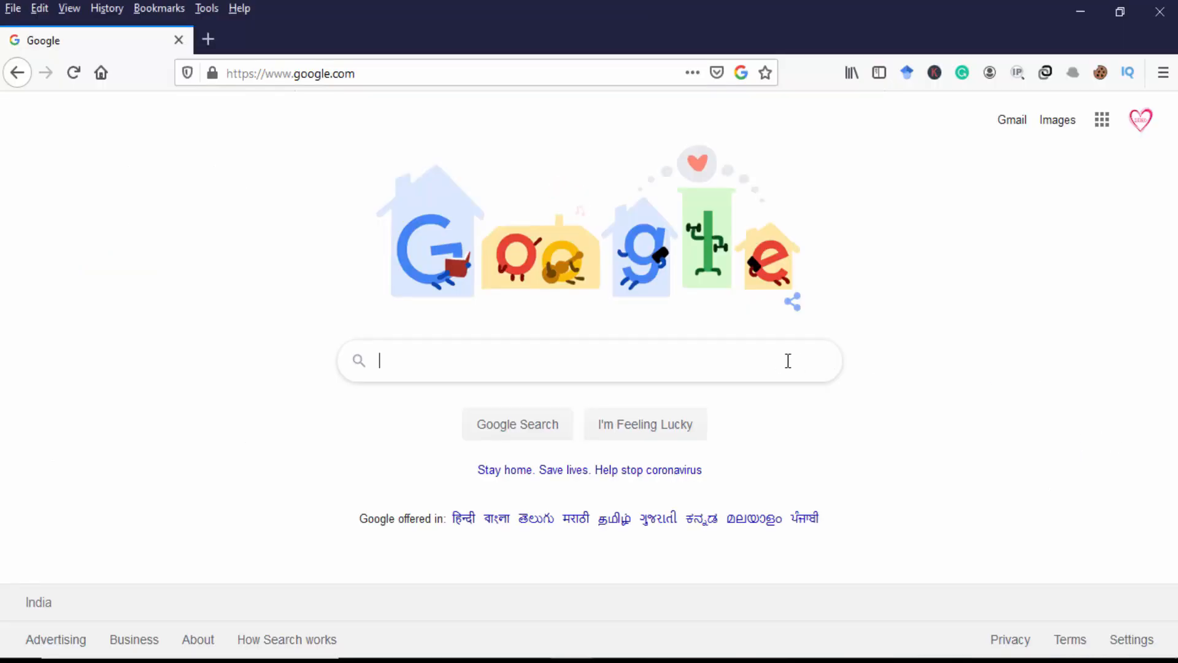
# Step: Search Google for 'mjl' and open the Web of Science Master Journal List result
pyautogui.write('m')
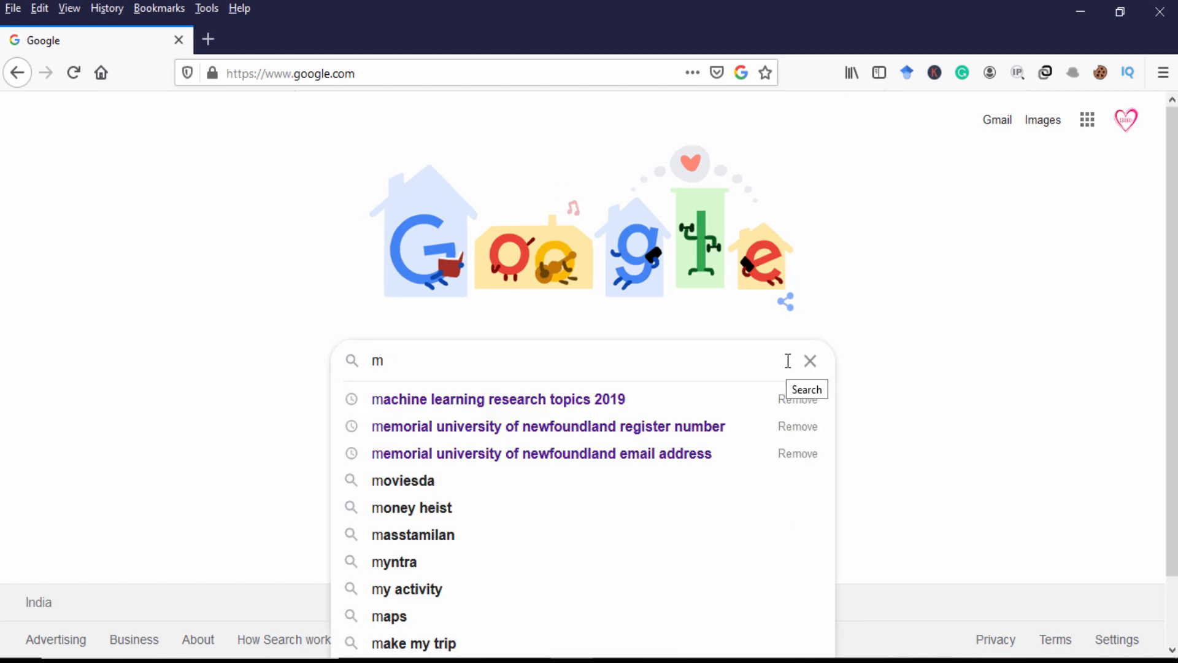
pyautogui.write('jl')
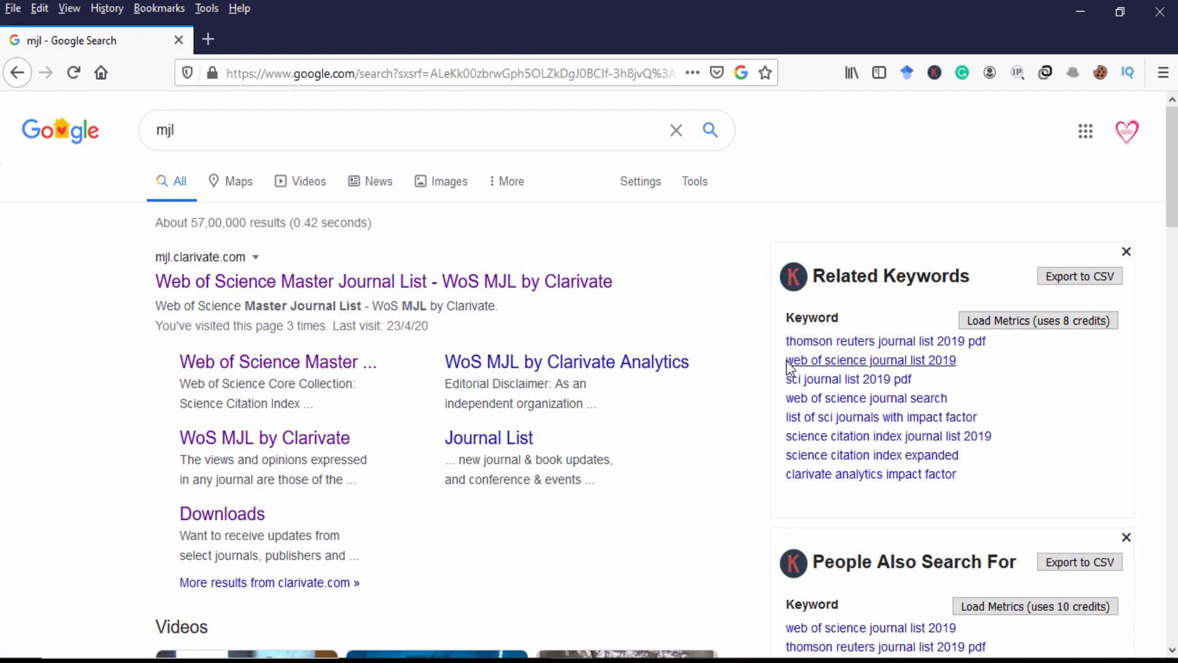
pyautogui.moveTo(171, 294)
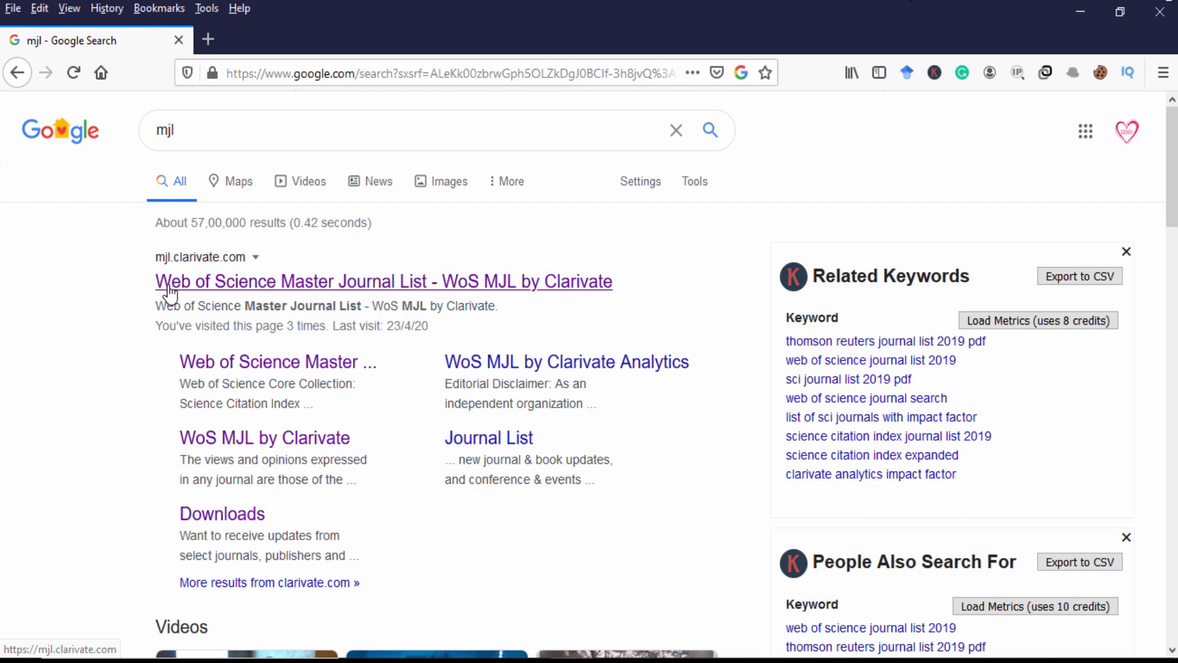
pyautogui.click(383, 281)
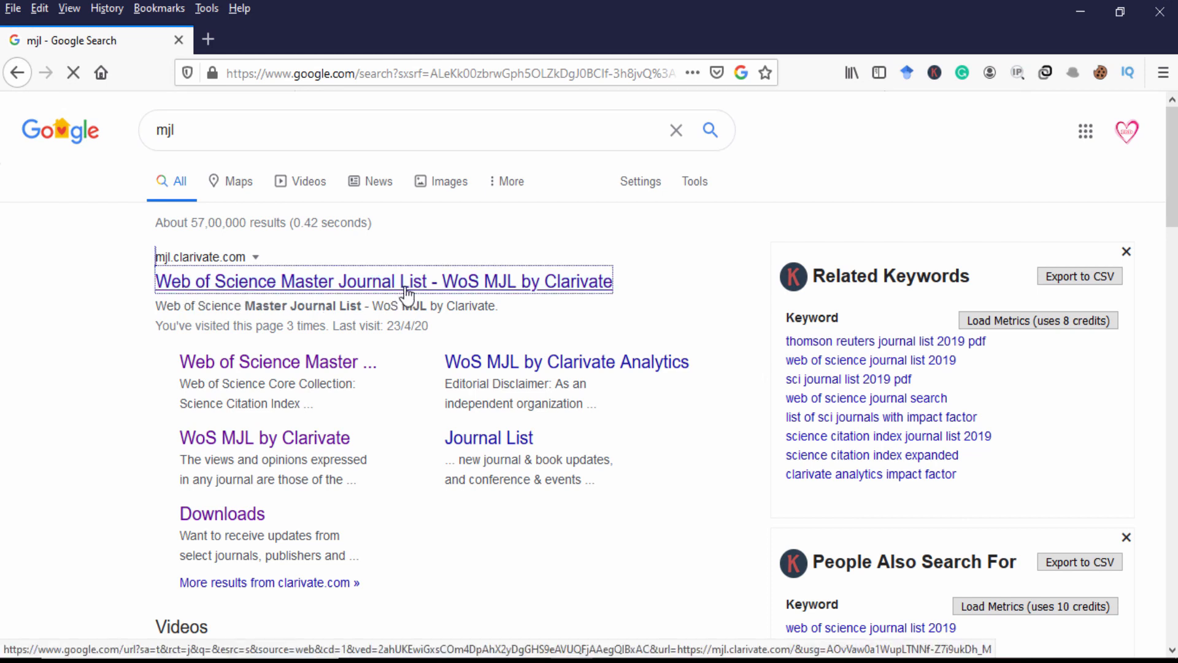
# Step: Browse the Master Journal List home page and open its Collection List Downloads page
pyautogui.click(383, 281)
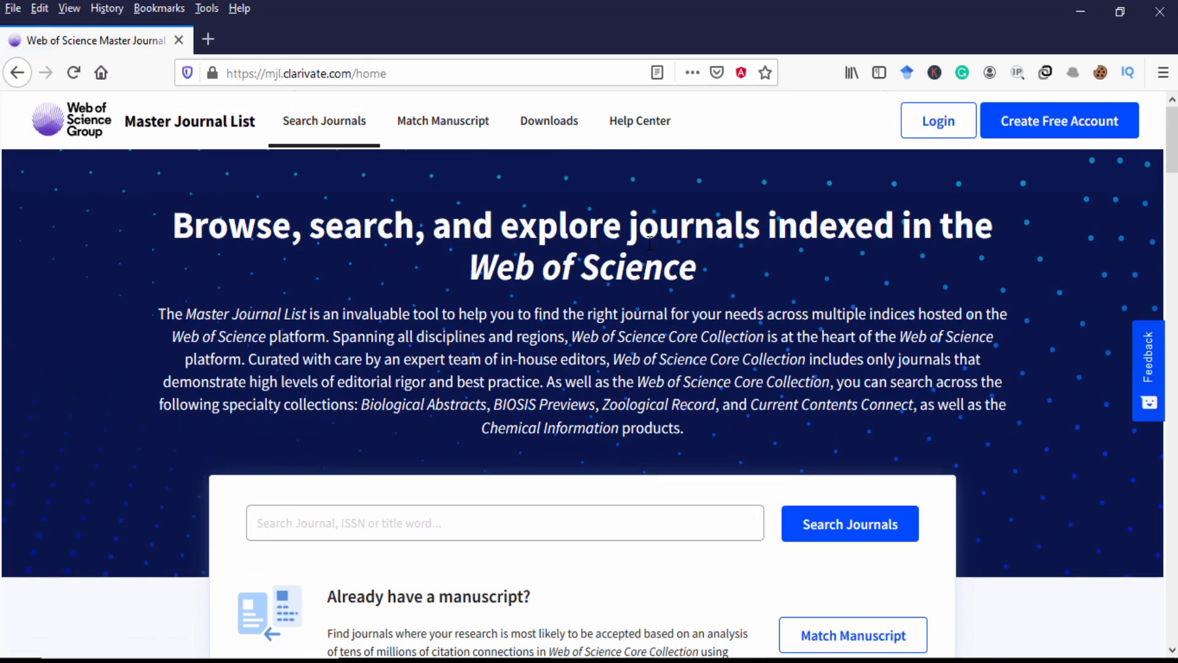
pyautogui.moveTo(725, 299)
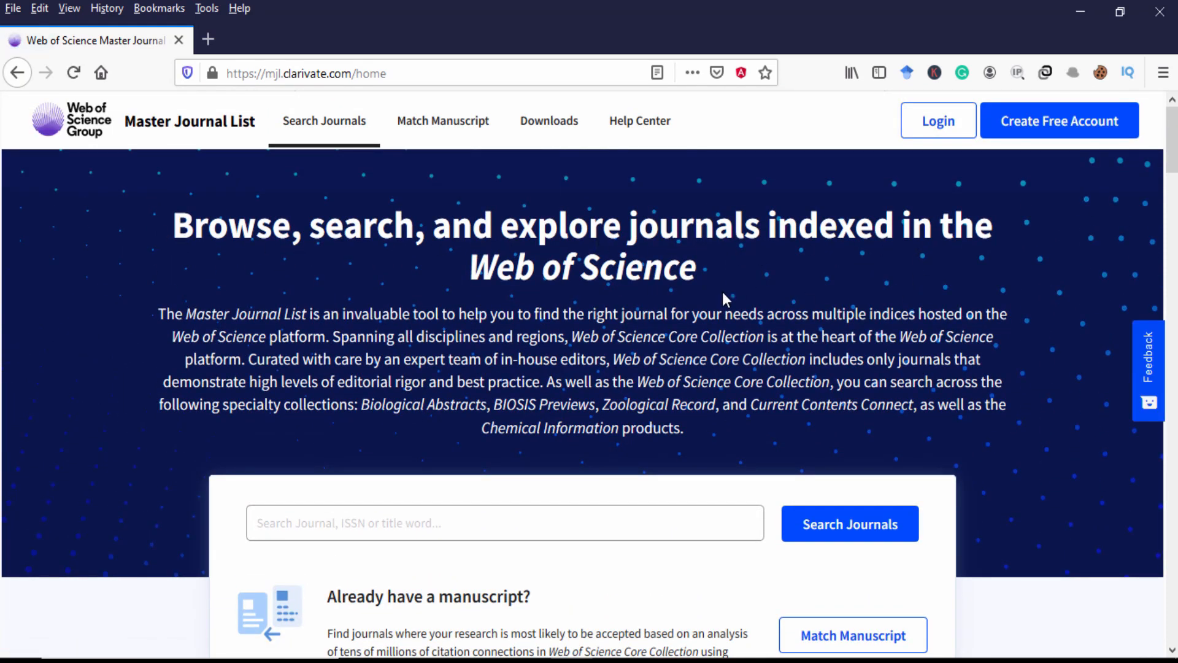
pyautogui.scroll(-3)
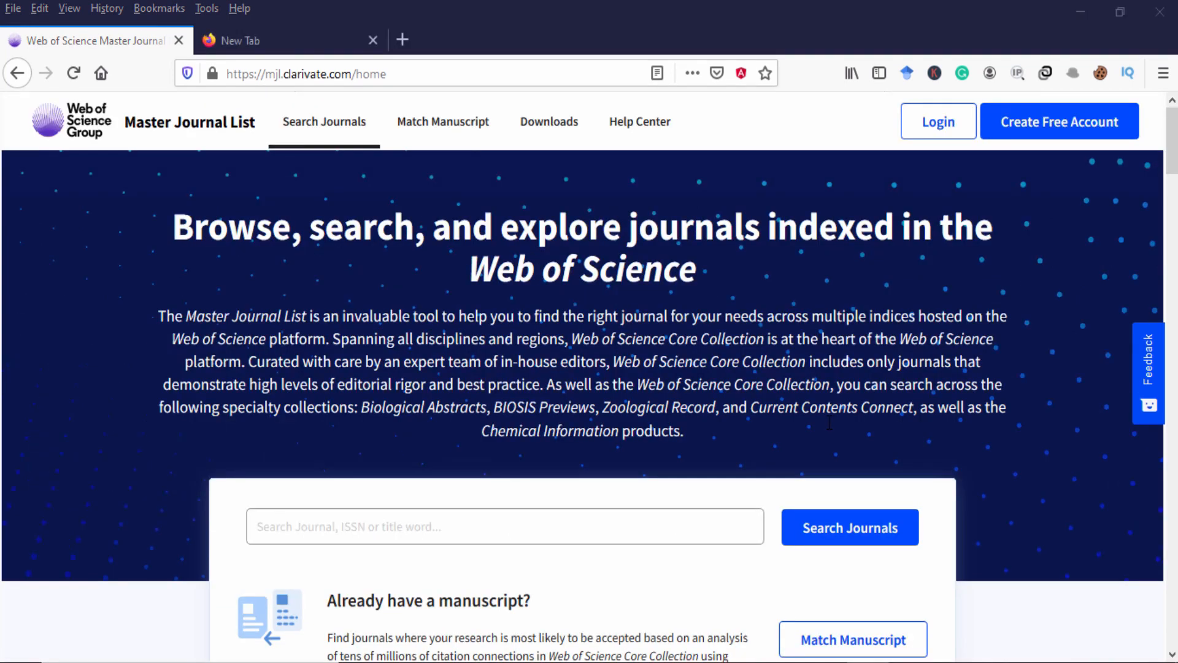
pyautogui.scroll(-3)
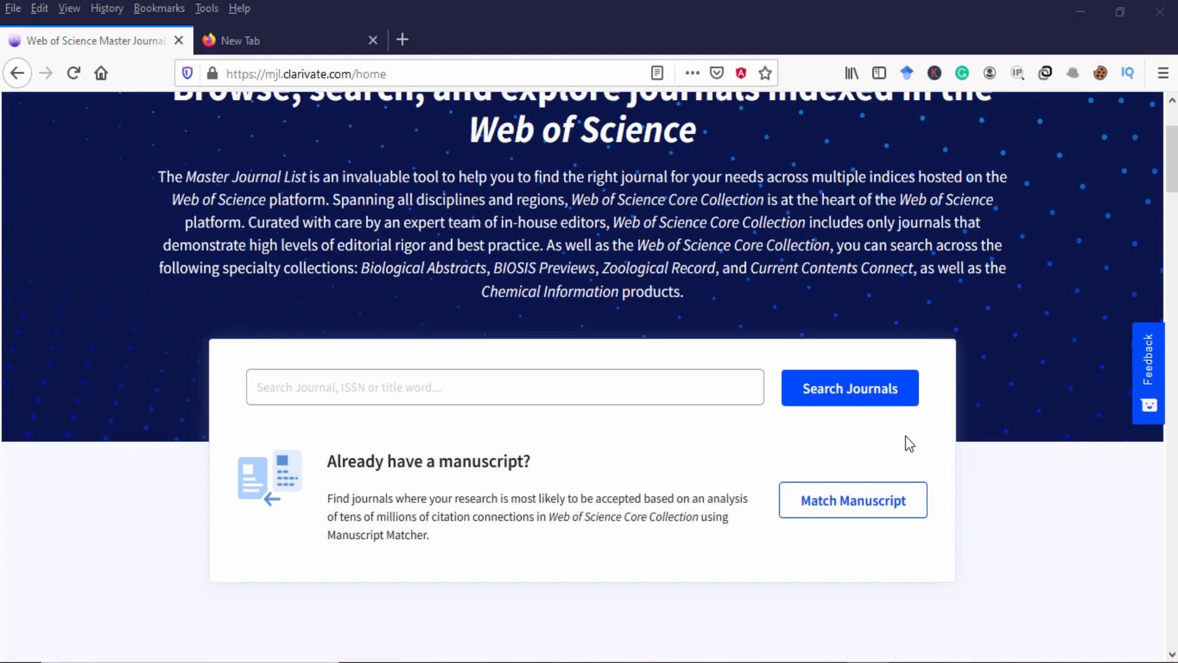
pyautogui.scroll(3)
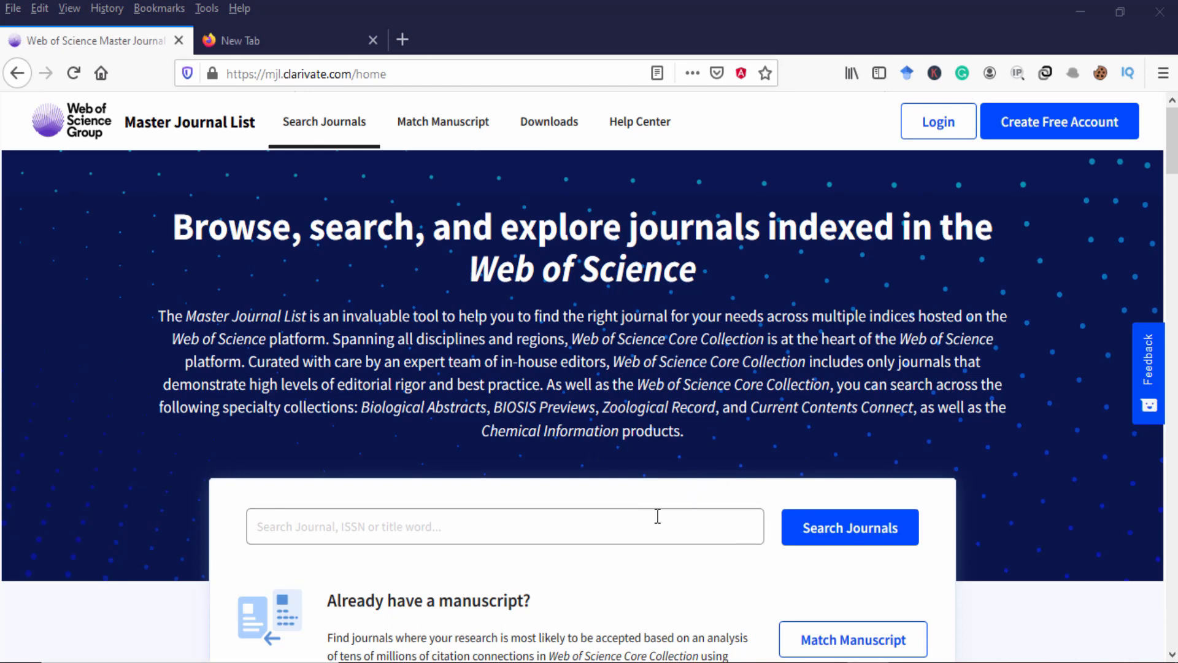
pyautogui.moveTo(571, 521)
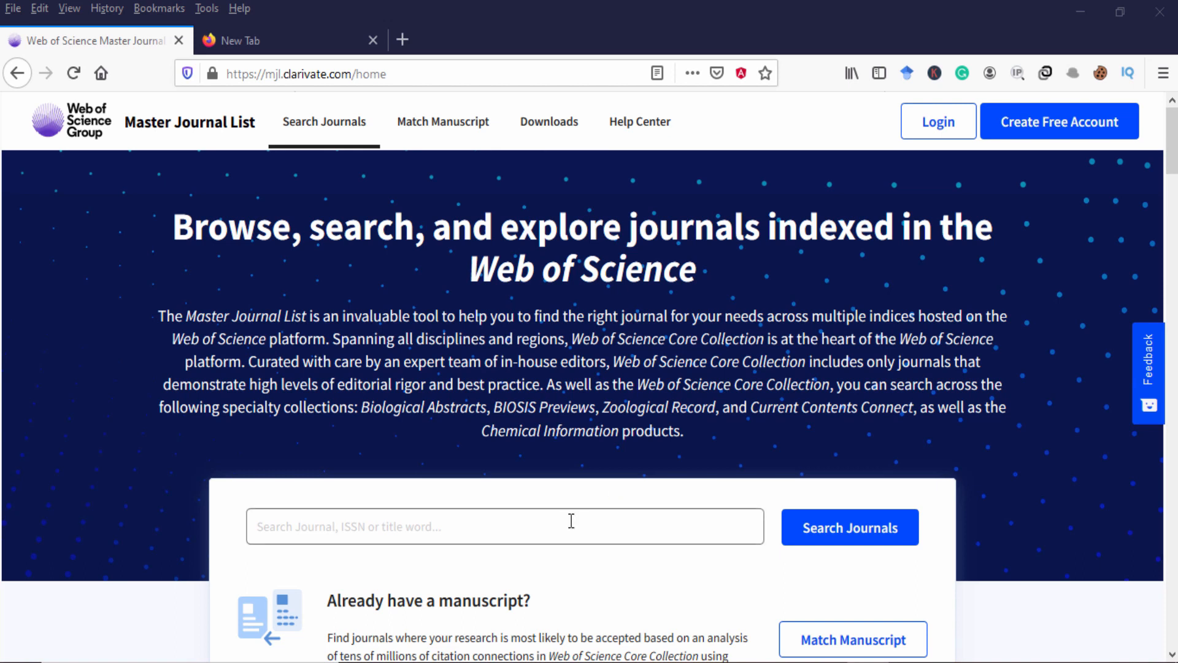
pyautogui.click(549, 121)
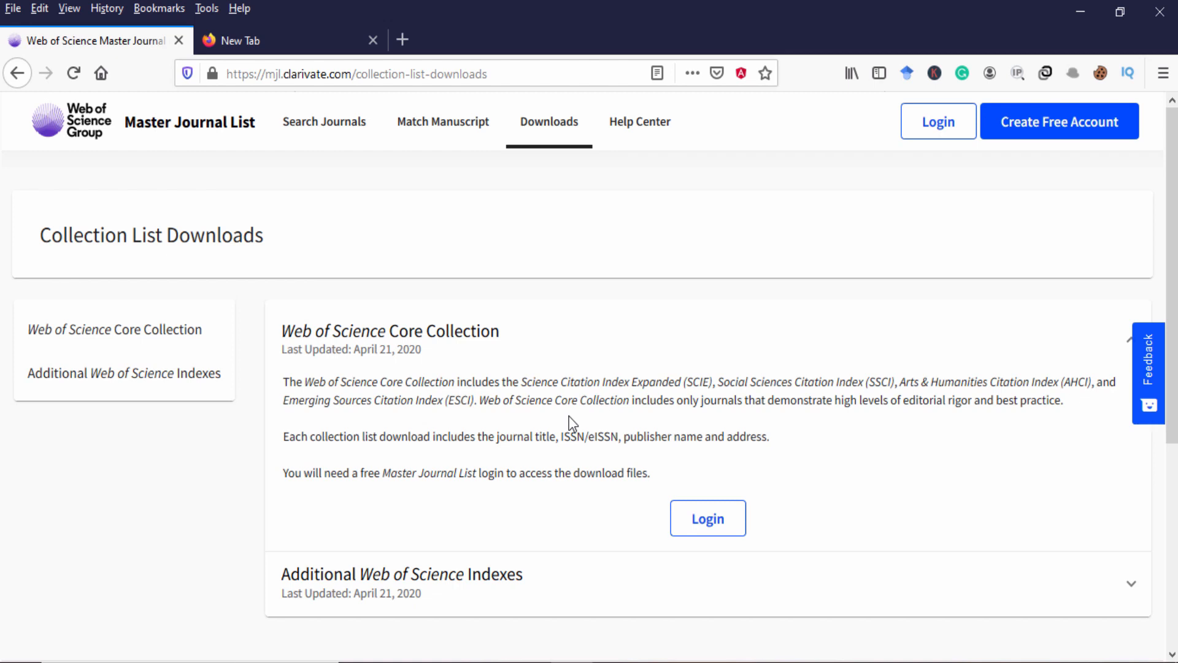
pyautogui.moveTo(324, 121)
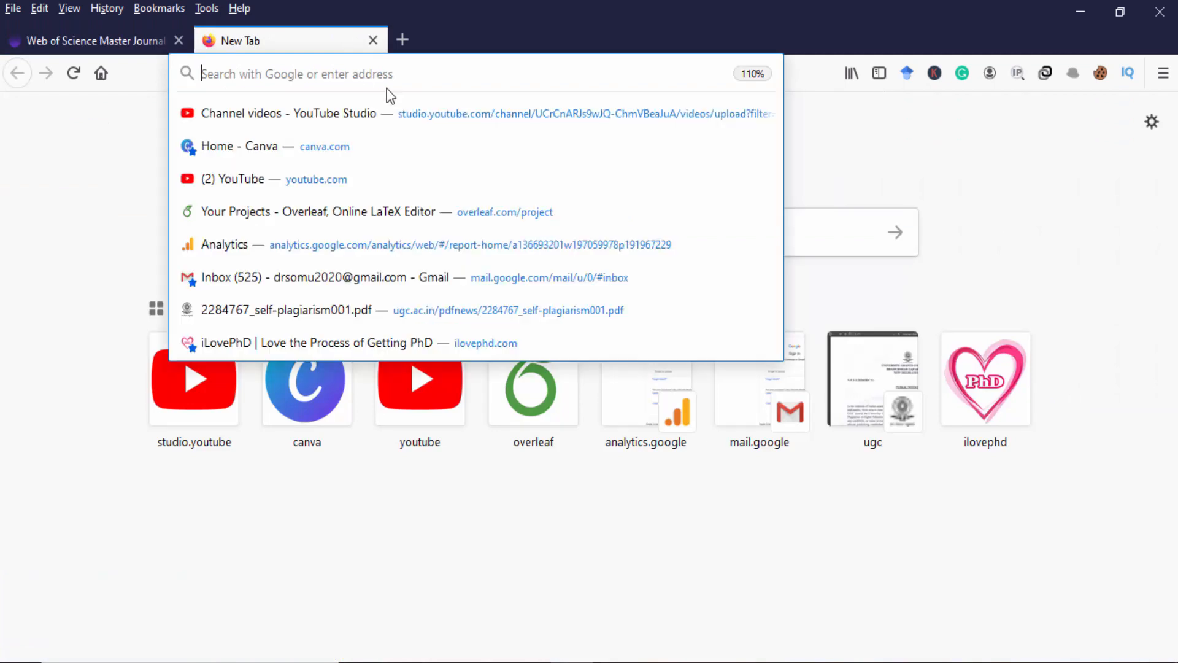
pyautogui.moveTo(377, 74)
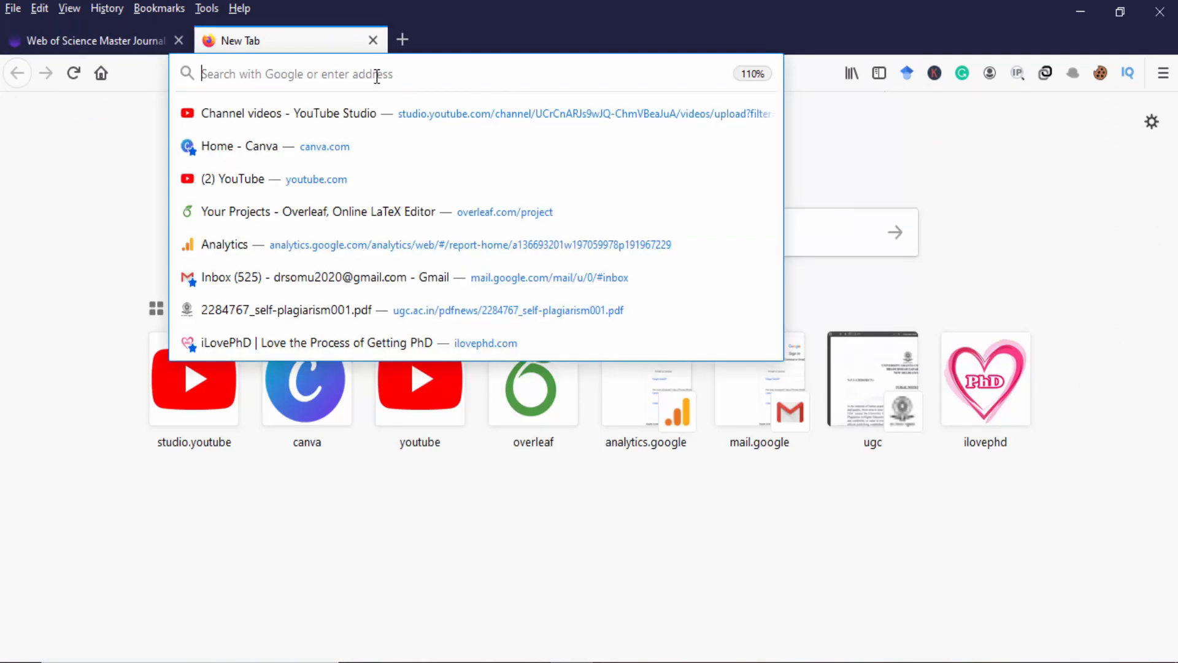
# Step: Search Google for 'international journals in bioinformatics' and open BioData Mining's BMC home page
pyautogui.write('internati')
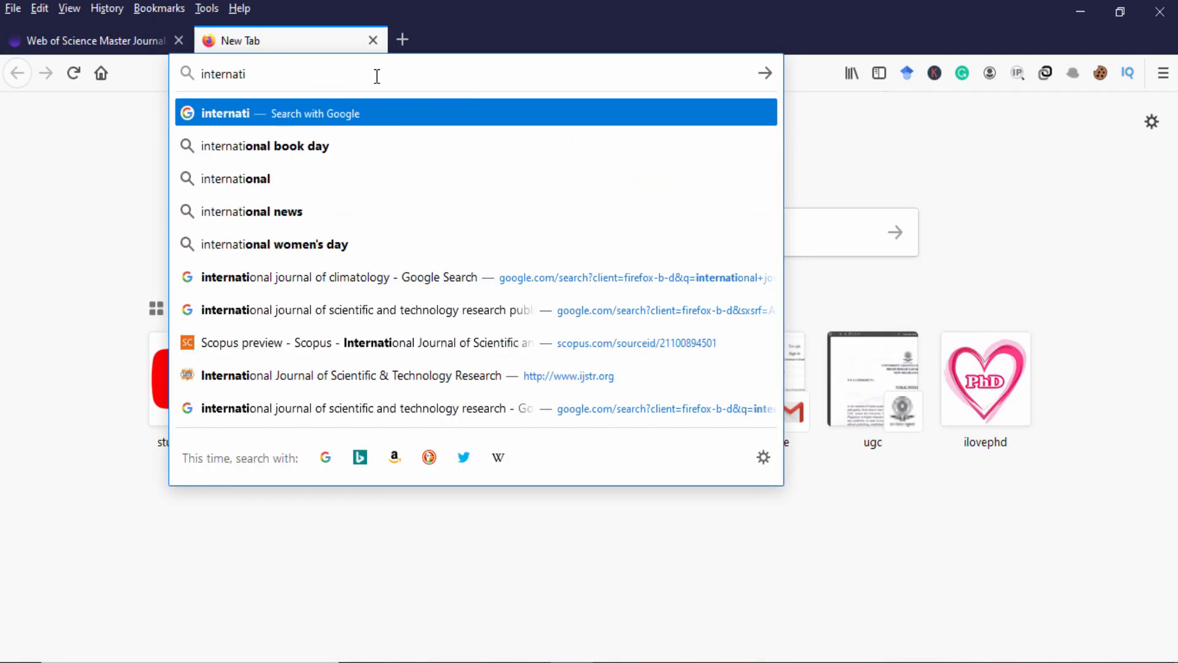
pyautogui.press('Backspace')
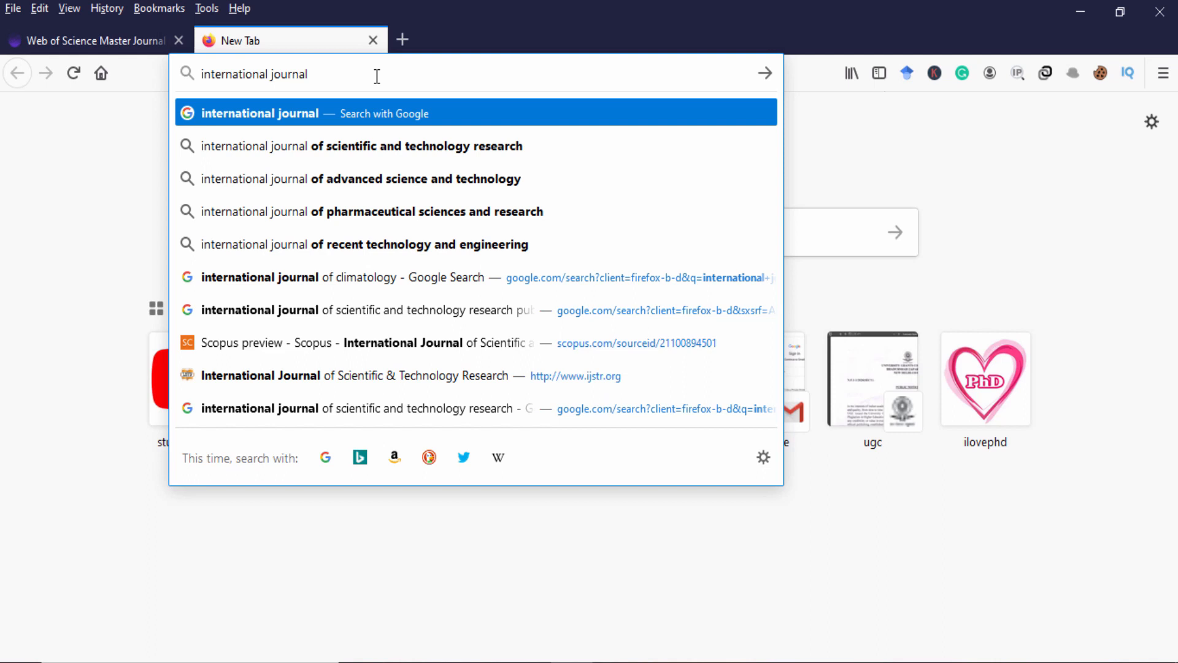
pyautogui.write('s in')
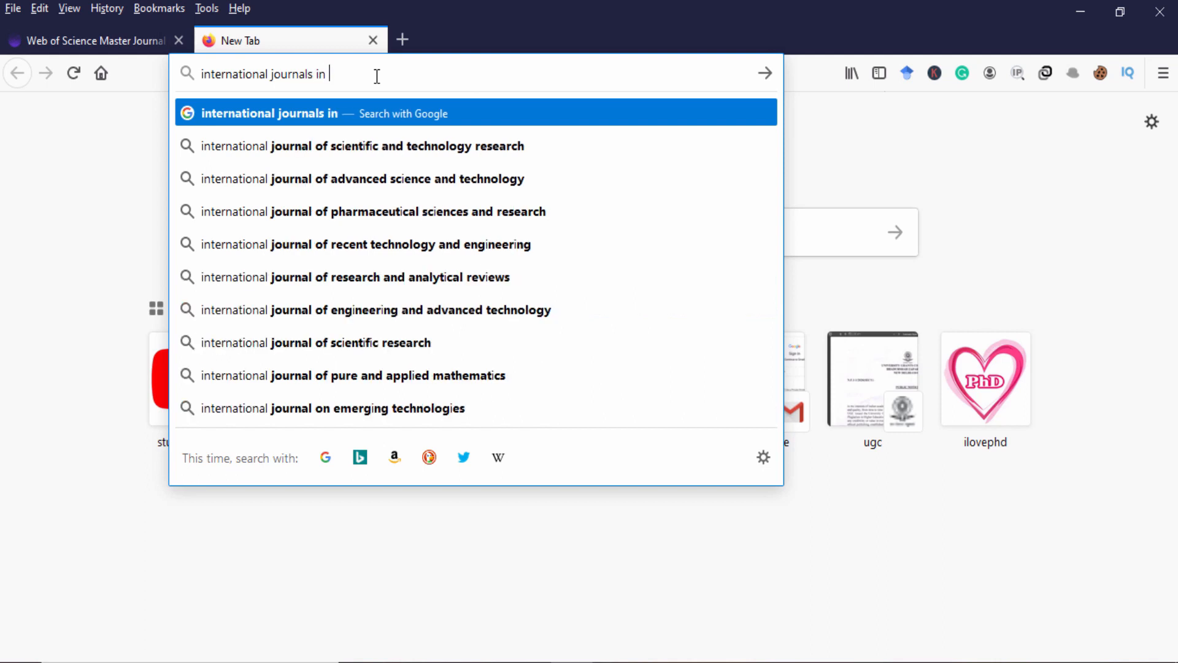
pyautogui.write('bio i n')
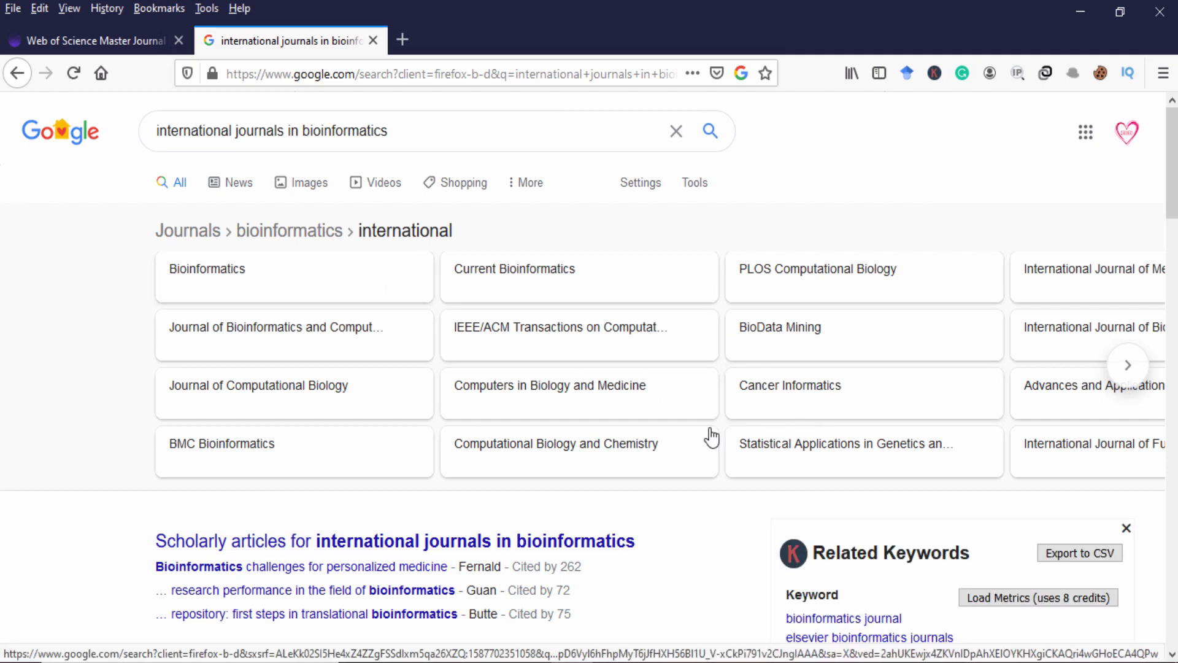
pyautogui.moveTo(762, 355)
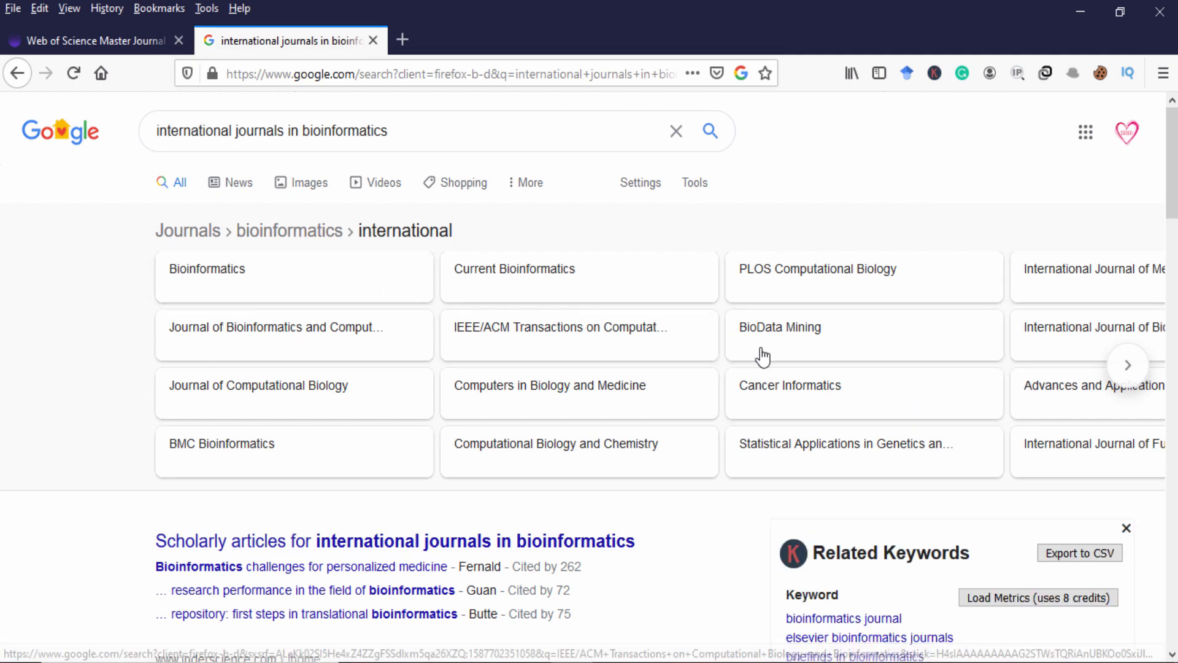
pyautogui.click(779, 327)
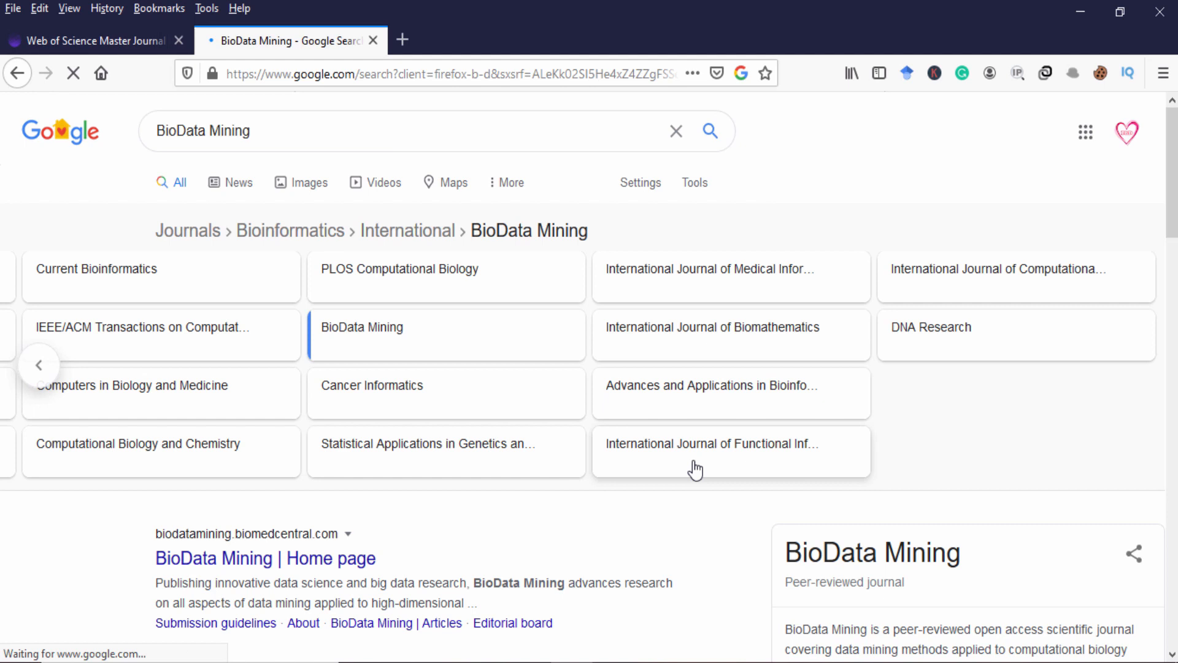
pyautogui.scroll(-3)
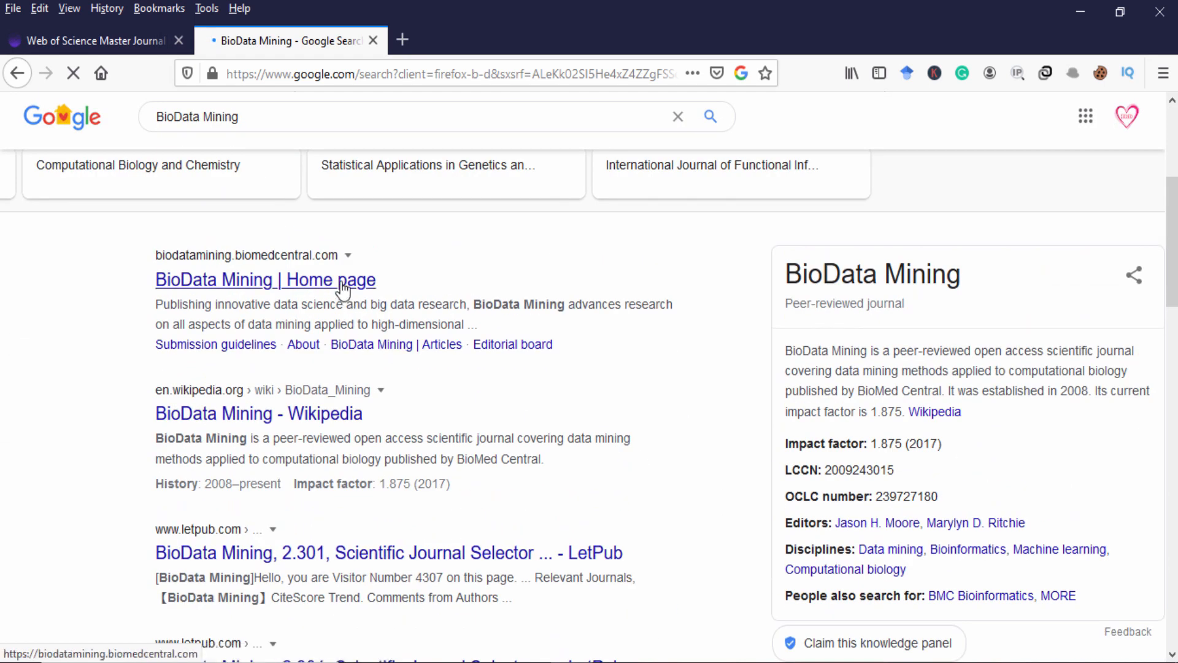
pyautogui.click(264, 279)
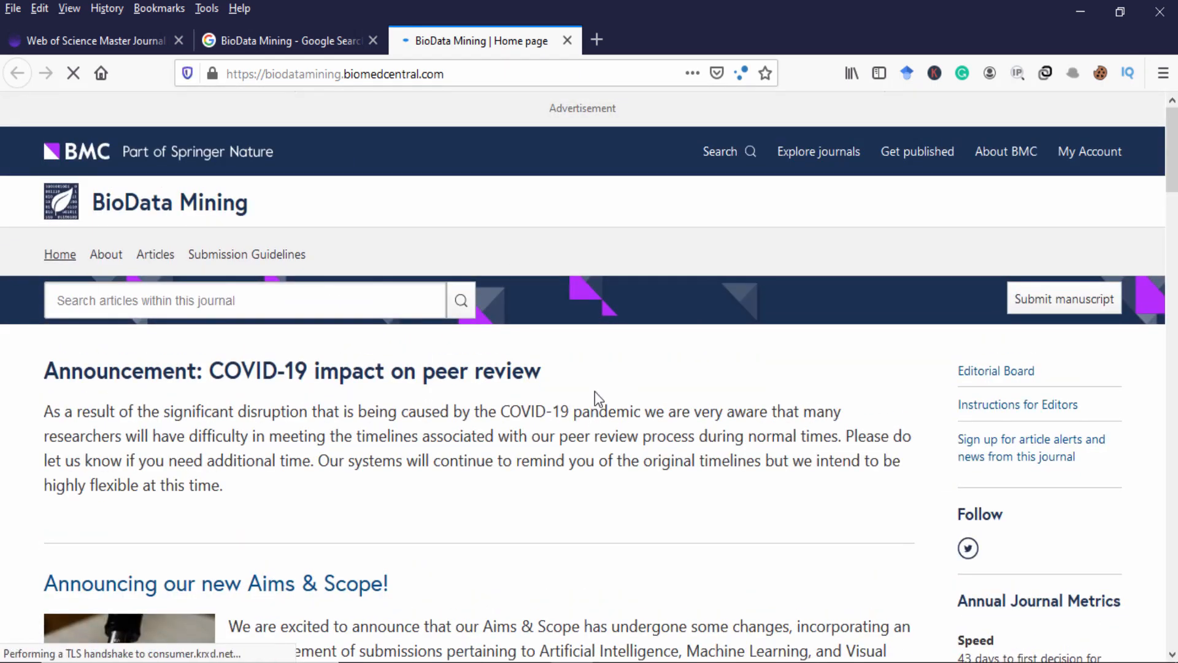
# Step: Copy BioData Mining's ISSN 1756-0381 from the page footer, then return to the Master Journal List
pyautogui.scroll(-3)
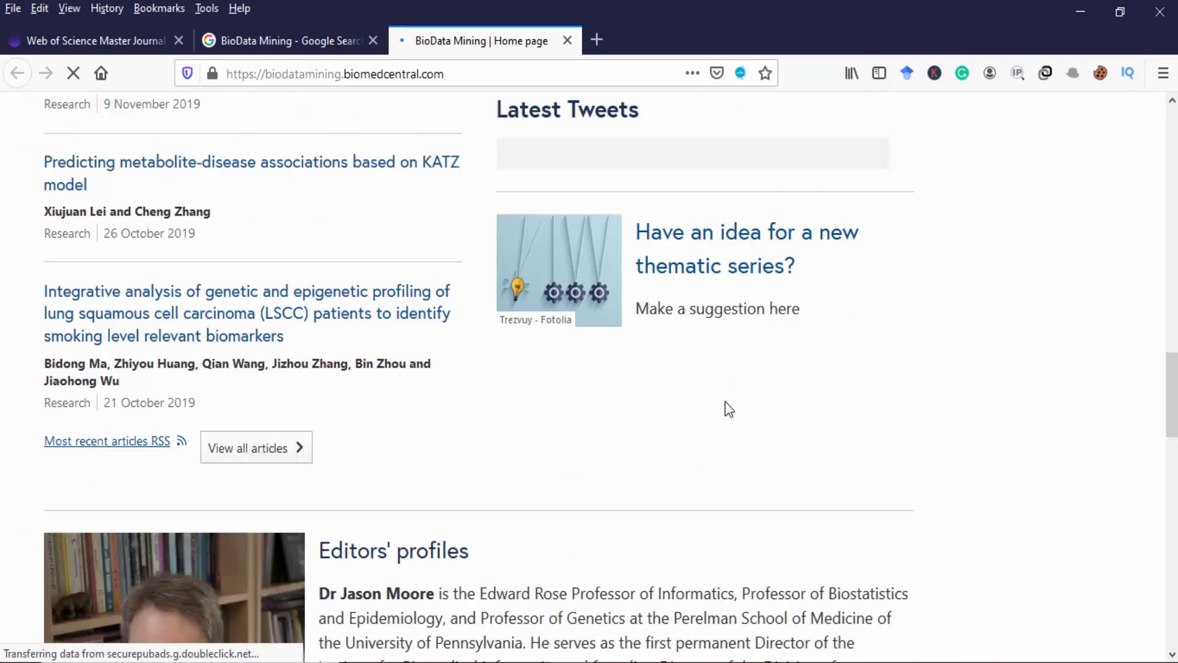
pyautogui.scroll(3)
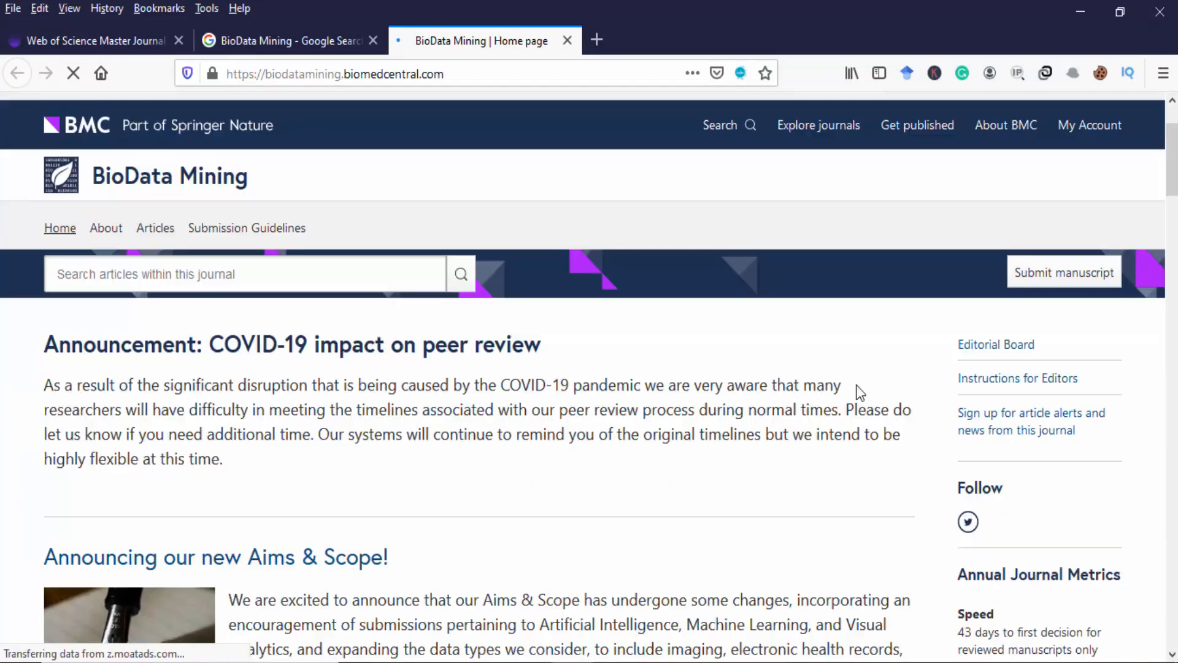
pyautogui.scroll(-3)
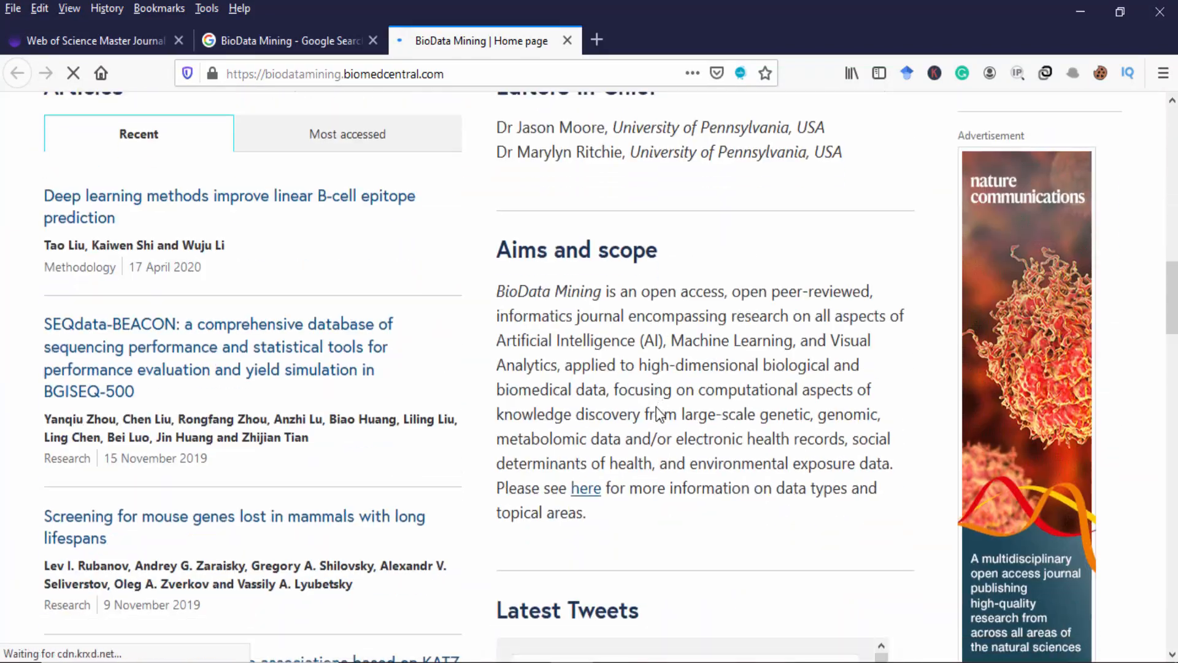
pyautogui.scroll(-3)
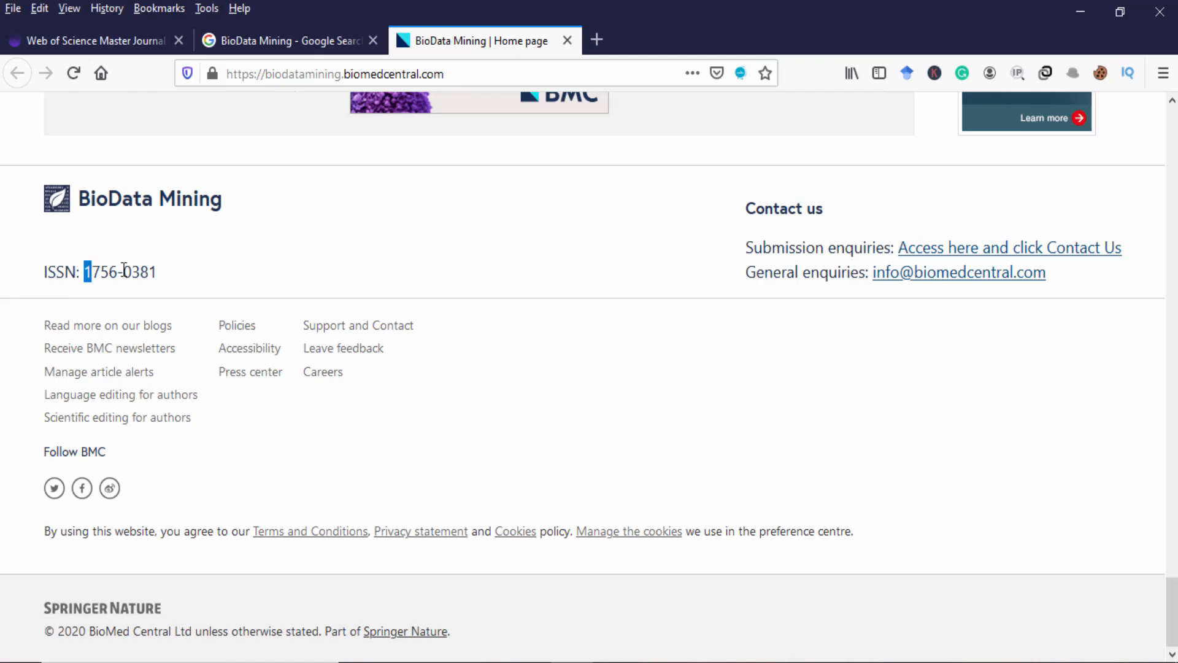
pyautogui.doubleClick(120, 272)
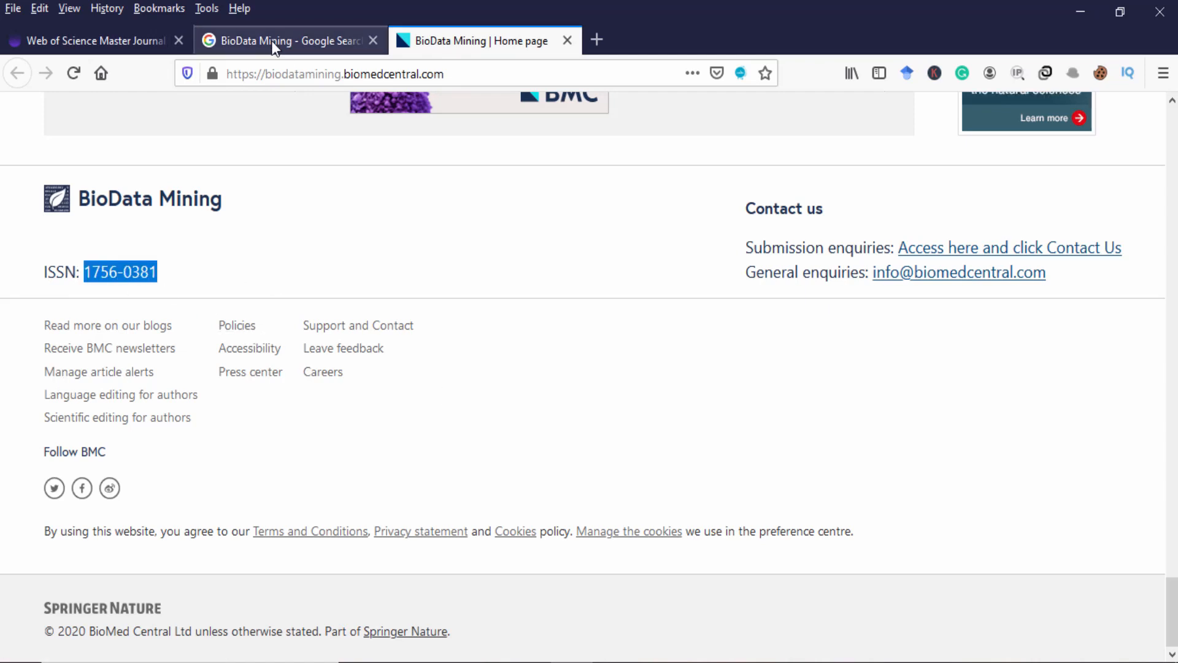
pyautogui.click(90, 41)
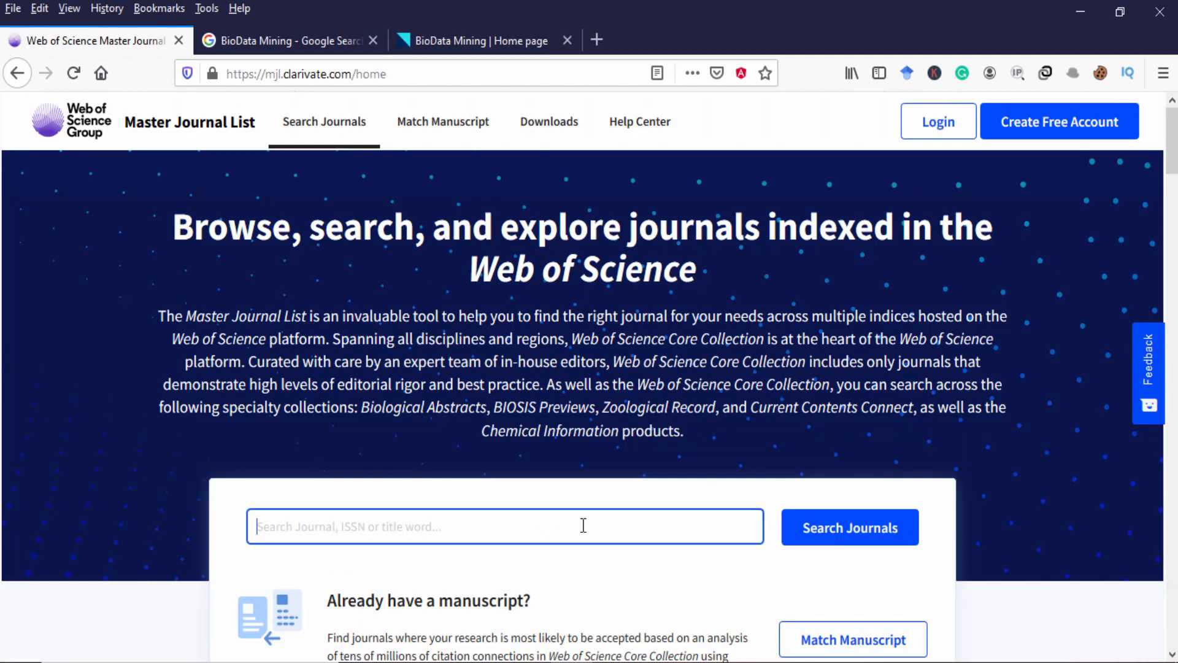
# Step: Search the Master Journal List for ISSN 1756-0381, finding BioData Mining in SCIE
pyautogui.click(850, 526)
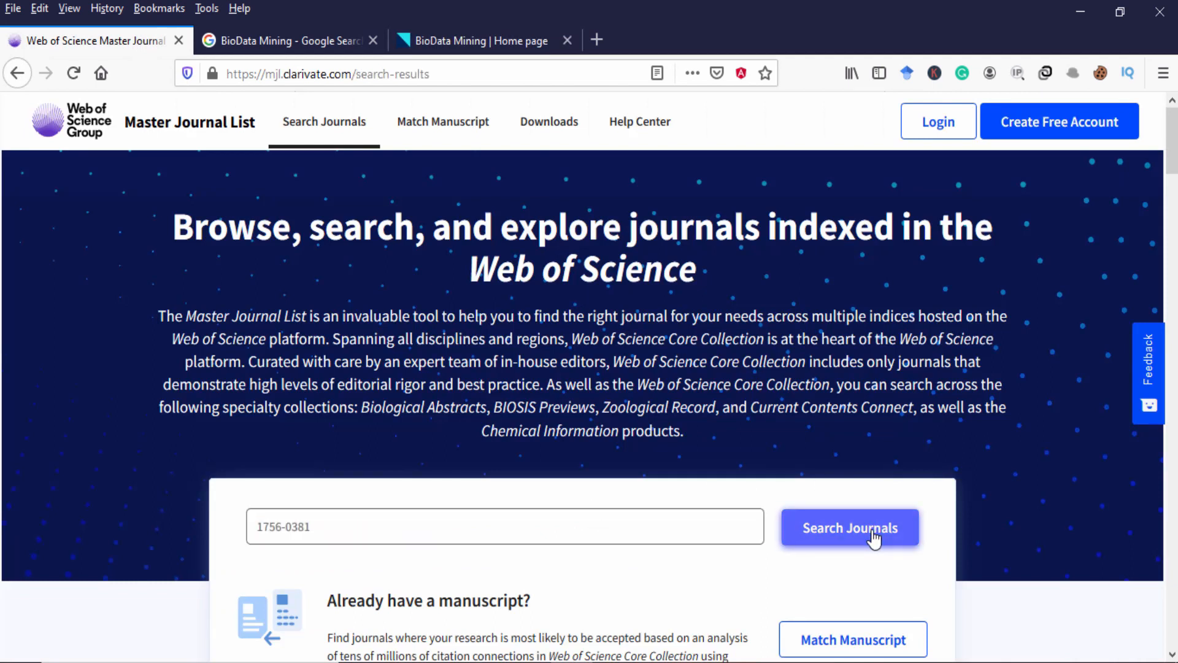
pyautogui.click(850, 528)
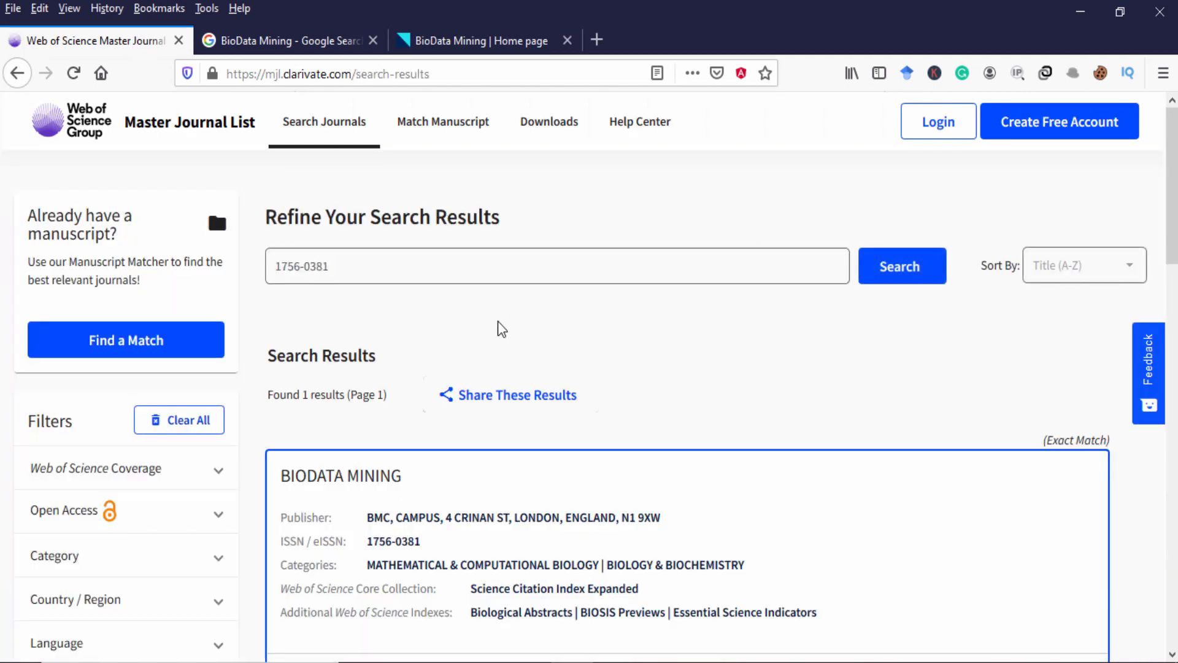
pyautogui.scroll(-3)
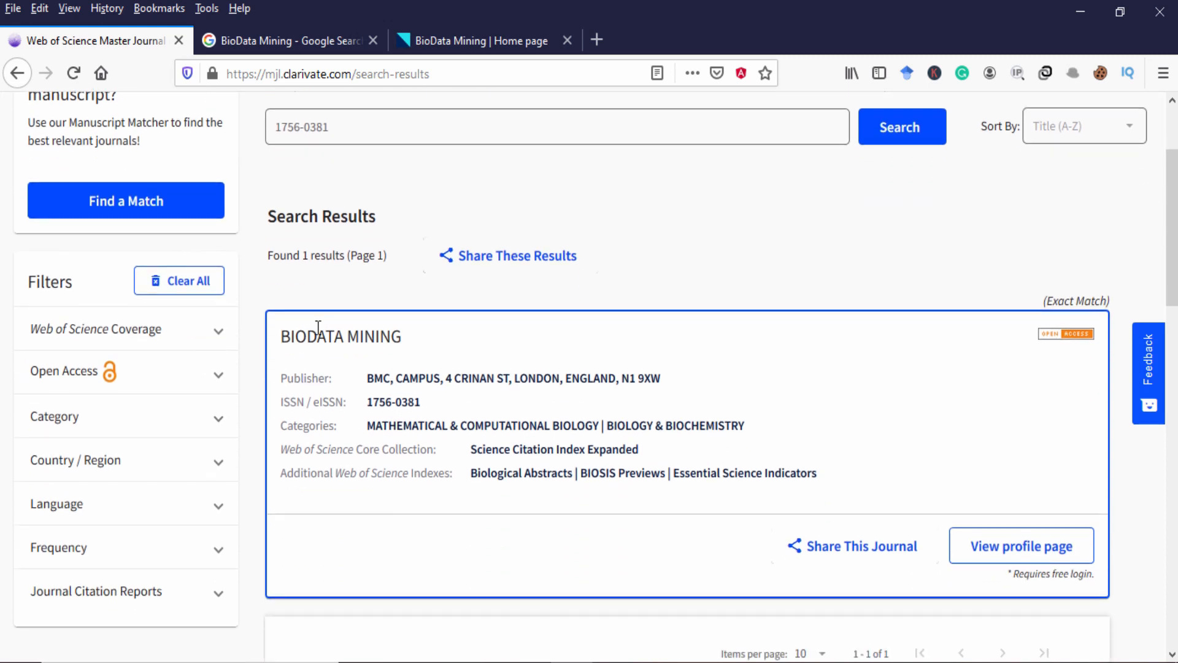
pyautogui.moveTo(856, 404)
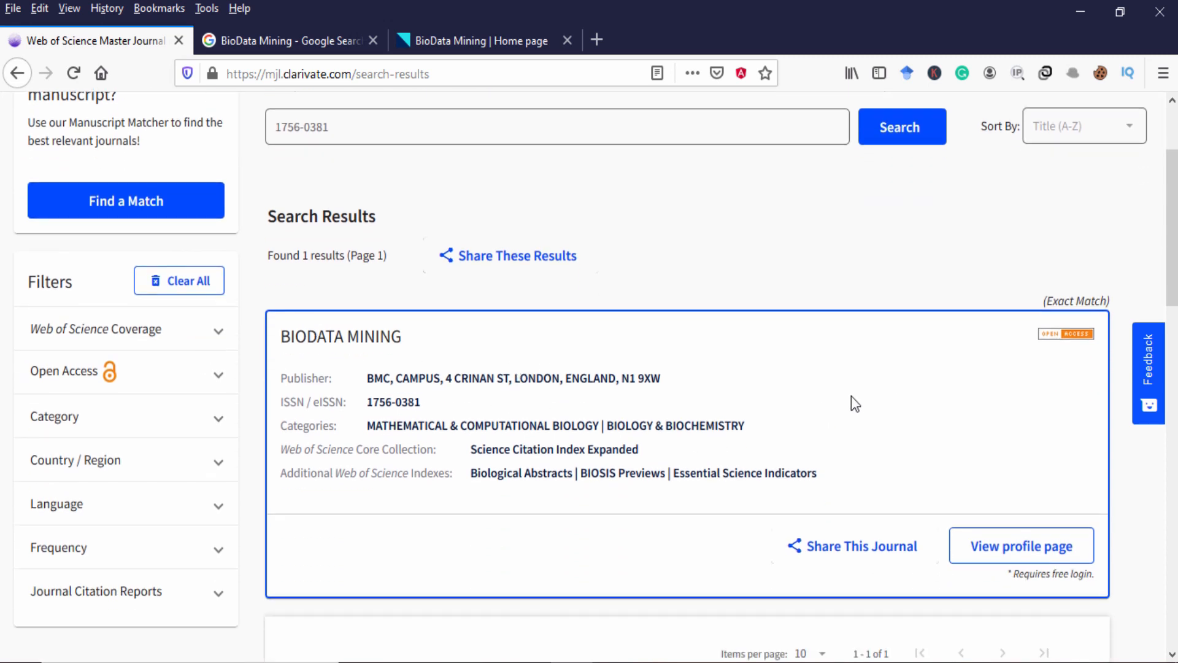
pyautogui.moveTo(471, 466)
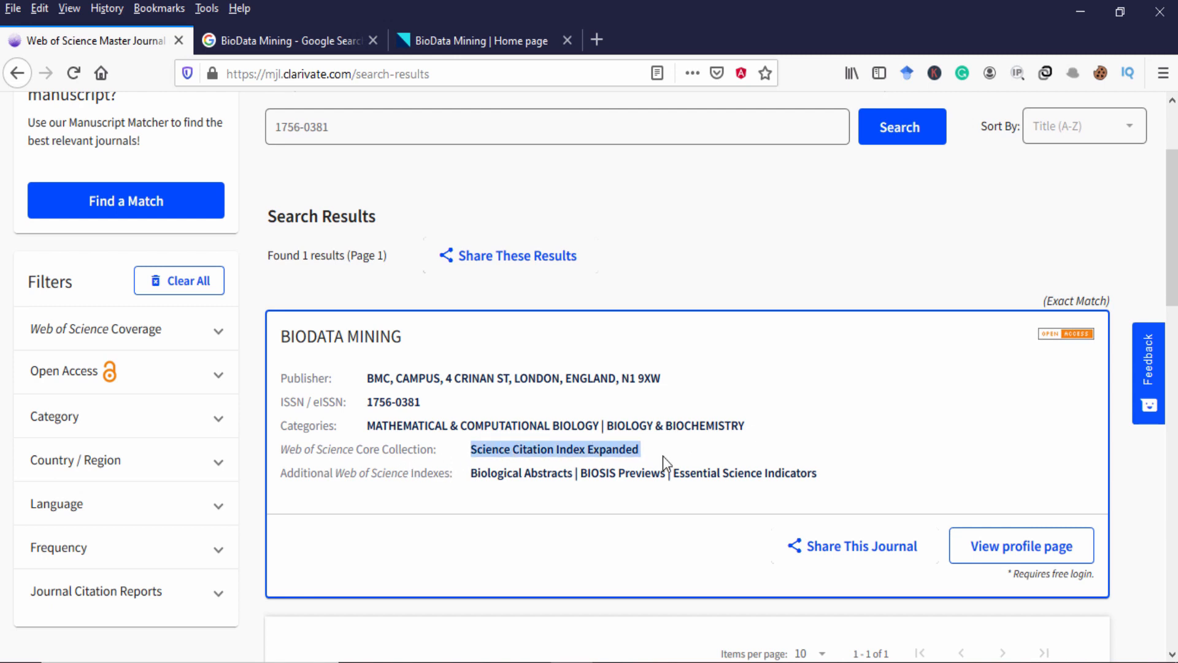
pyautogui.moveTo(632, 449)
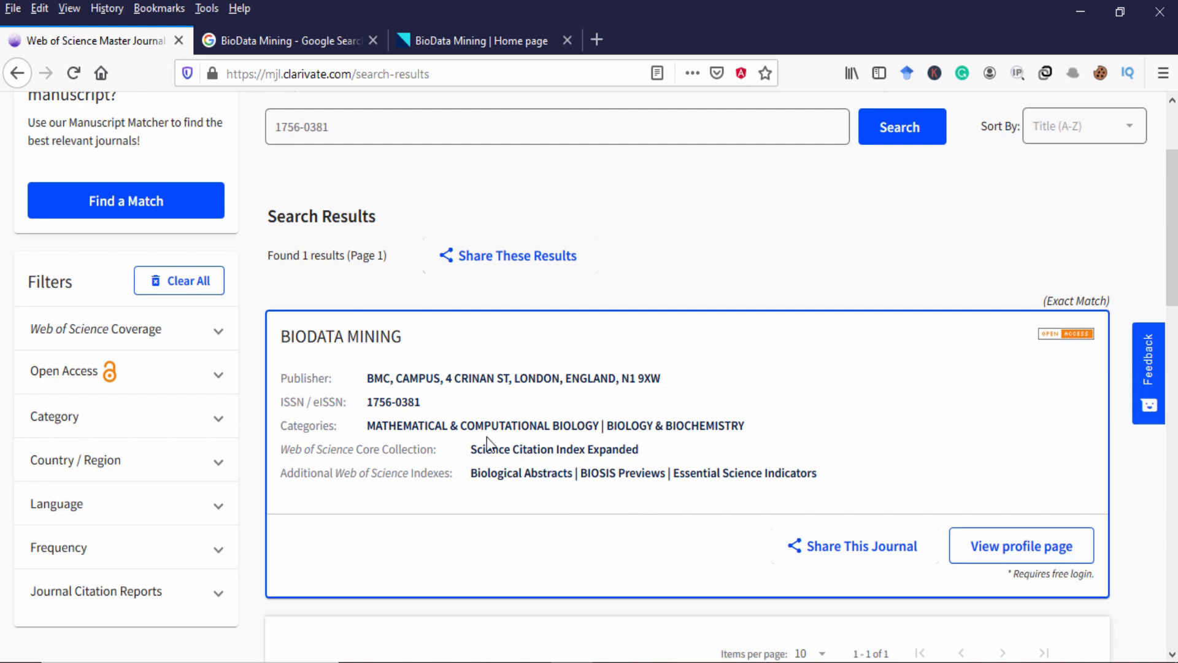
pyautogui.moveTo(1002, 577)
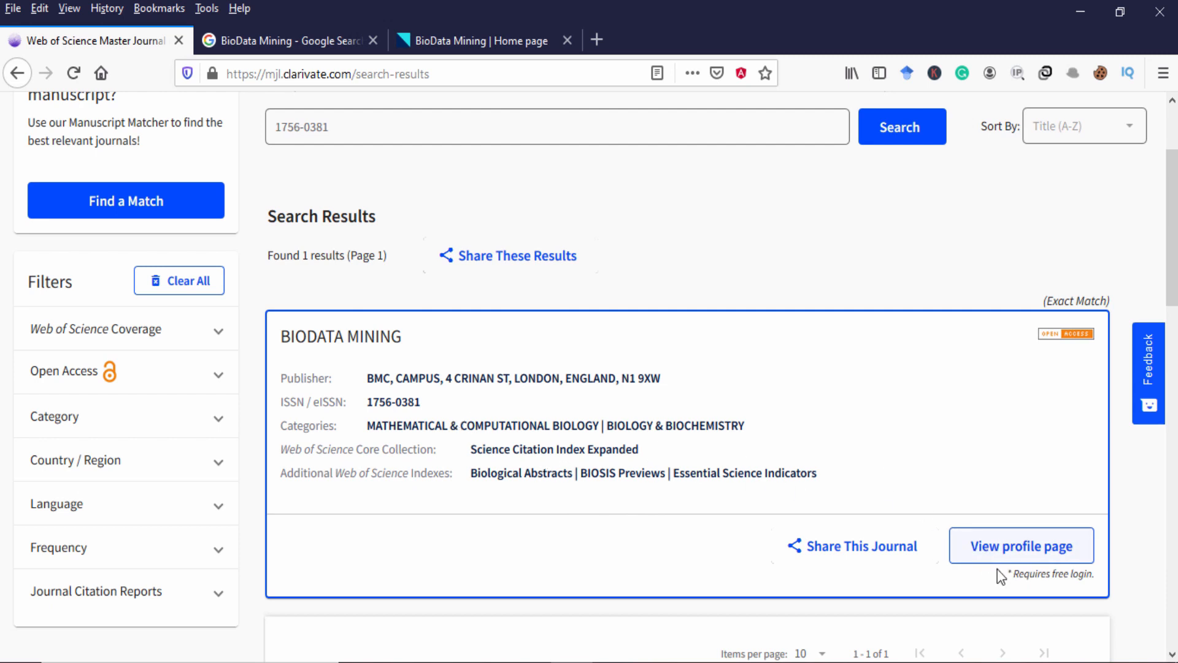
pyautogui.click(1021, 546)
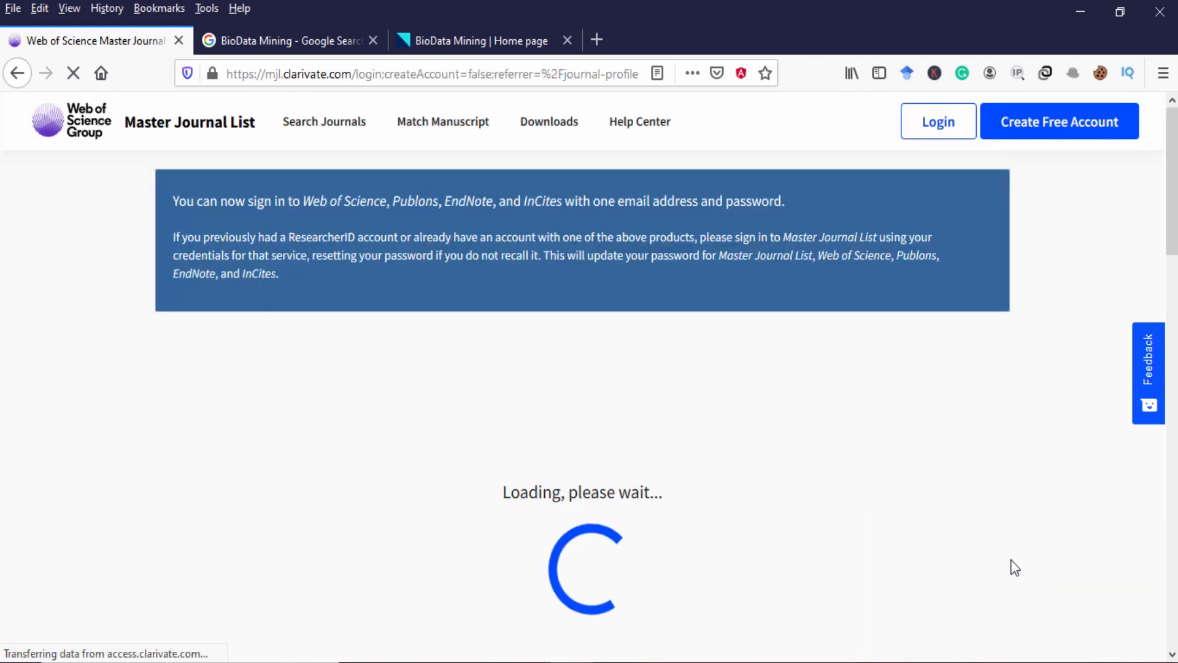
pyautogui.moveTo(901, 538)
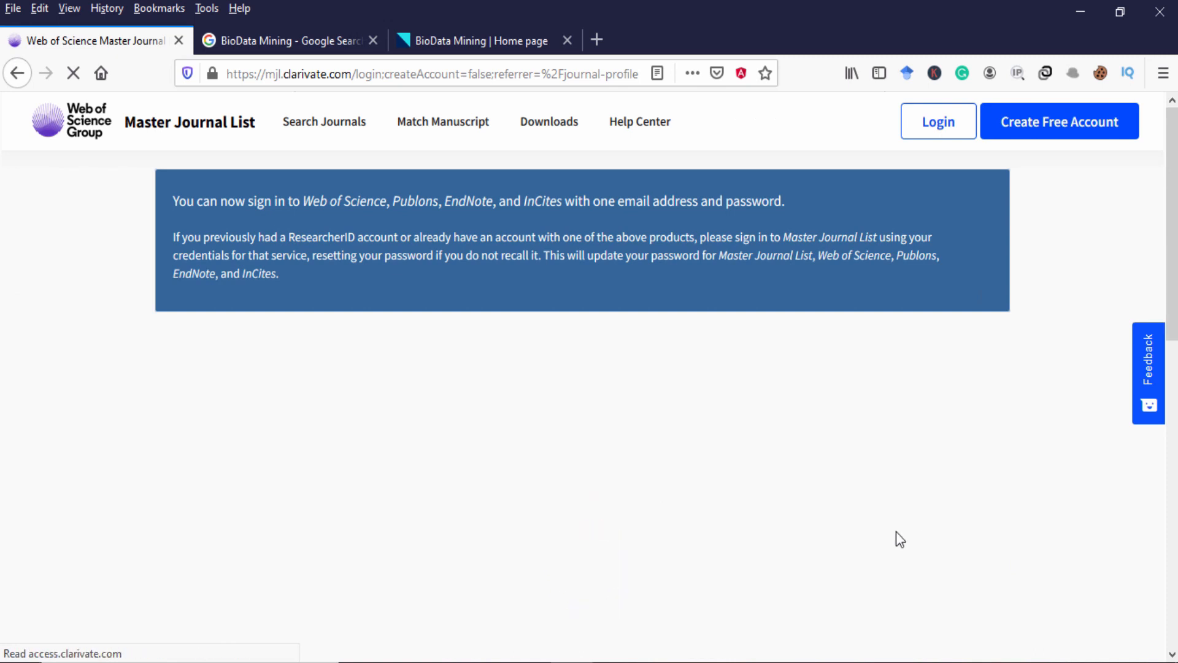
pyautogui.scroll(-3)
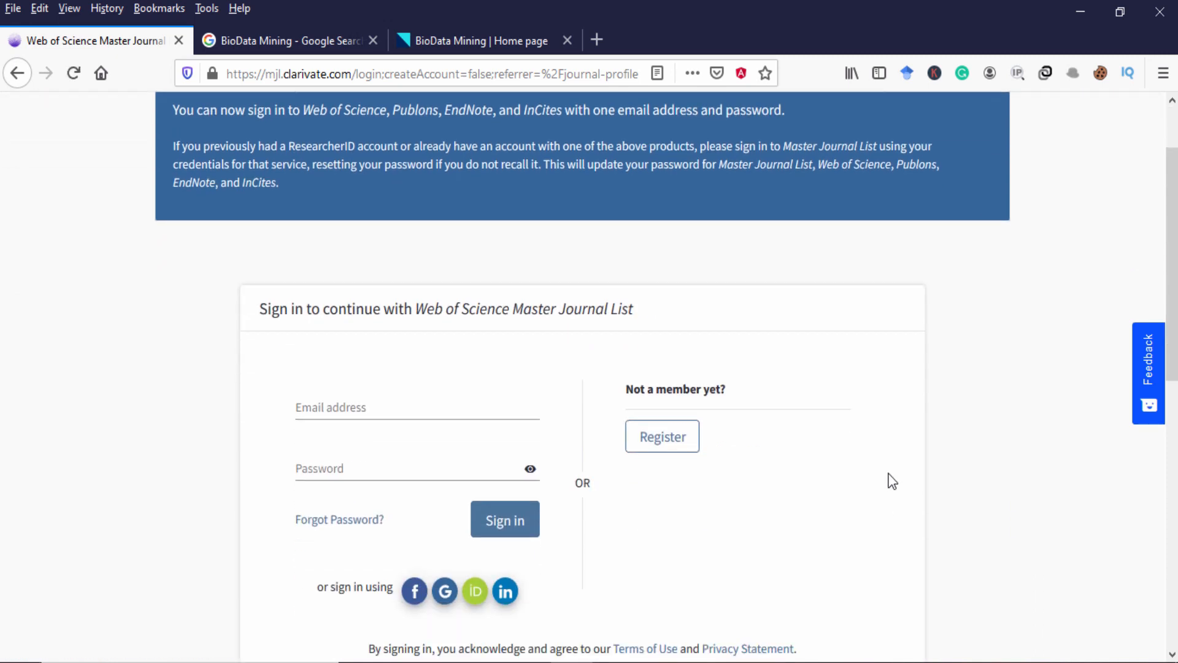
pyautogui.scroll(-3)
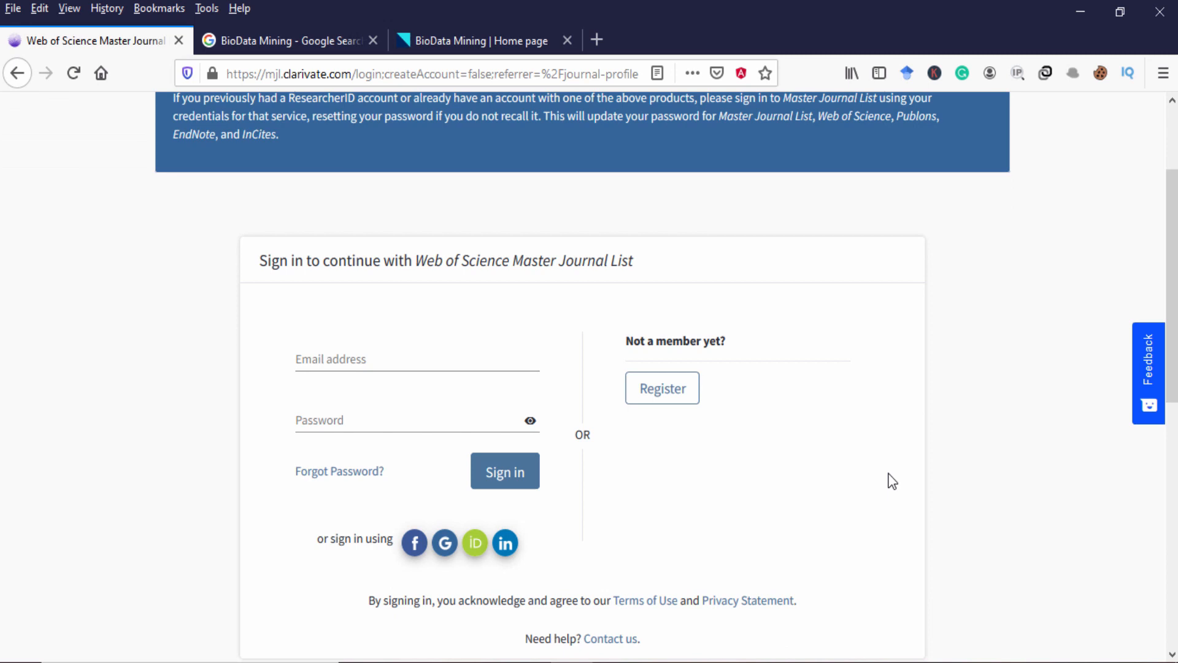
pyautogui.moveTo(741, 419)
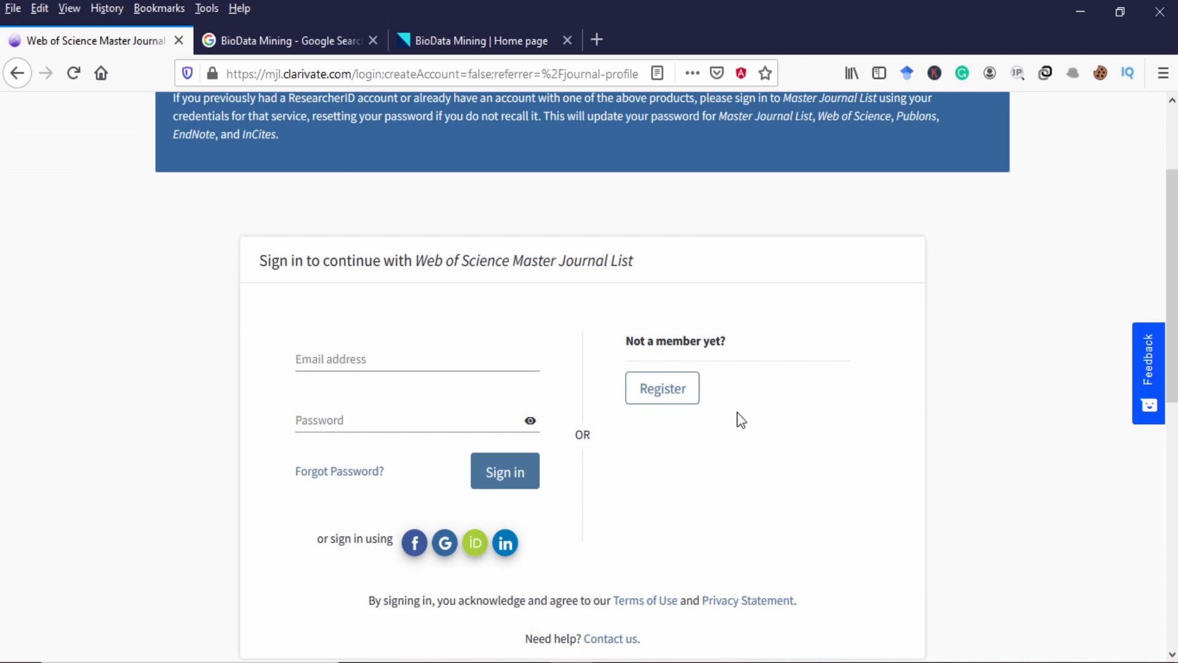
pyautogui.moveTo(444, 542)
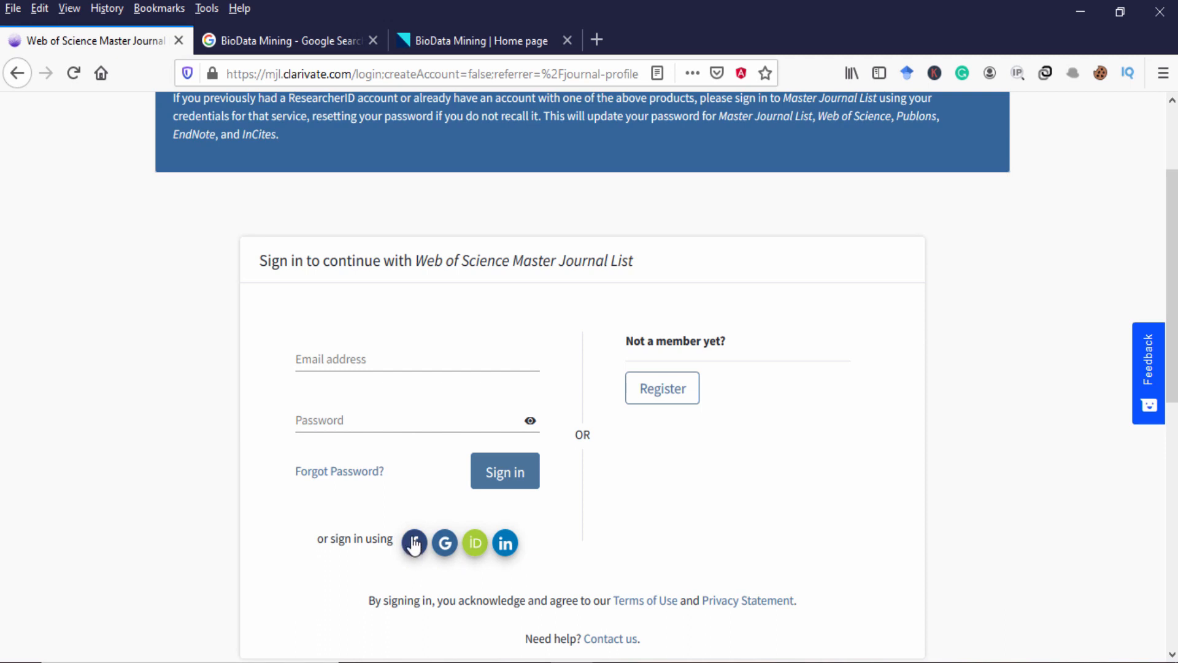
pyautogui.moveTo(451, 546)
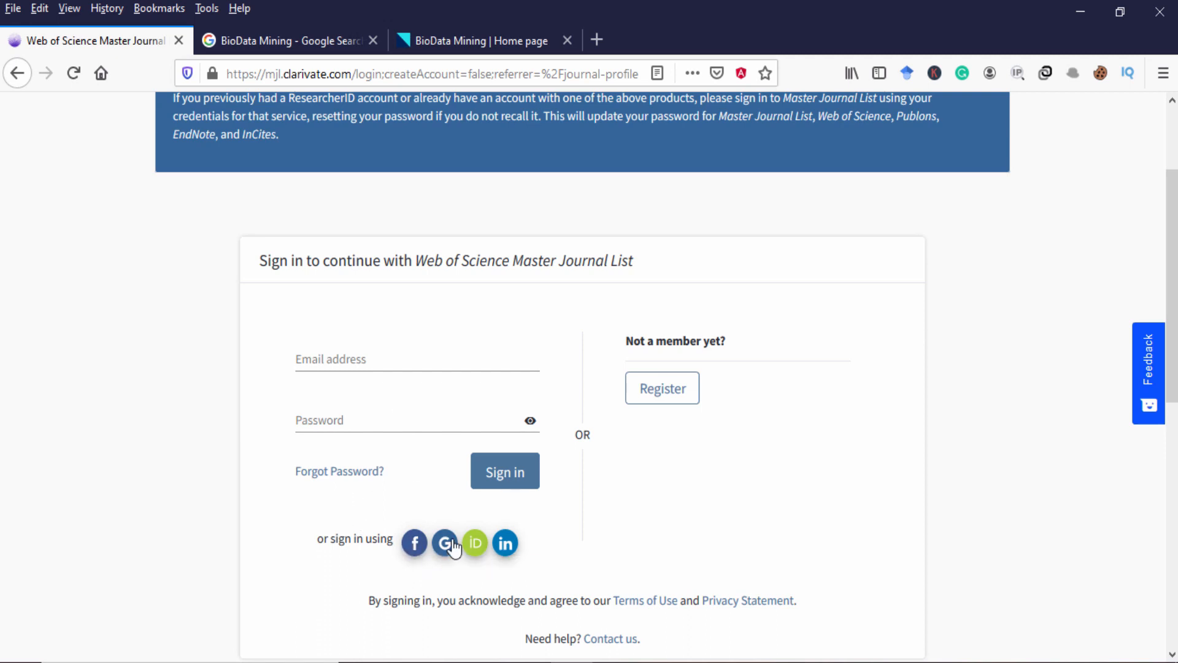
pyautogui.moveTo(475, 543)
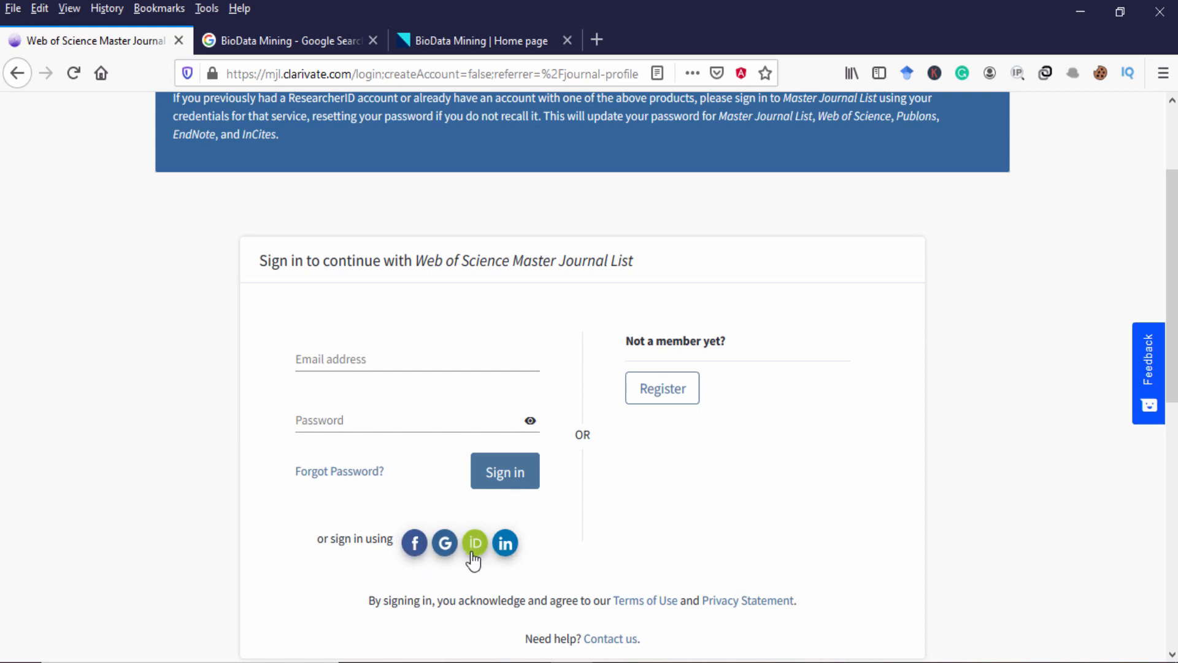
pyautogui.moveTo(482, 565)
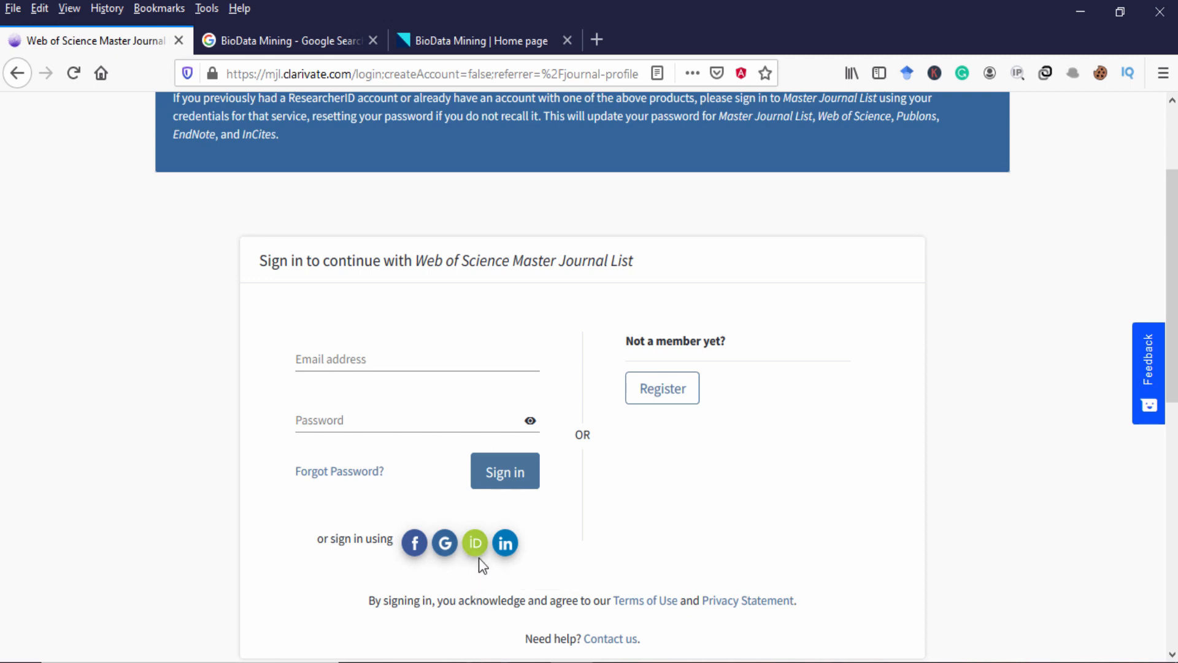
pyautogui.click(475, 542)
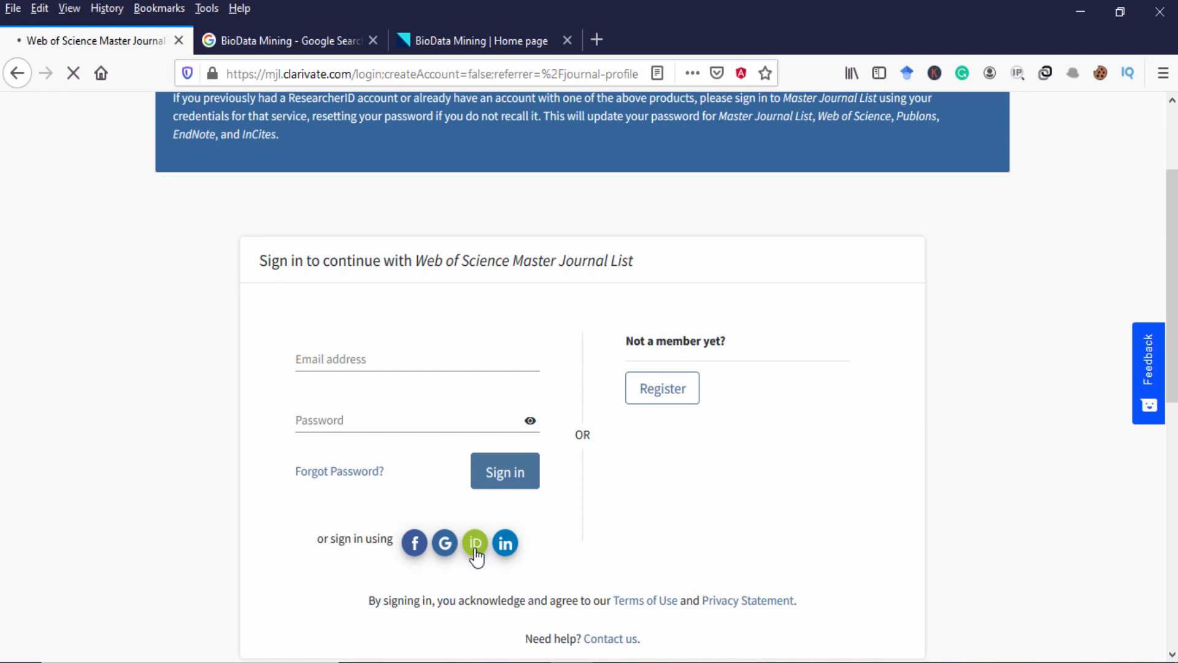
pyautogui.click(474, 543)
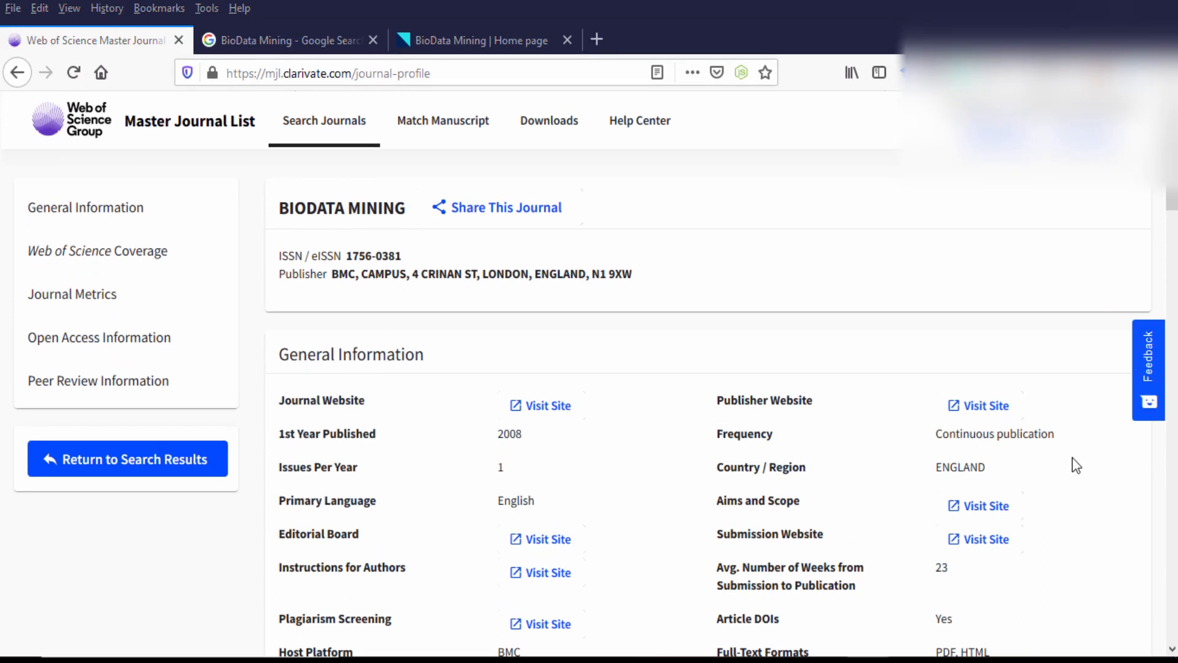
pyautogui.moveTo(686, 407)
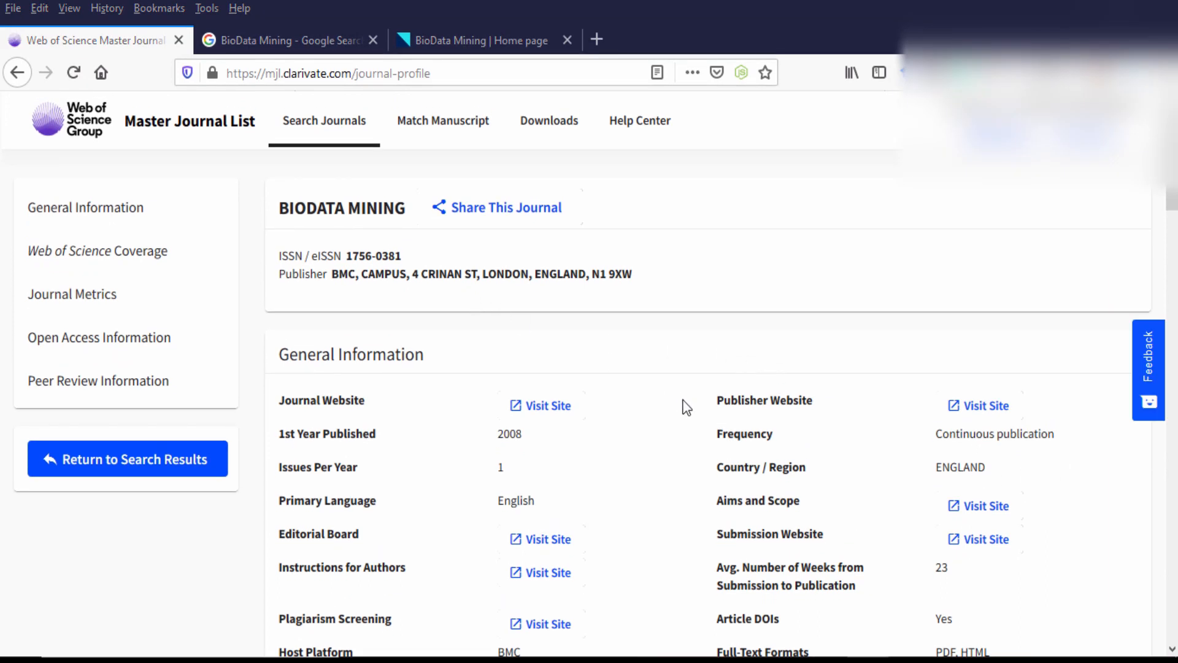
pyautogui.moveTo(379, 440)
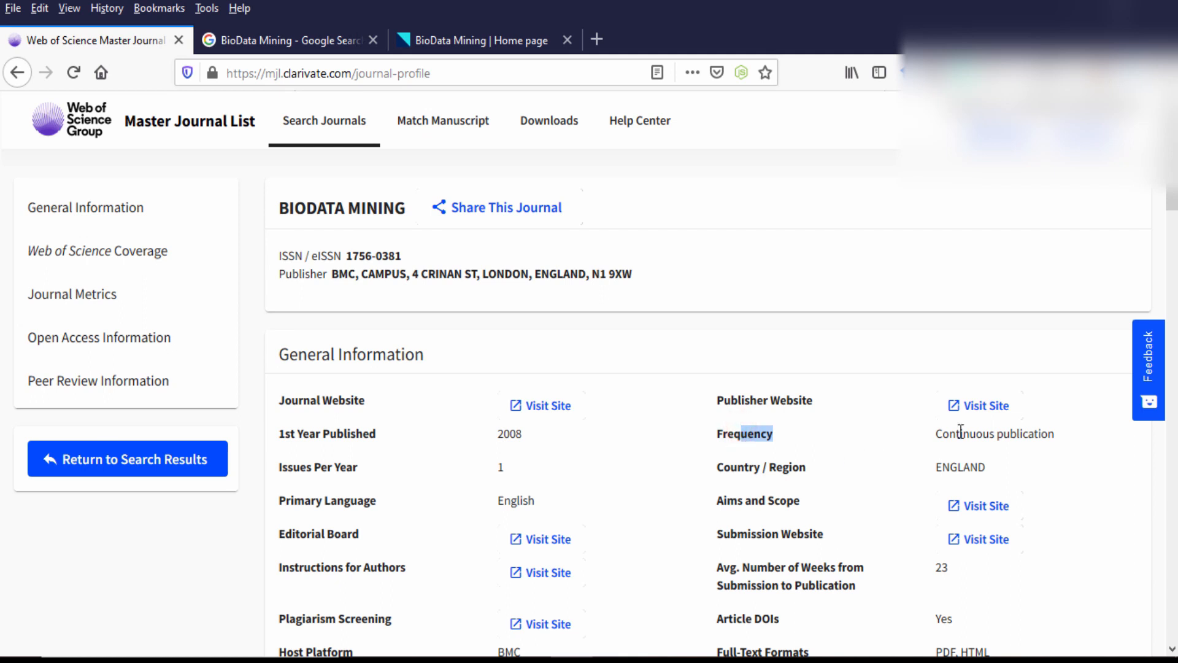
# Step: Scroll through BioData Mining's General Information and Web of Science Coverage sections
pyautogui.scroll(-3)
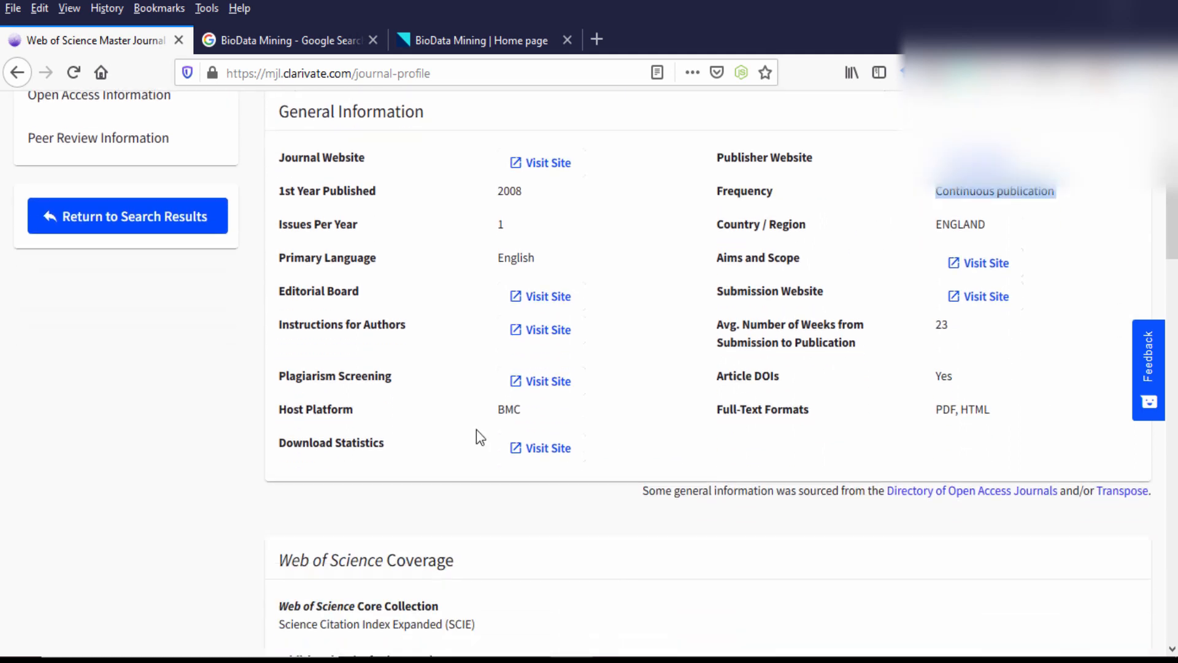
pyautogui.scroll(3)
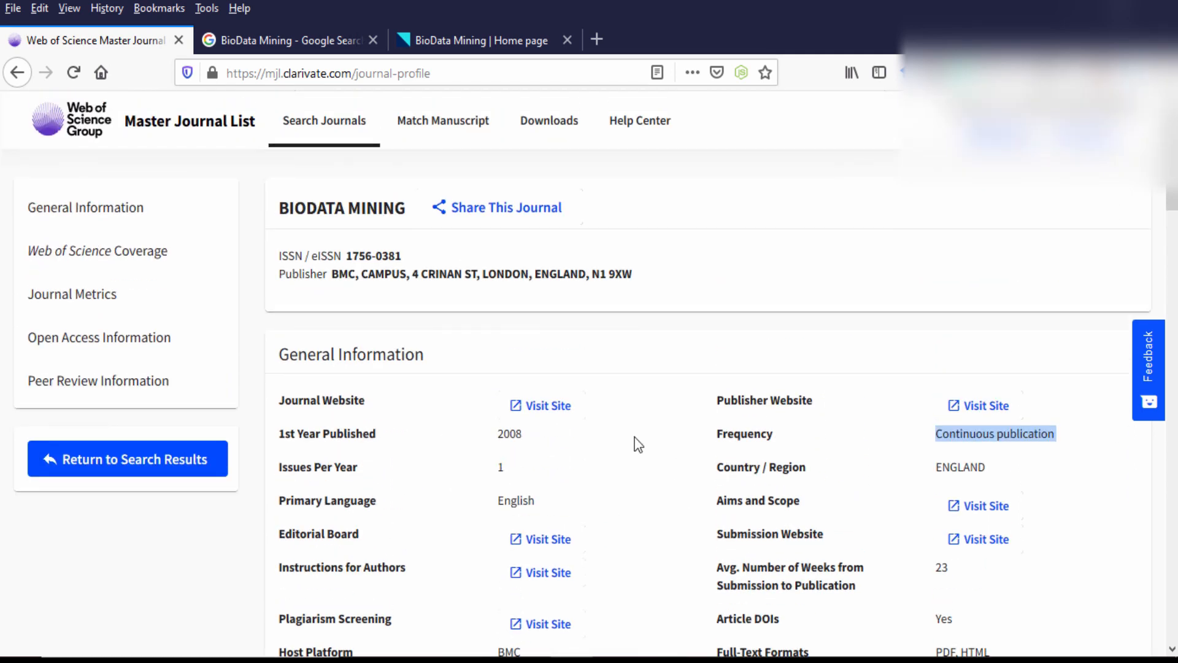
pyautogui.moveTo(634, 448)
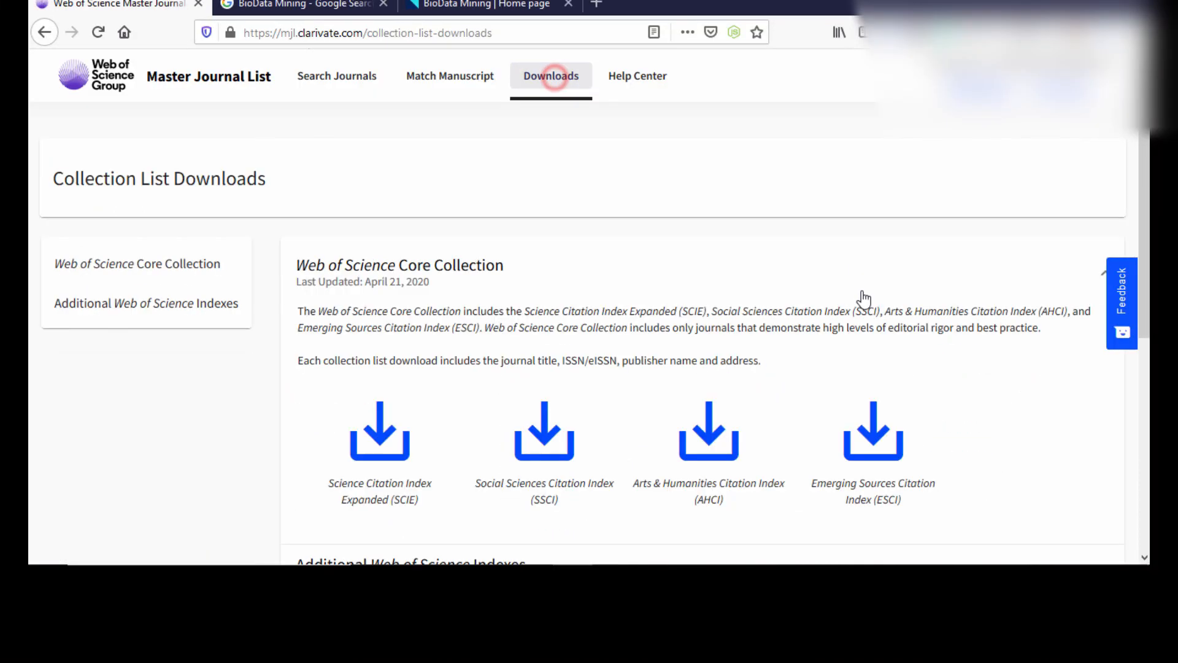
# Step: Start downloading the Science Citation Index Expanded (SCIE) journal list
pyautogui.scroll(-3)
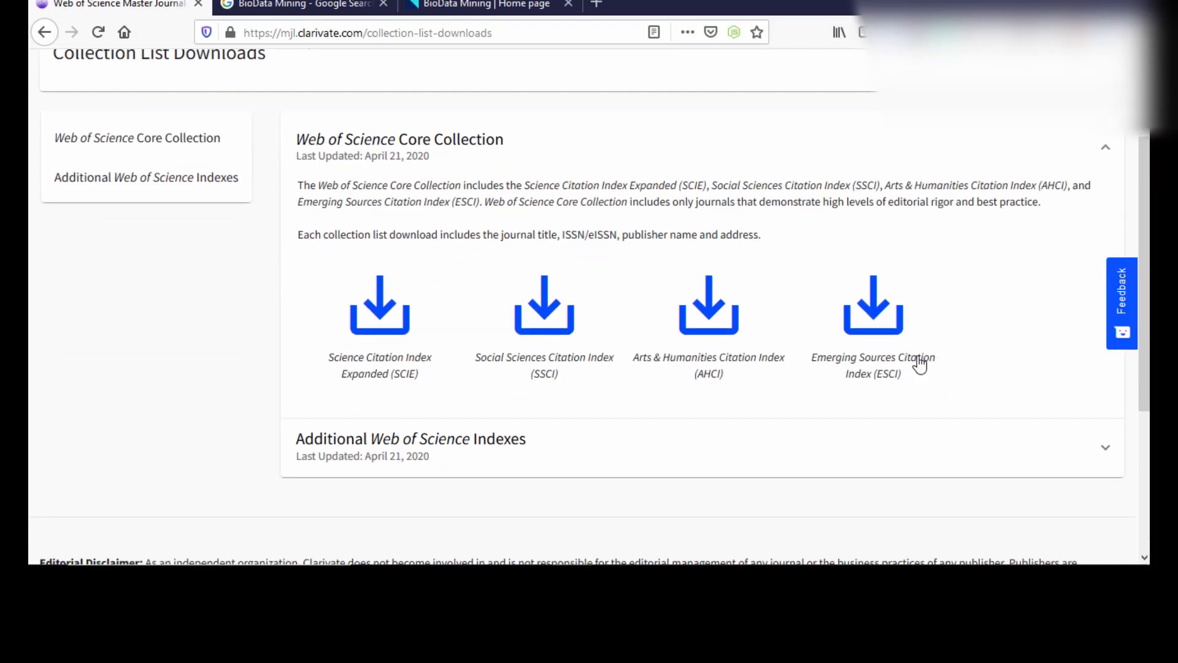
pyautogui.moveTo(970, 318)
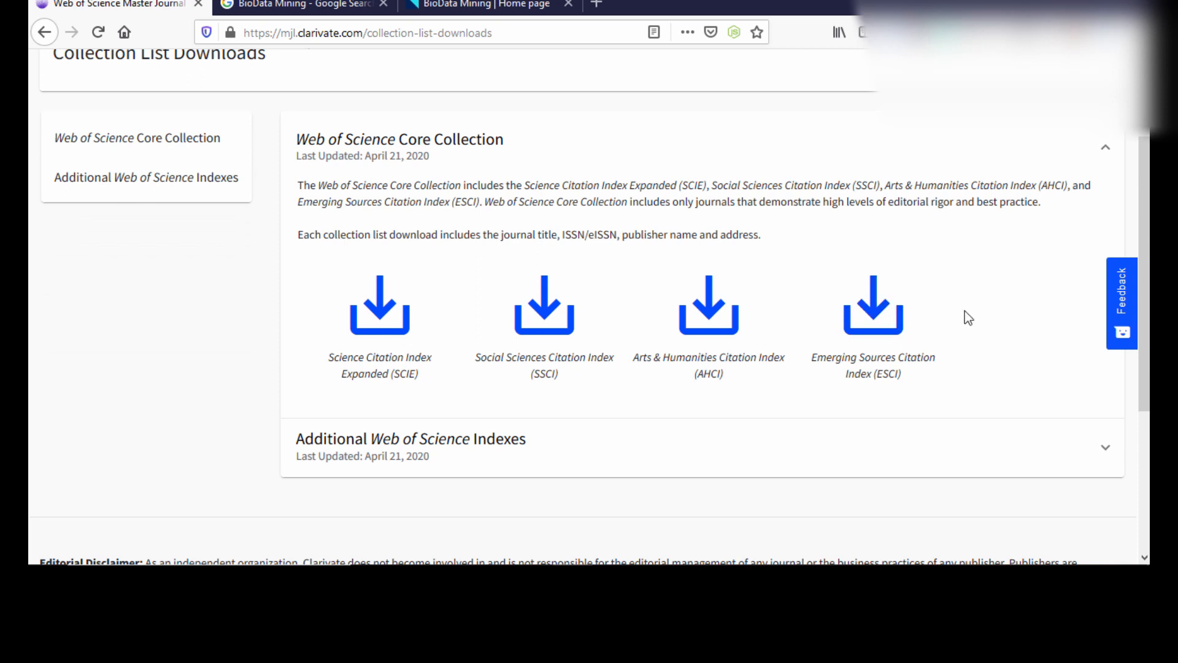
pyautogui.moveTo(409, 385)
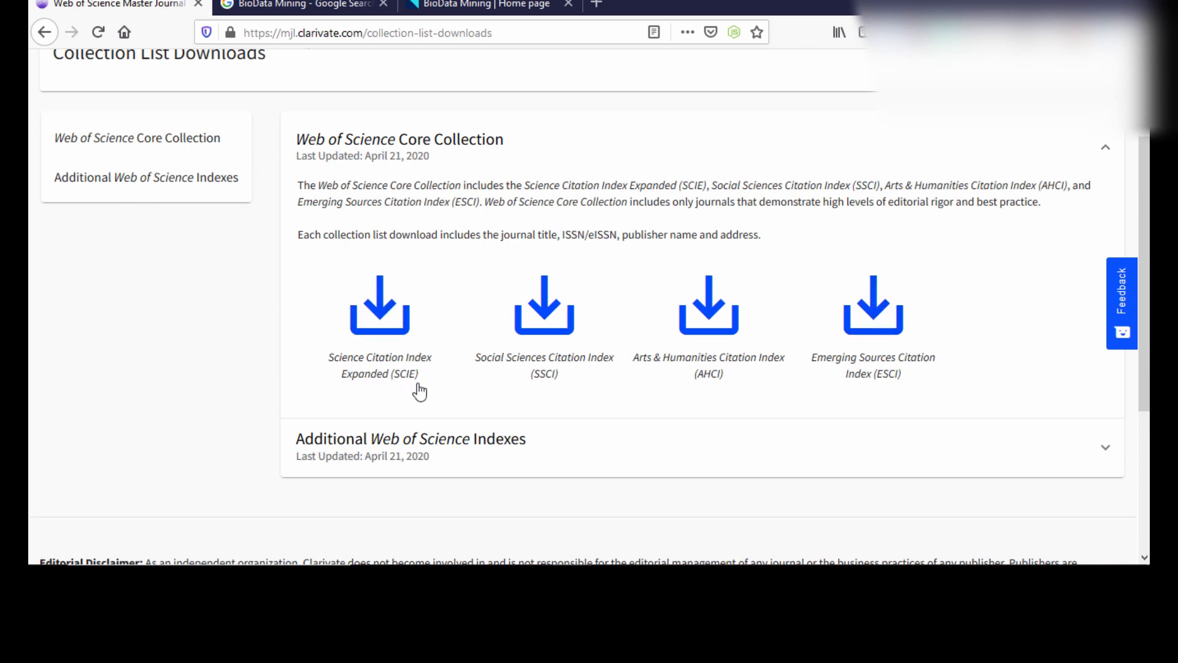
pyautogui.moveTo(618, 382)
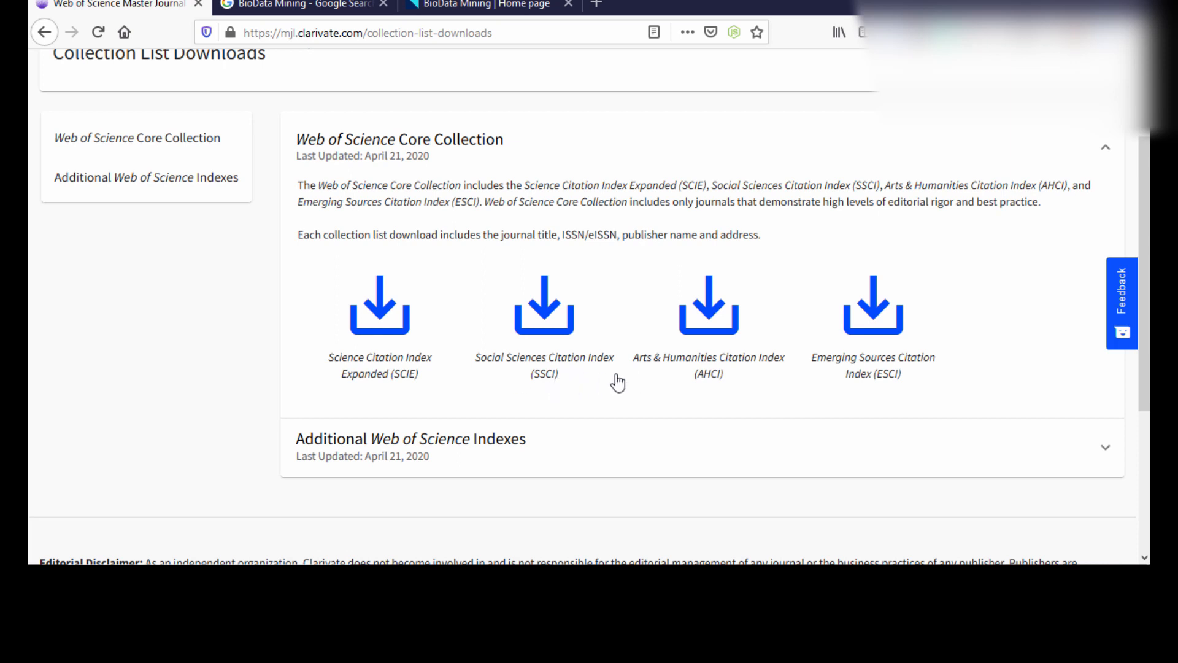
pyautogui.moveTo(984, 327)
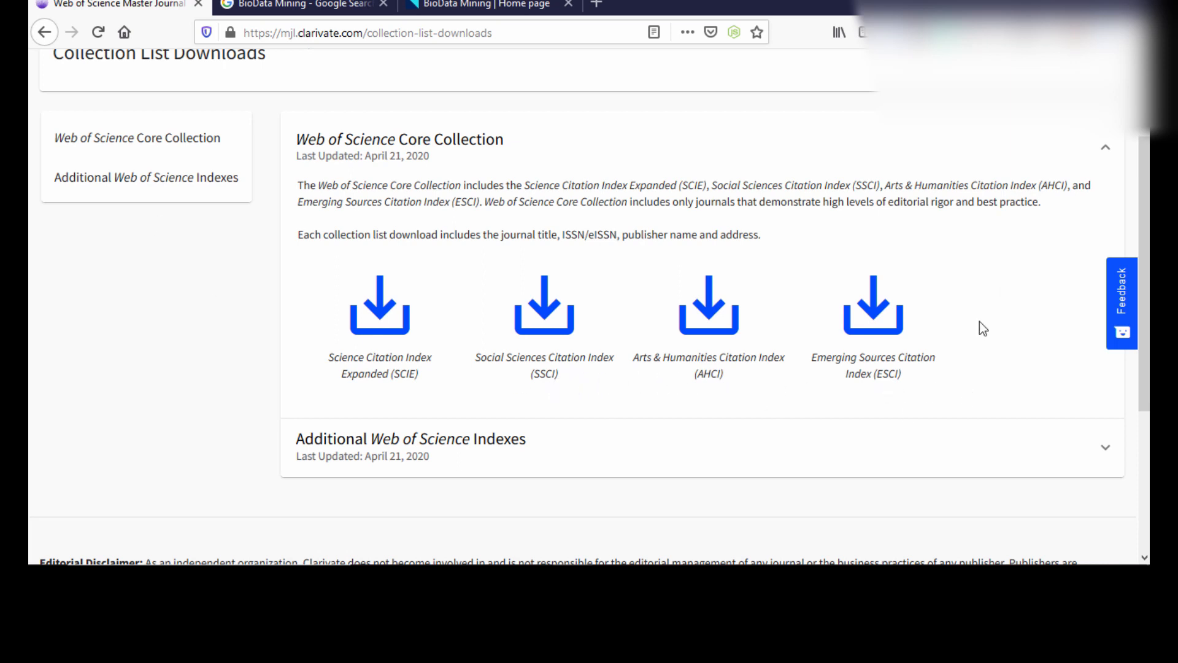
pyautogui.moveTo(843, 245)
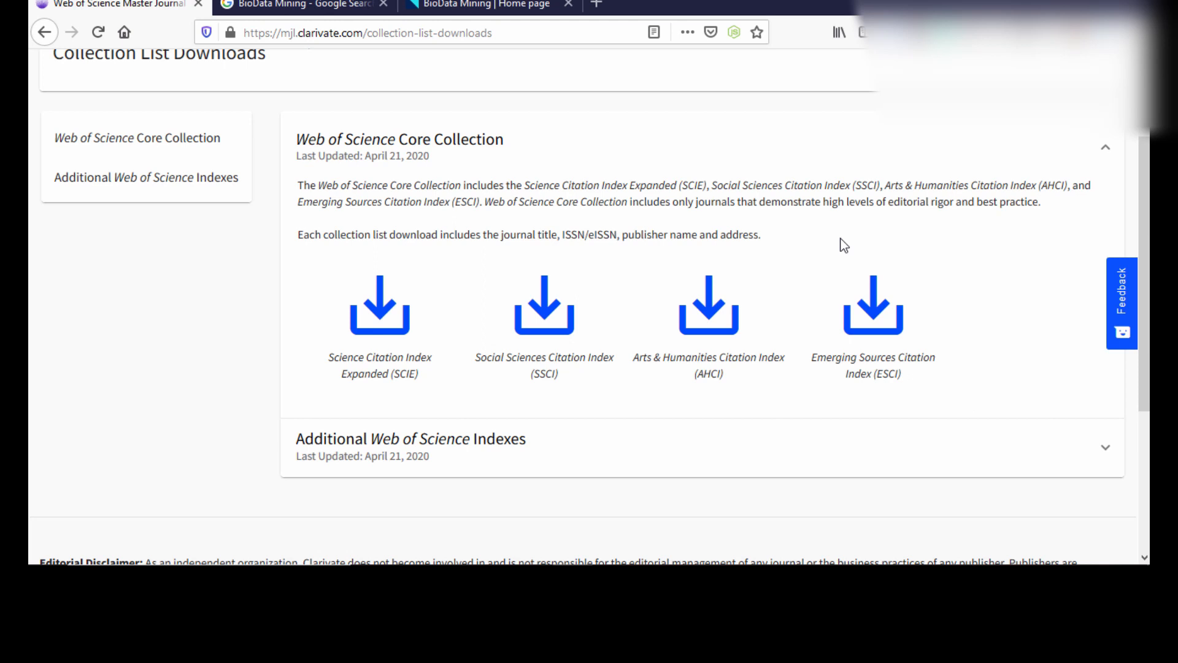
pyautogui.moveTo(610, 280)
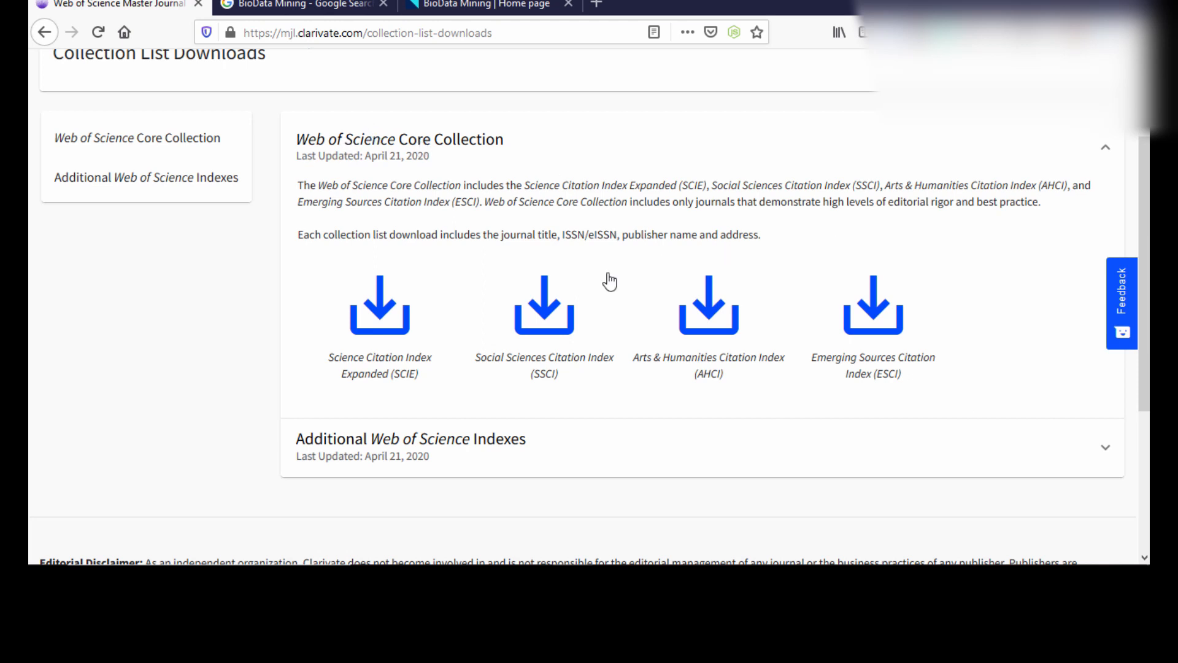
pyautogui.moveTo(431, 338)
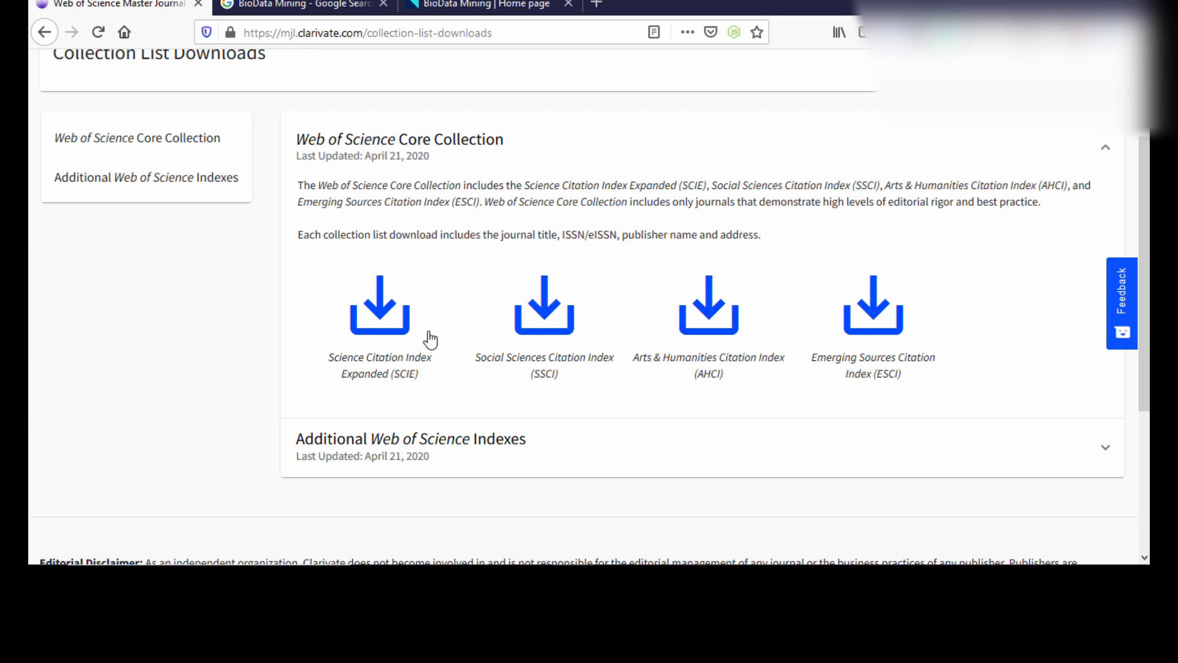
pyautogui.click(379, 304)
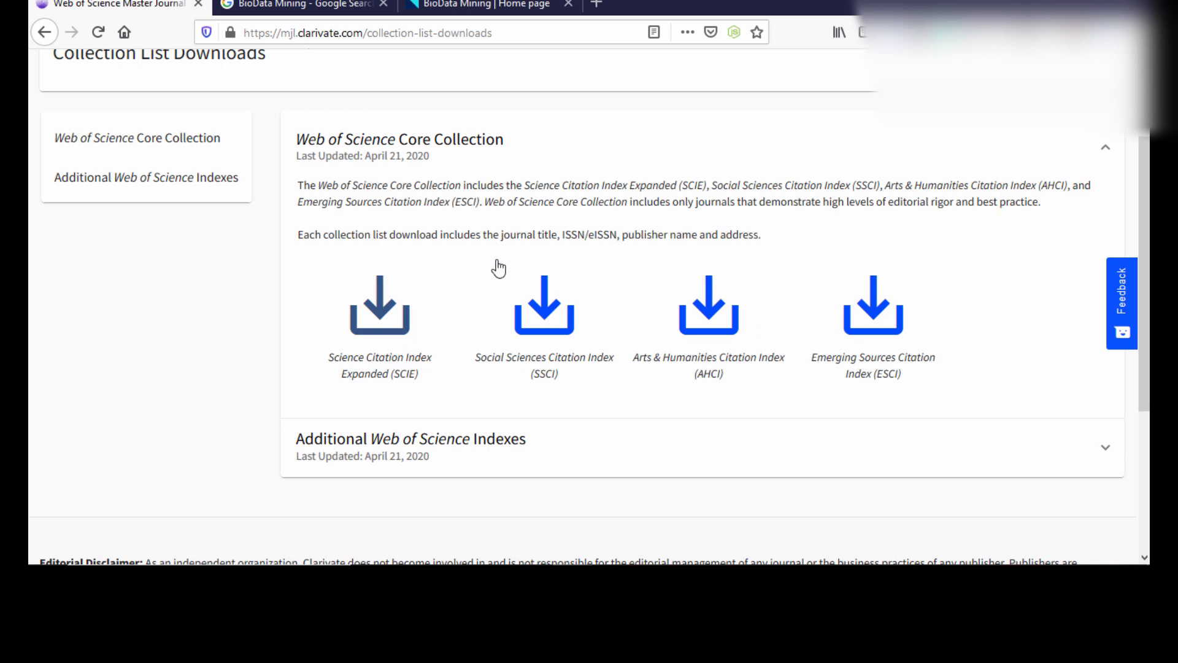
# Step: Save the SCIE list as wos-collection_D.csv and open it from the Downloads panel
pyautogui.click(543, 304)
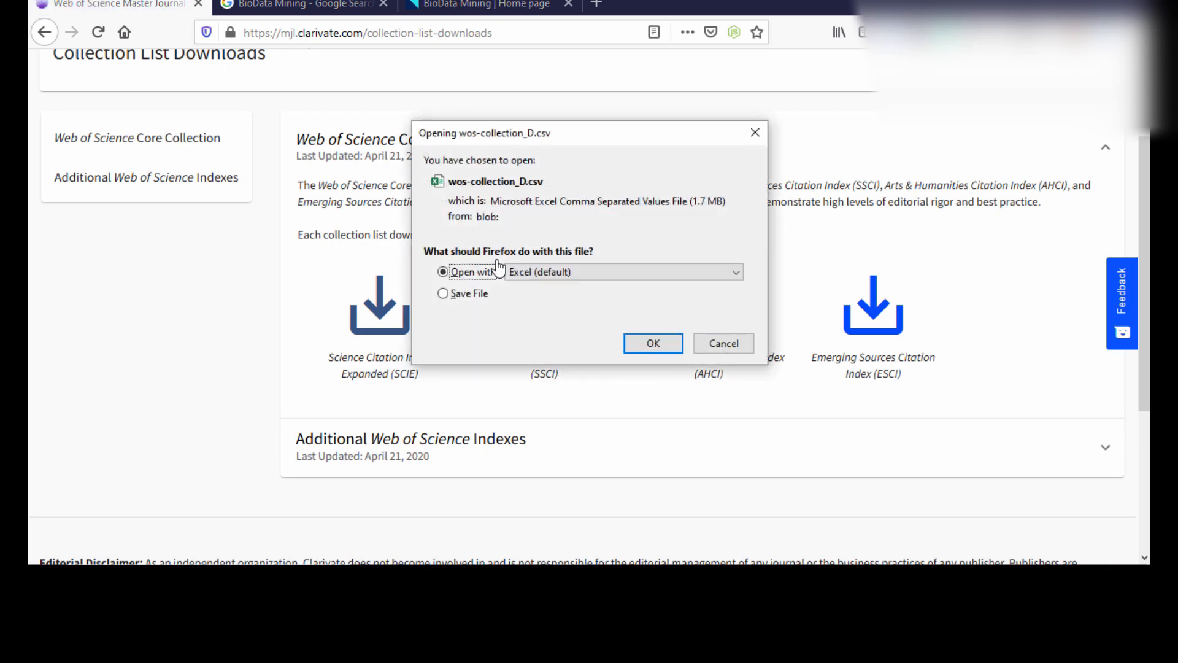
pyautogui.click(443, 294)
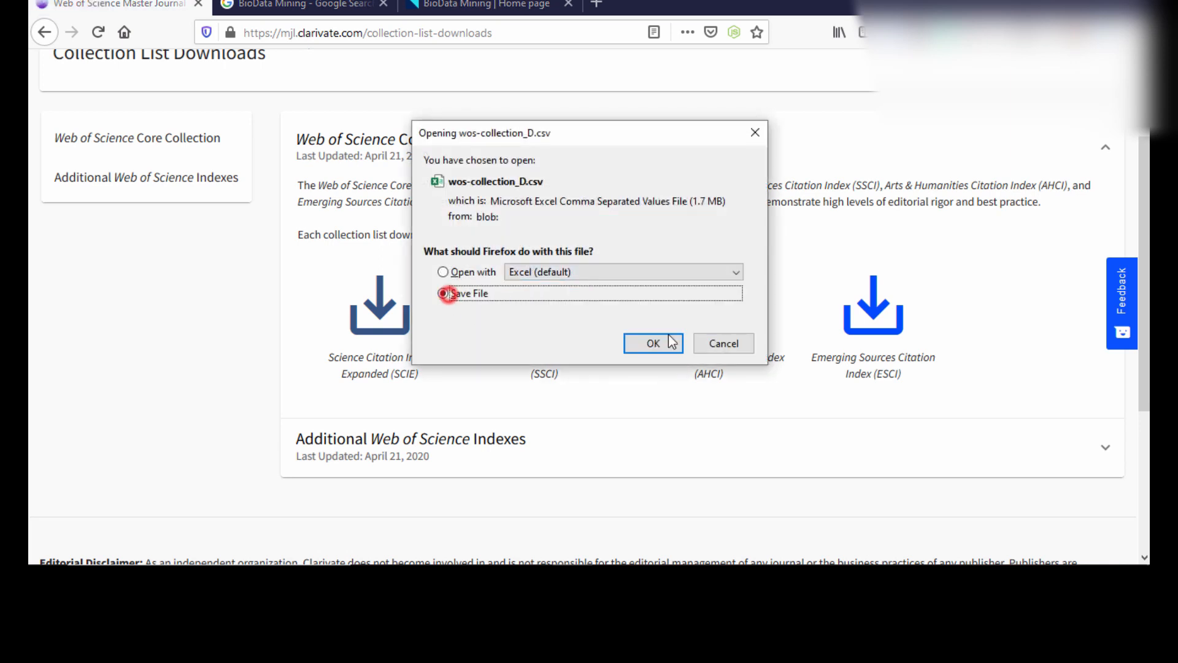
pyautogui.click(652, 343)
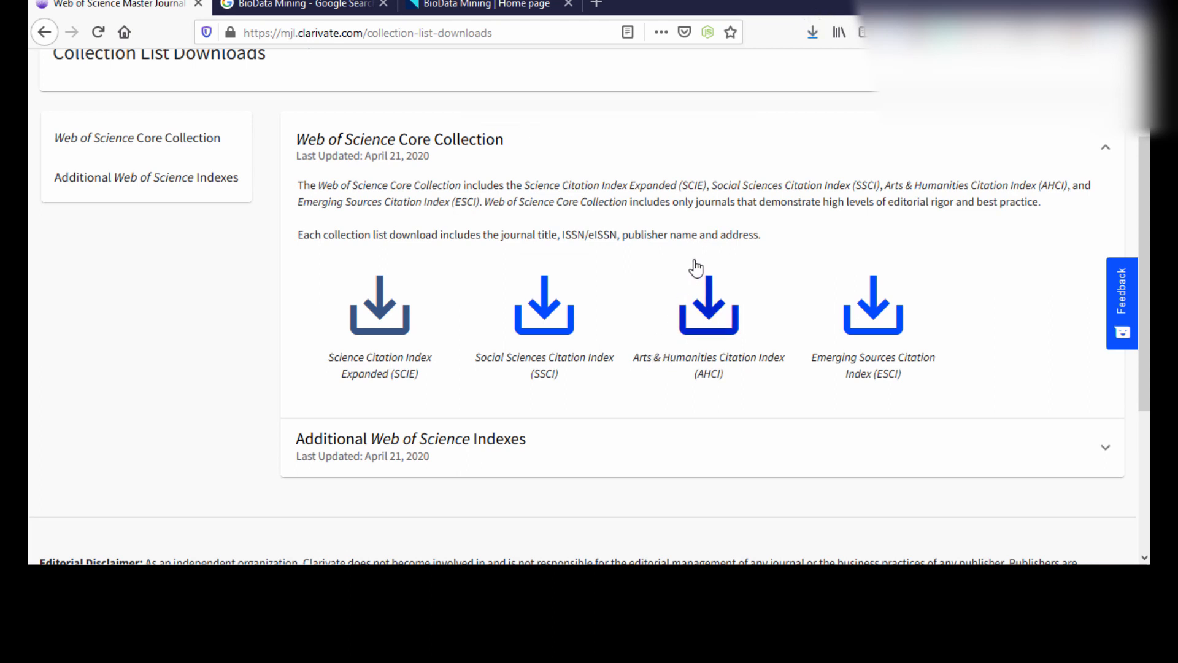
pyautogui.moveTo(701, 250)
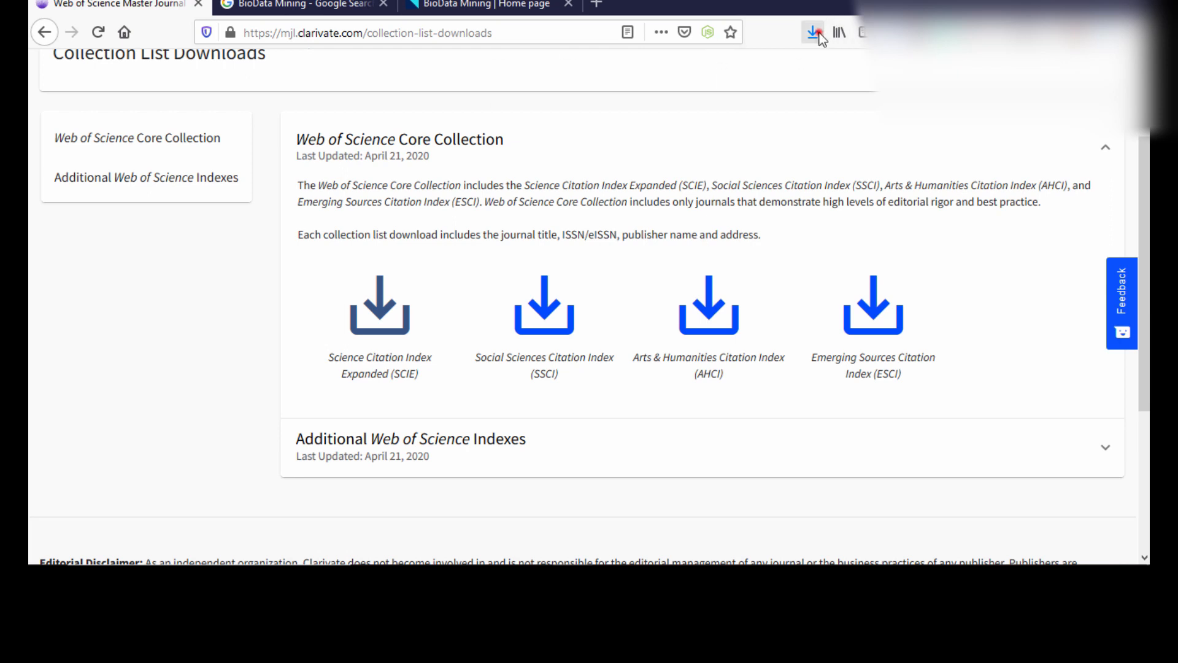
pyautogui.click(813, 33)
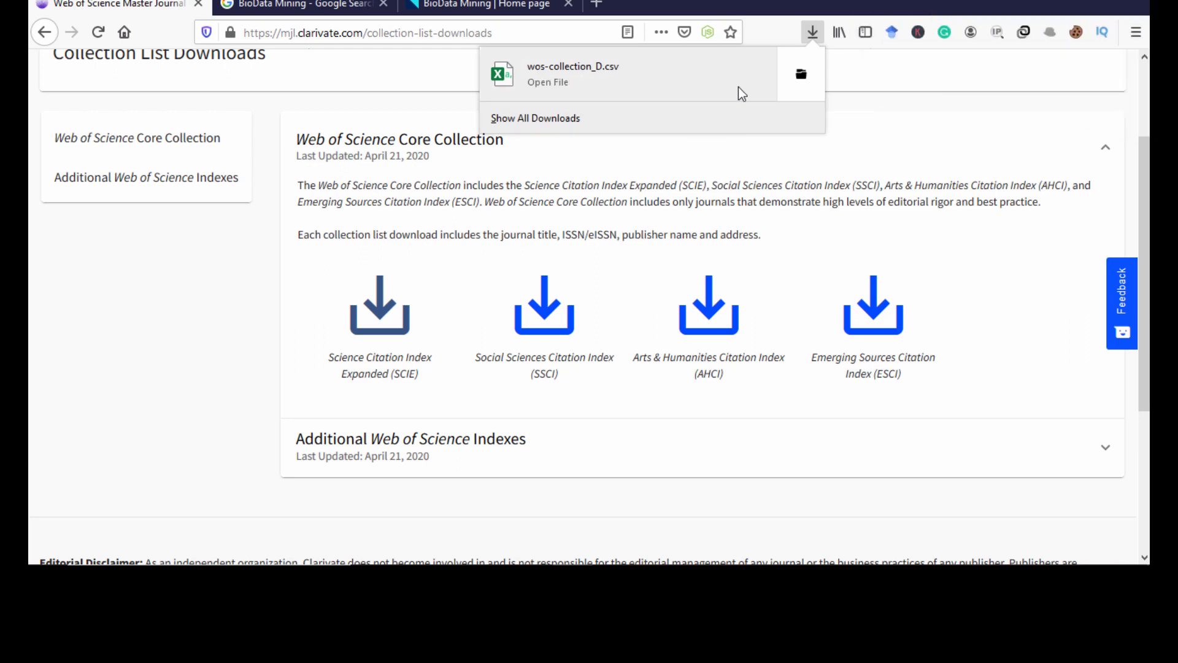
pyautogui.click(547, 81)
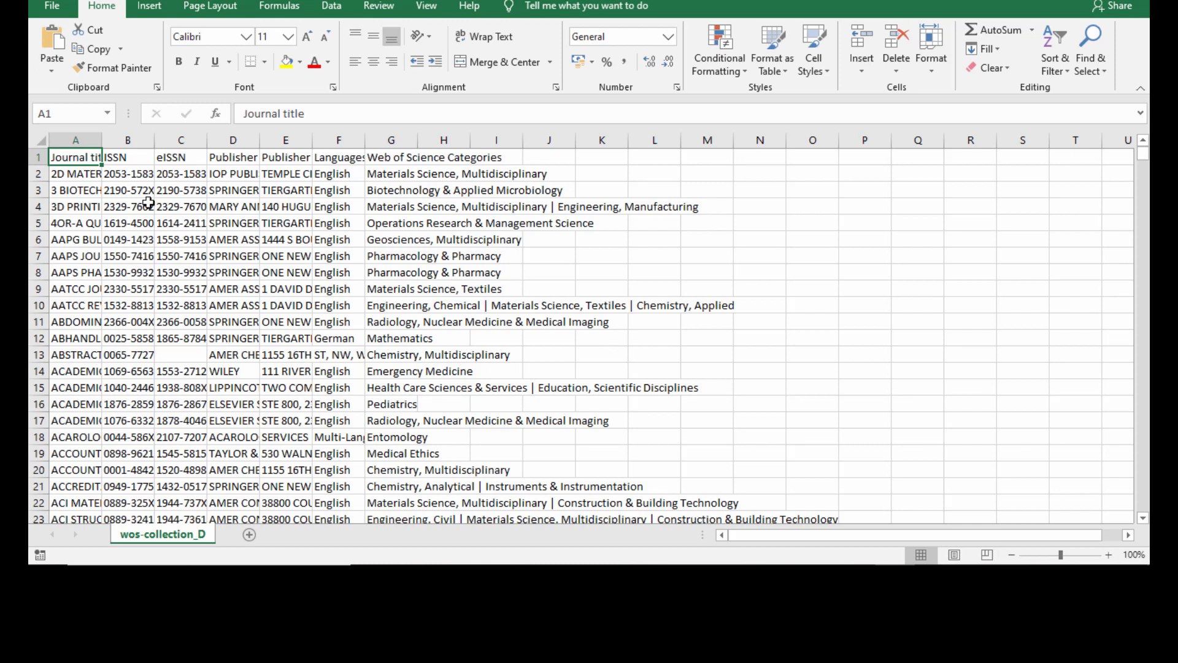
pyautogui.scroll(-3)
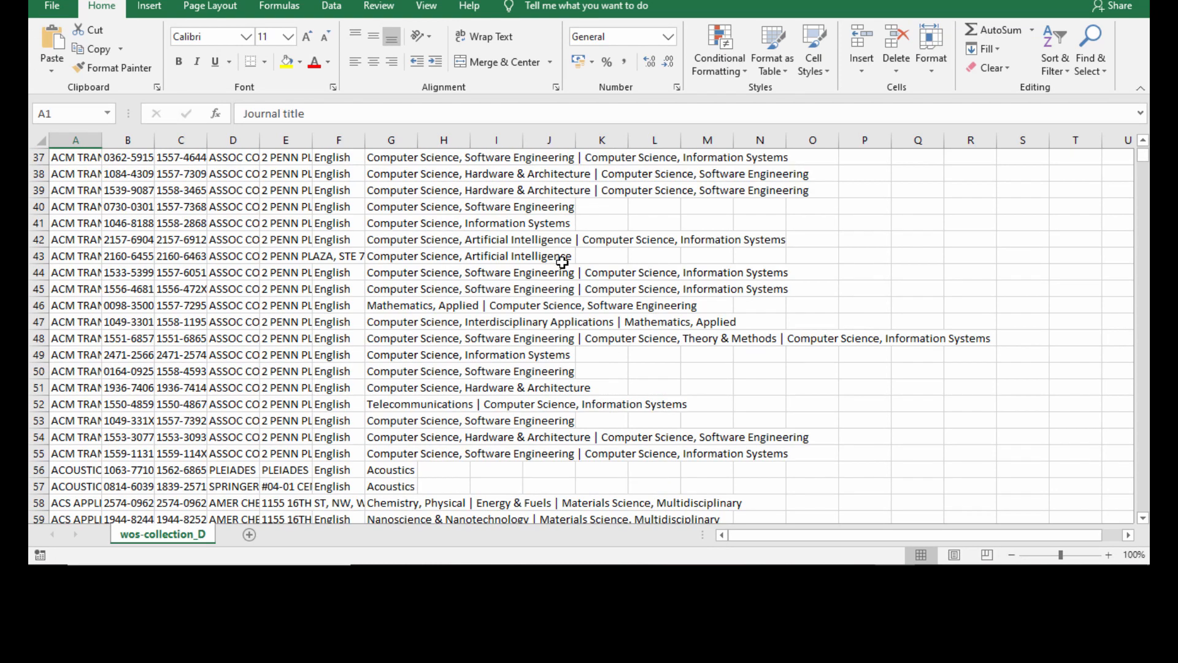
pyautogui.scroll(-3)
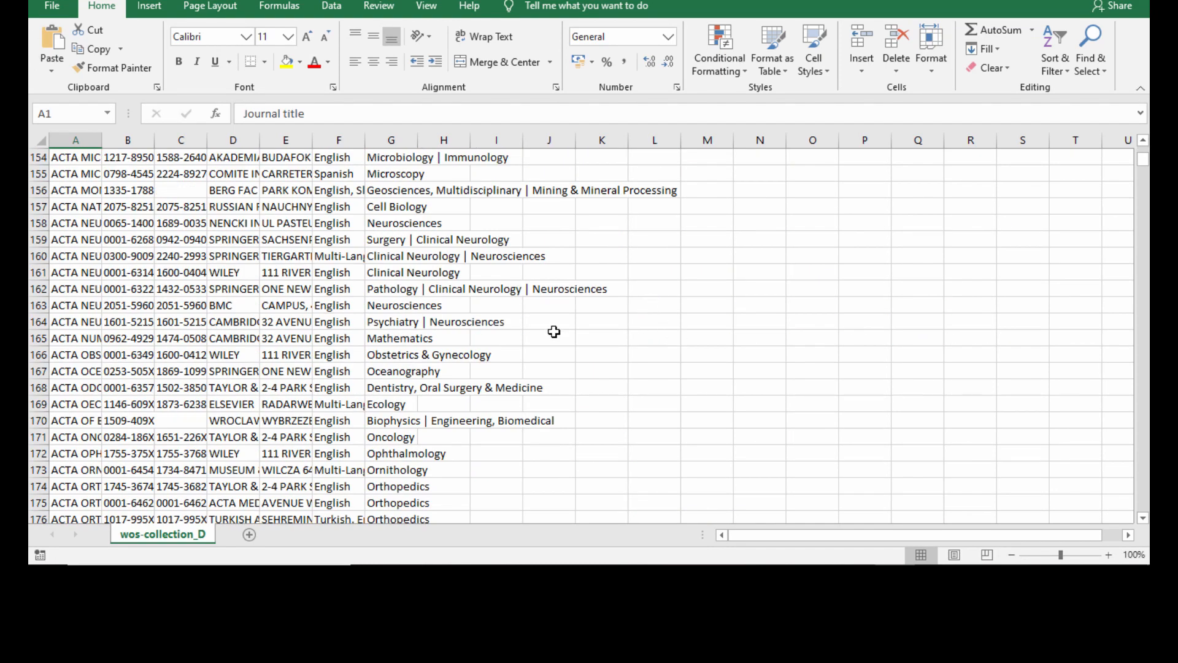
pyautogui.scroll(-3)
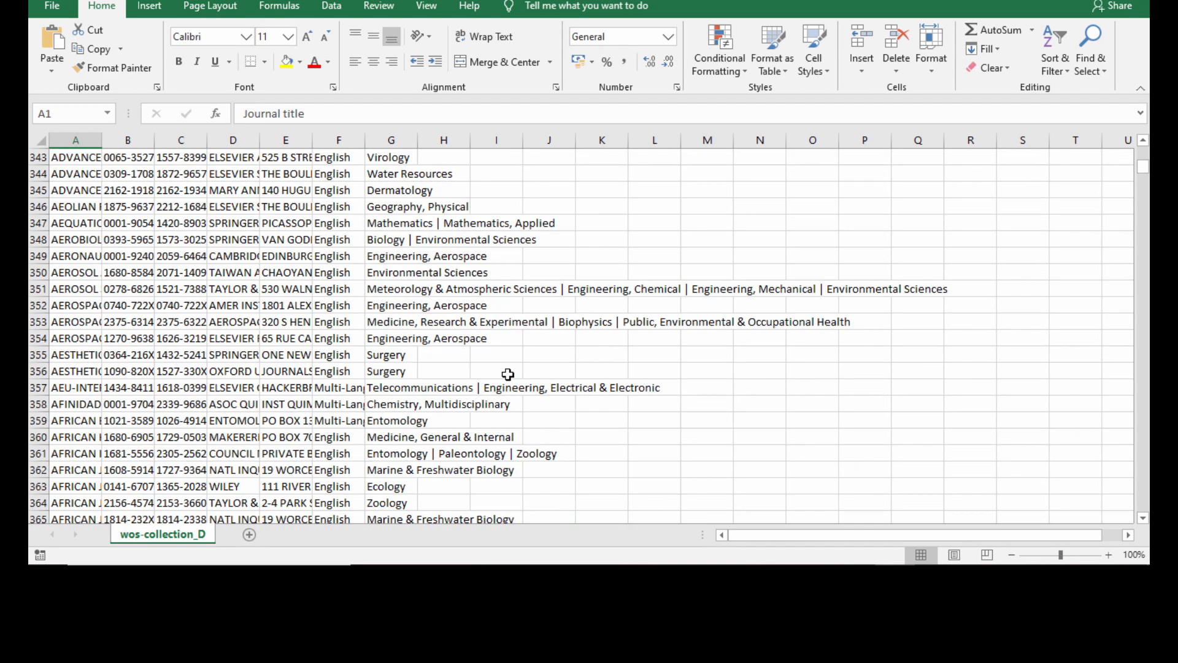
pyautogui.scroll(-3)
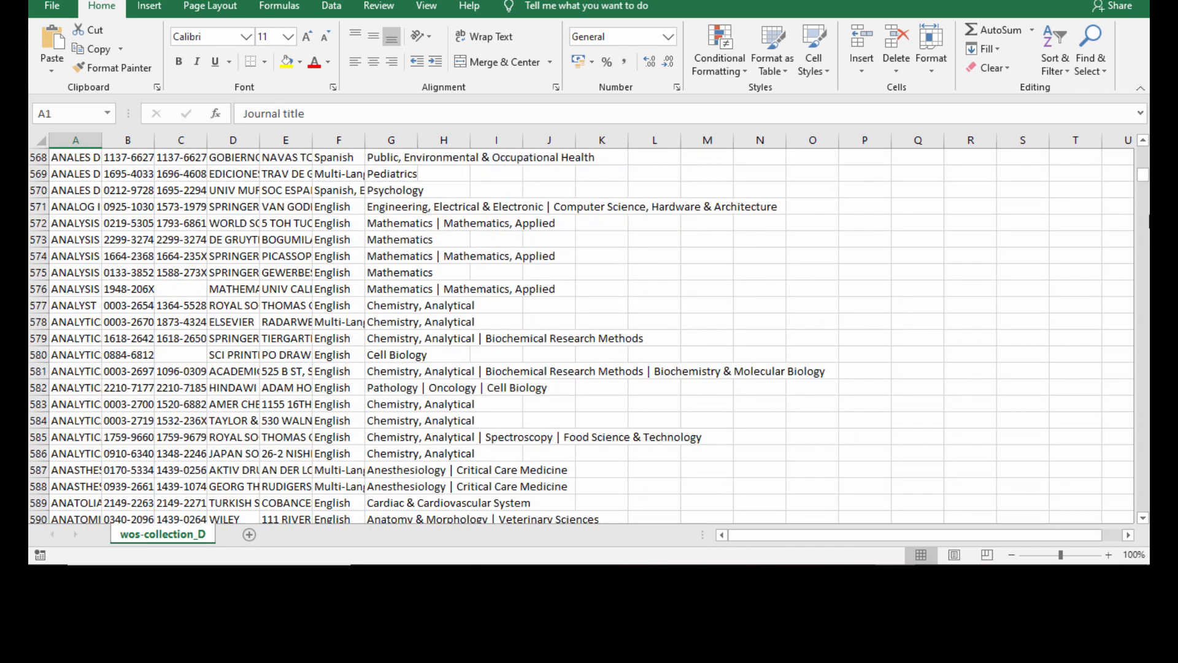
pyautogui.scroll(-3)
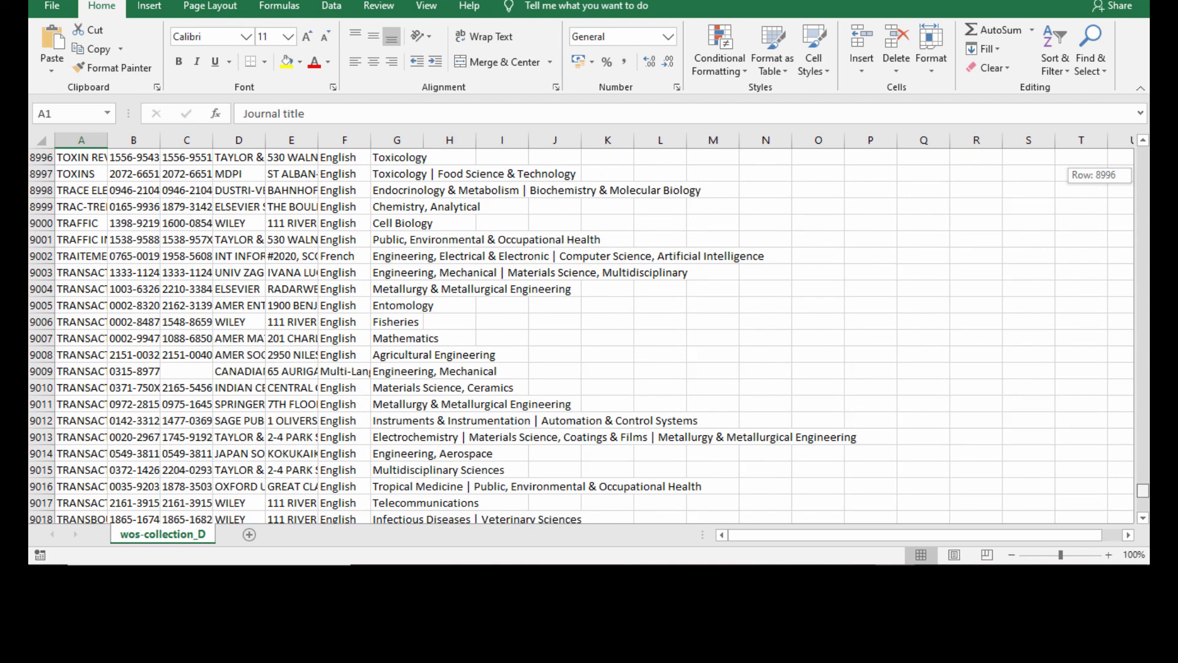
pyautogui.scroll(-3)
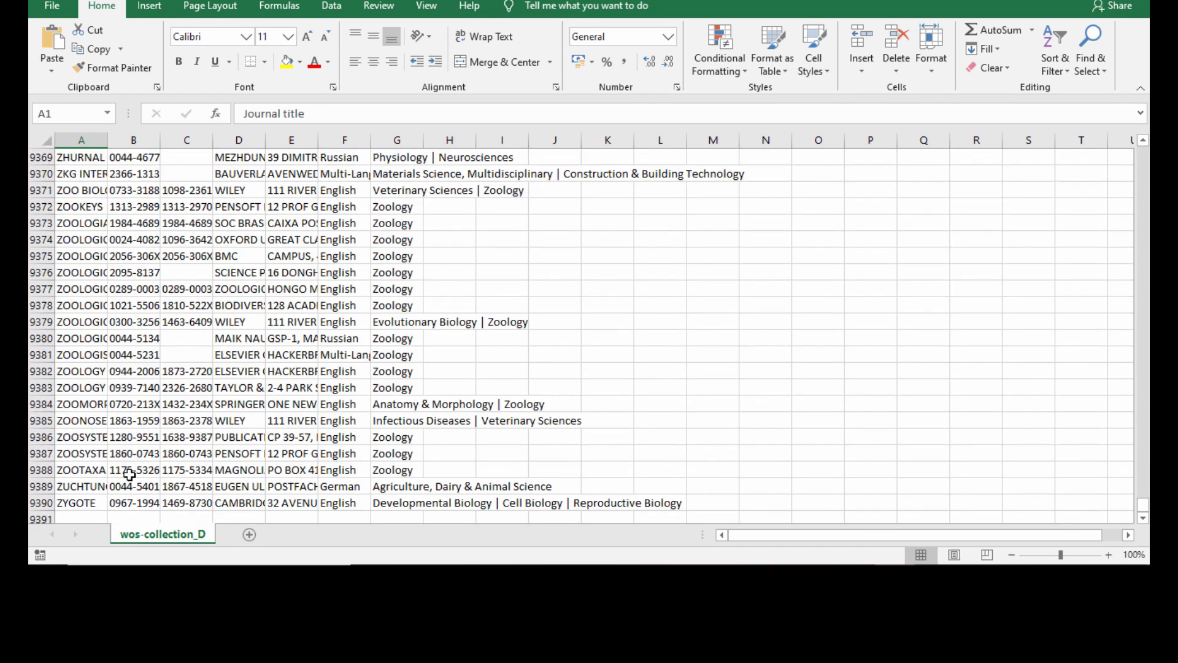
pyautogui.click(42, 503)
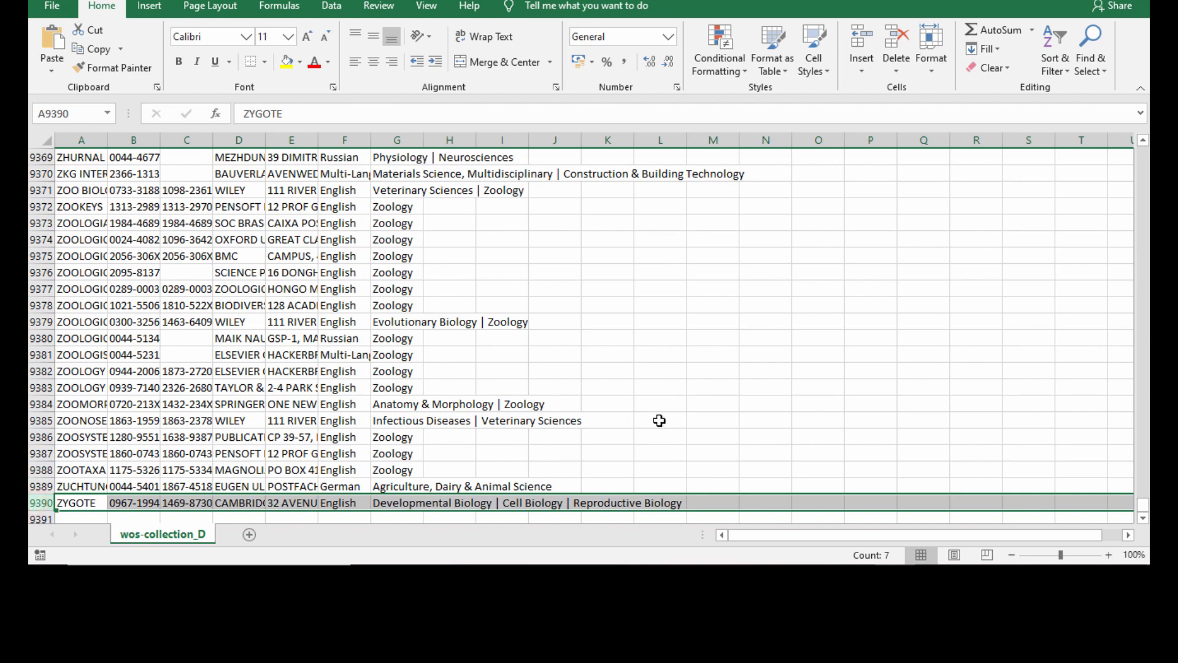
pyautogui.scroll(3)
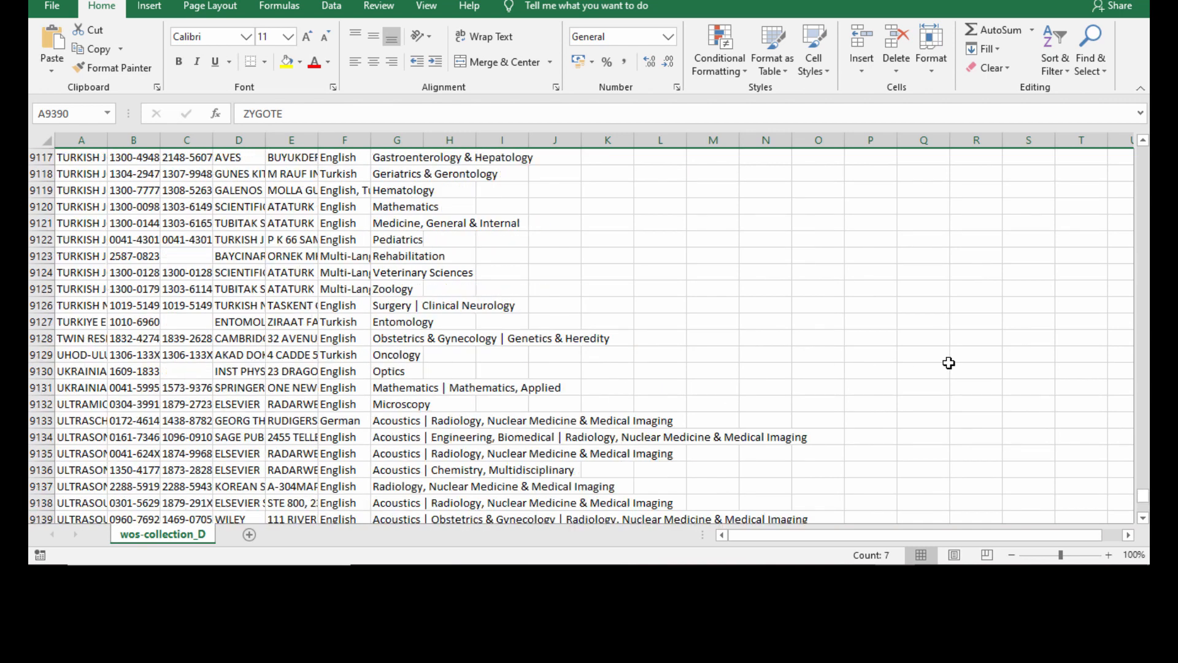
pyautogui.scroll(3)
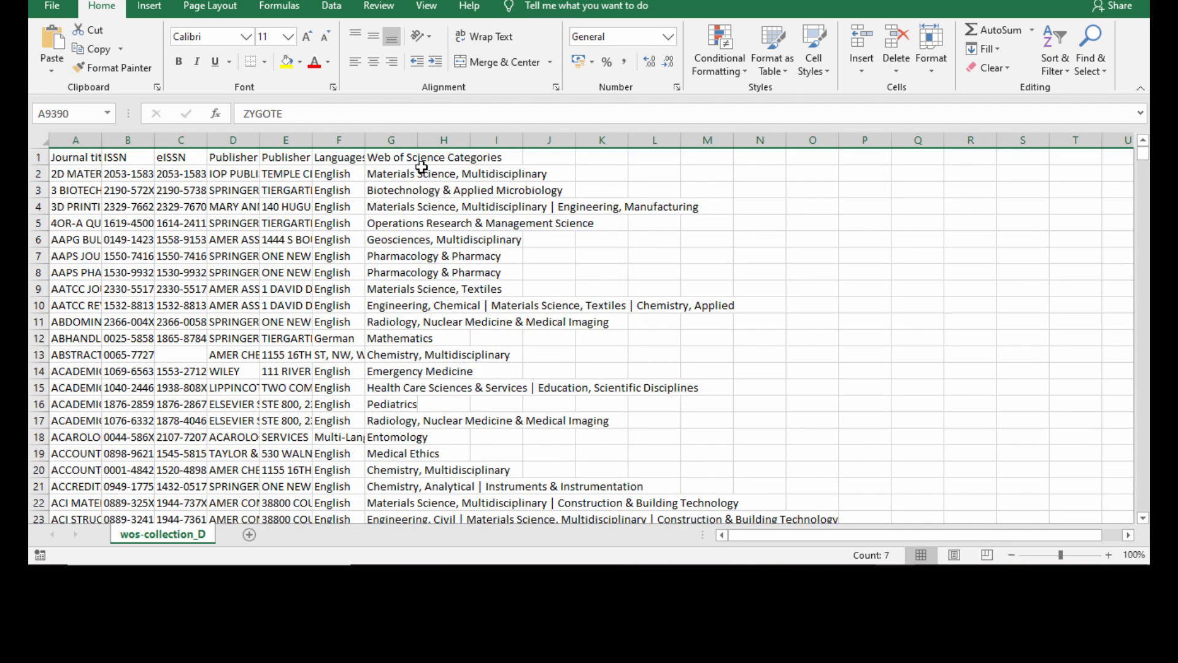
# Step: Turn on AutoFilter and filter Web of Science Categories by 'physics', showing 622 of 9389 records
pyautogui.click(390, 158)
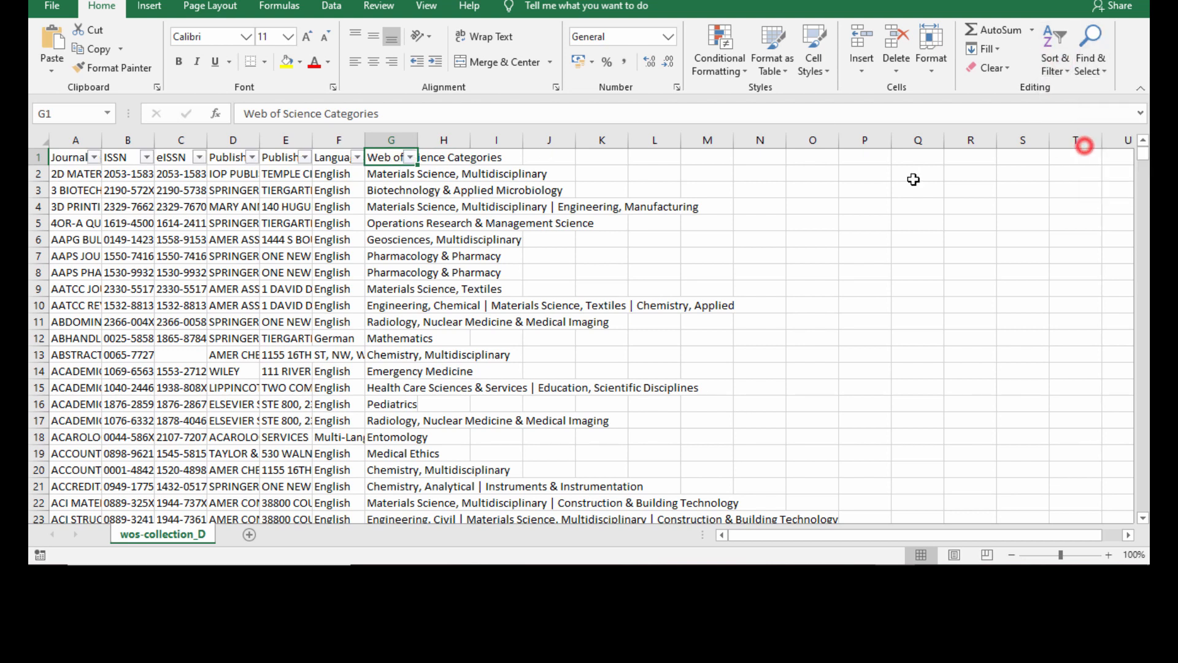
pyautogui.moveTo(865, 420)
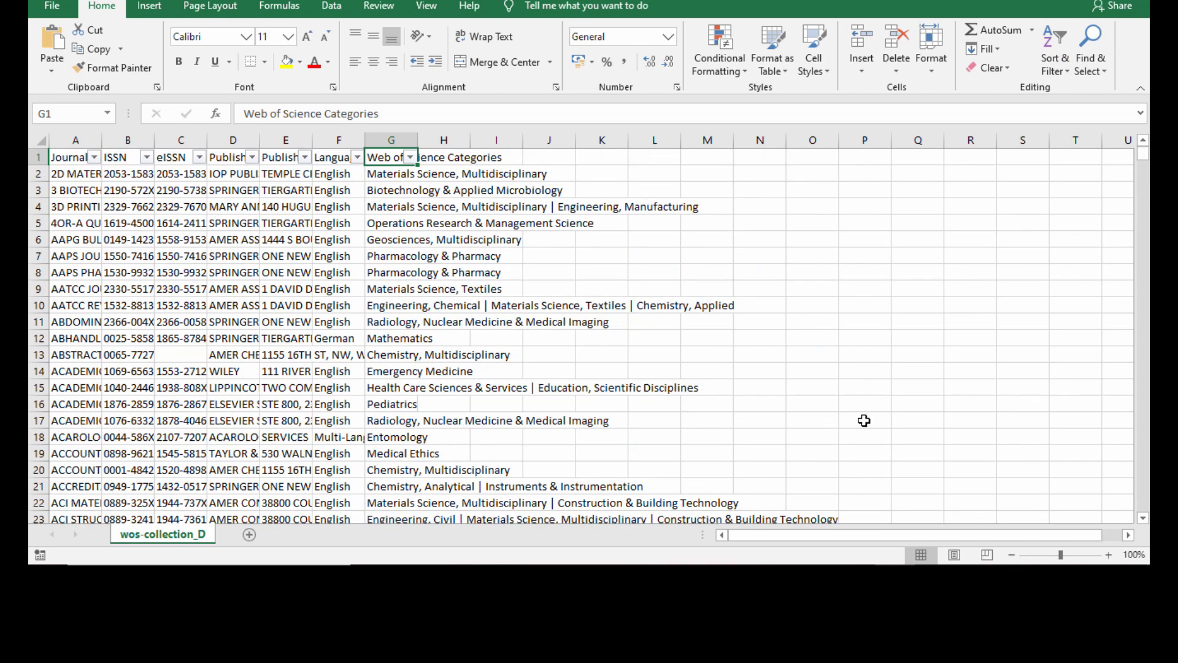
pyautogui.click(409, 157)
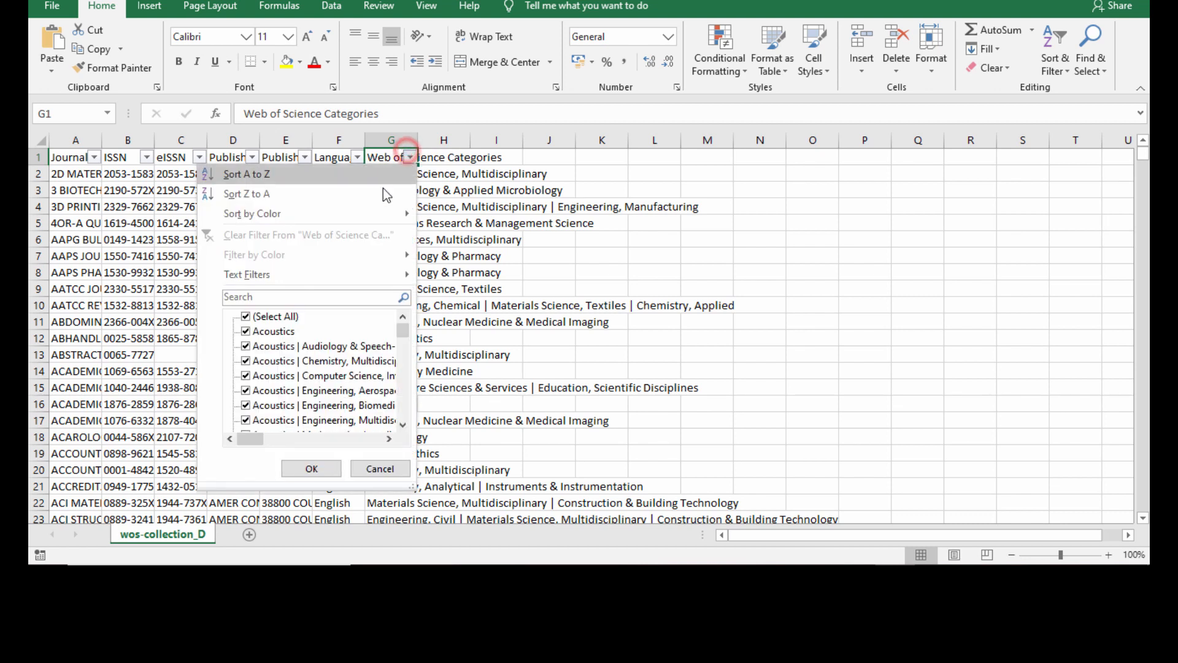
pyautogui.click(311, 296)
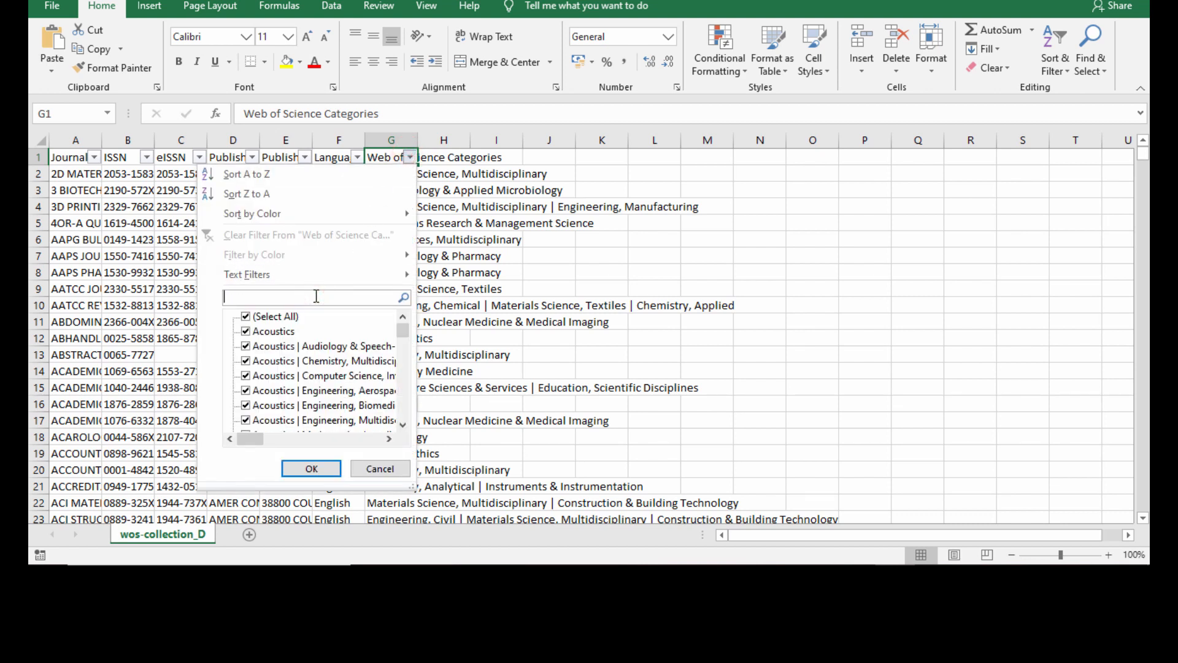
pyautogui.write('ph')
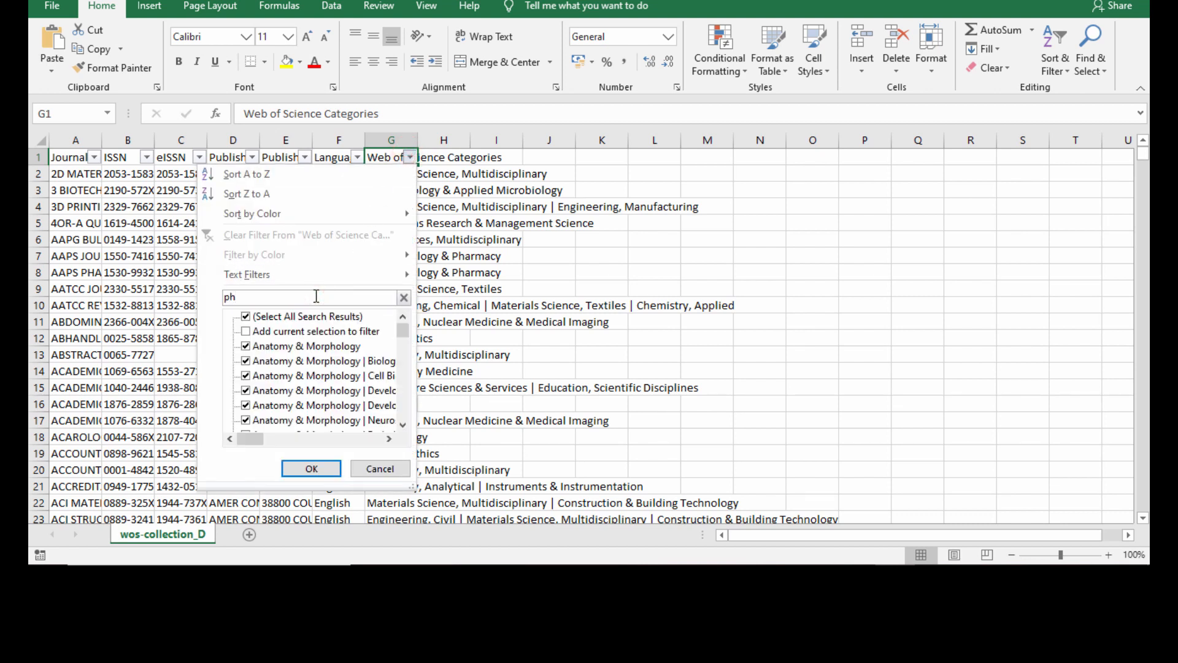
pyautogui.write('y')
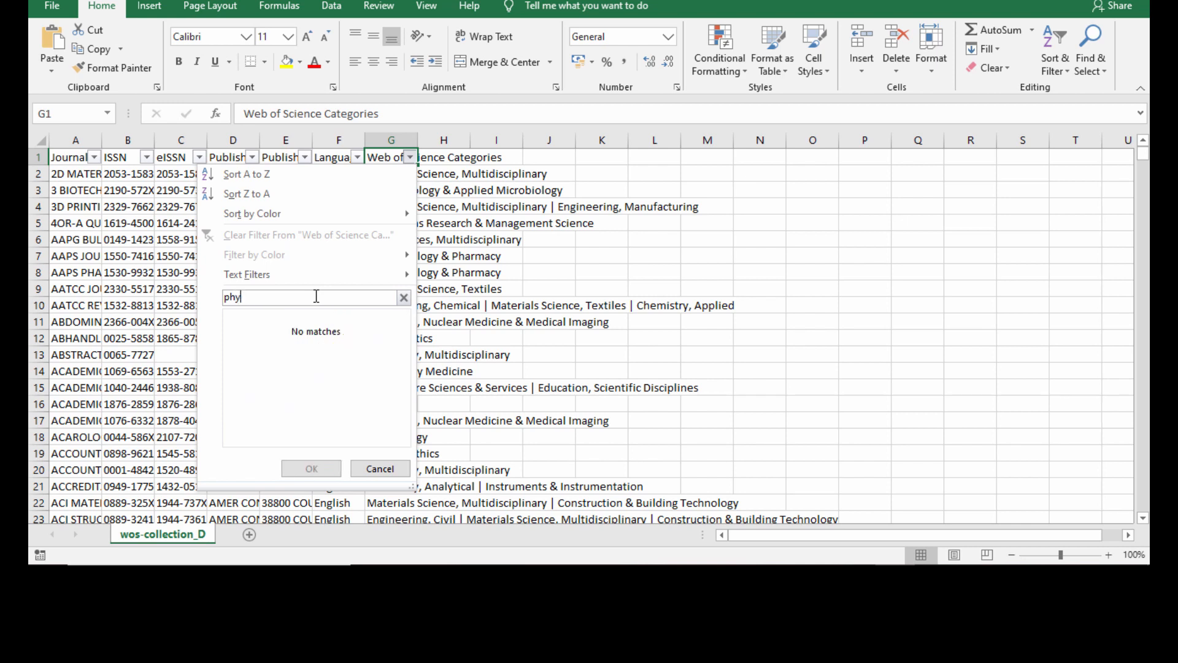
pyautogui.write('sics')
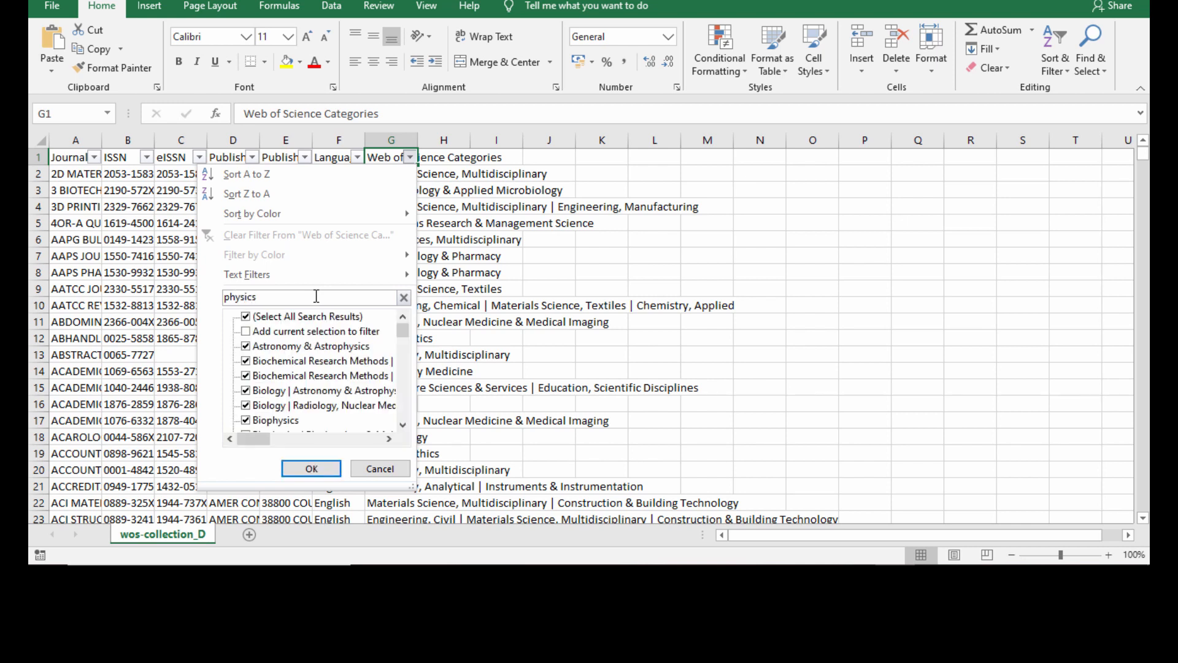
pyautogui.click(246, 317)
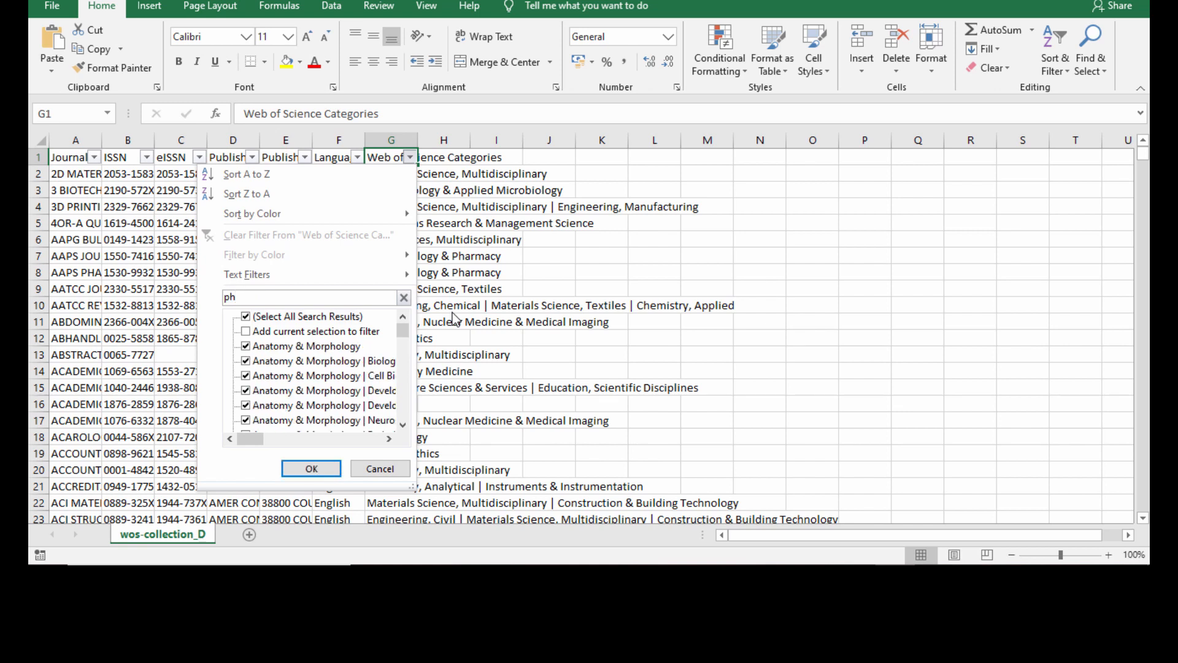
pyautogui.write('ysic')
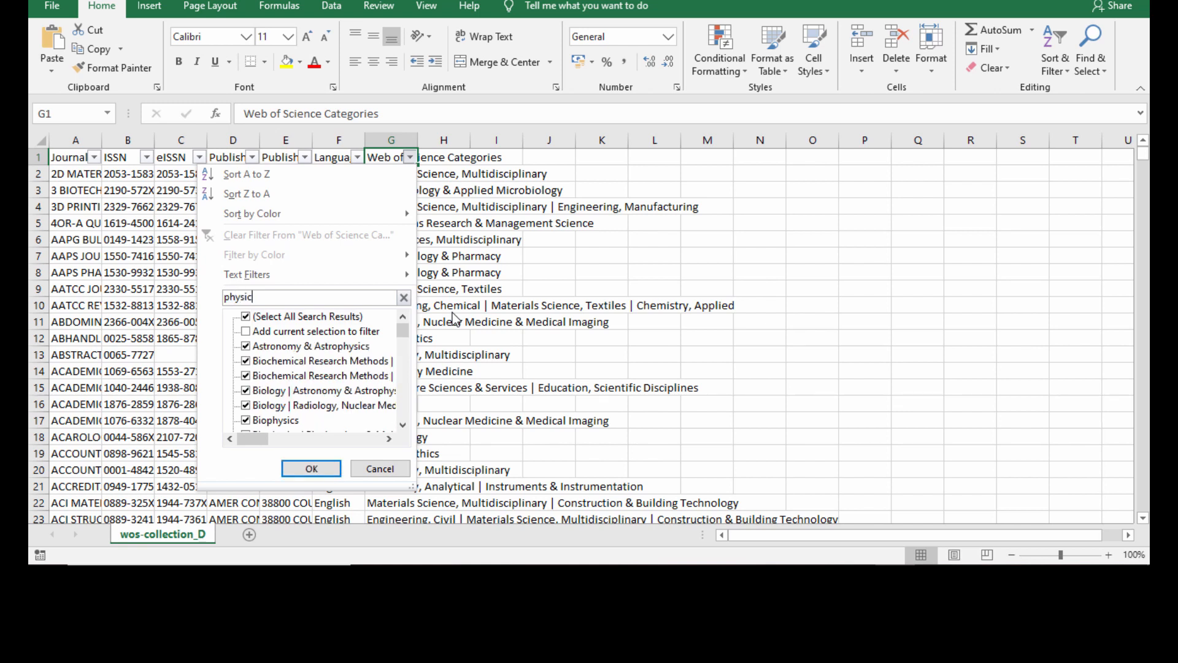
pyautogui.write('s')
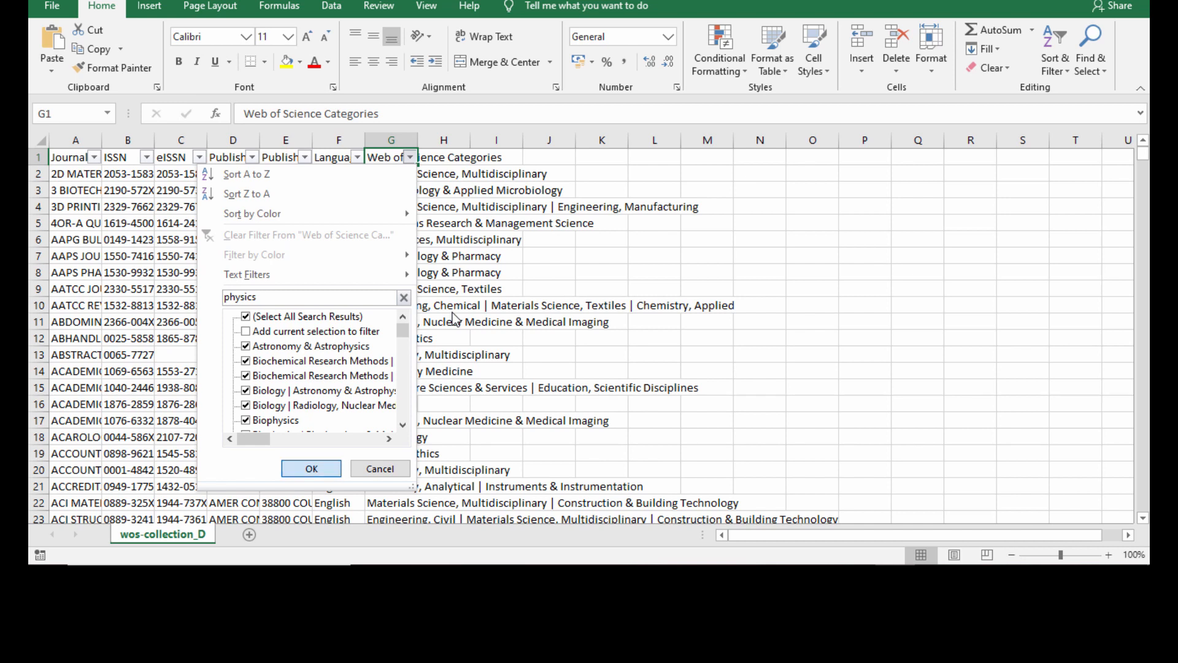
pyautogui.click(309, 468)
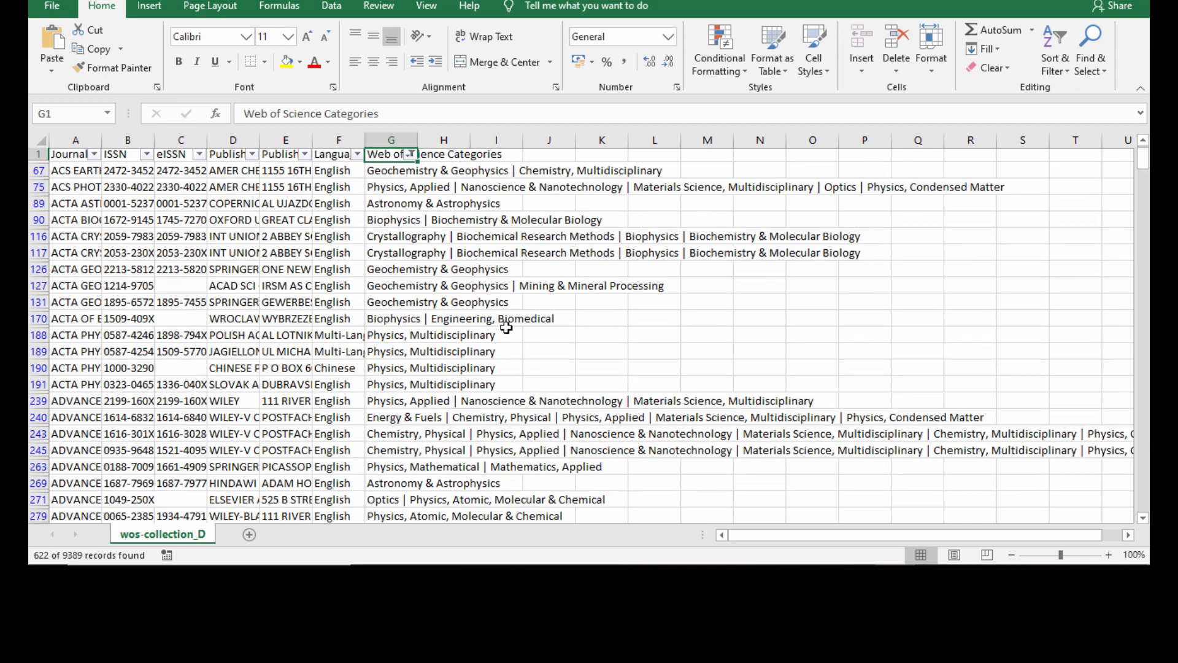
# Step: Scroll the physics-filtered journals and select ISSN 2213-5812 in cell B126
pyautogui.scroll(-3)
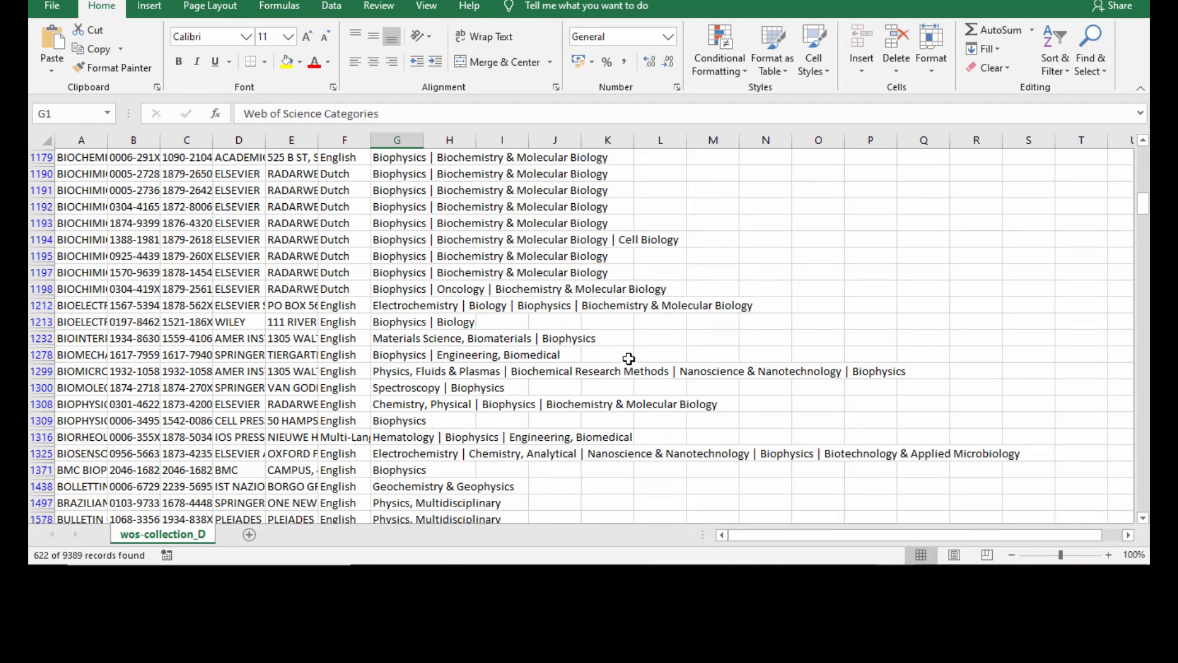
pyautogui.scroll(-3)
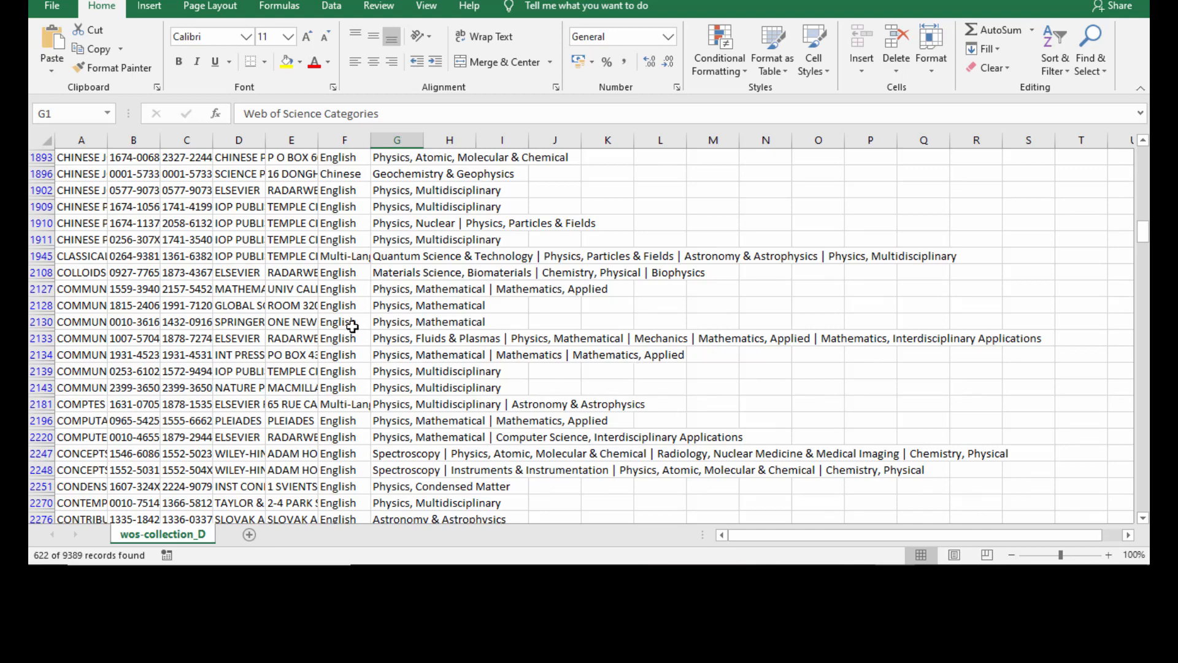
pyautogui.scroll(3)
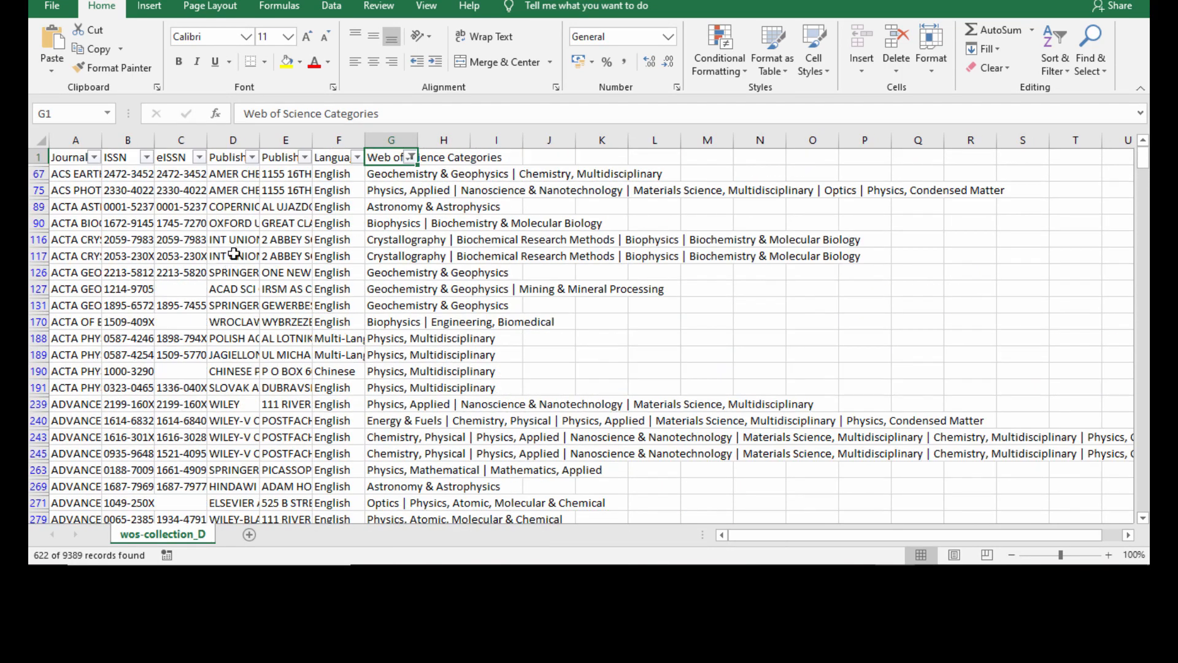
pyautogui.moveTo(322, 346)
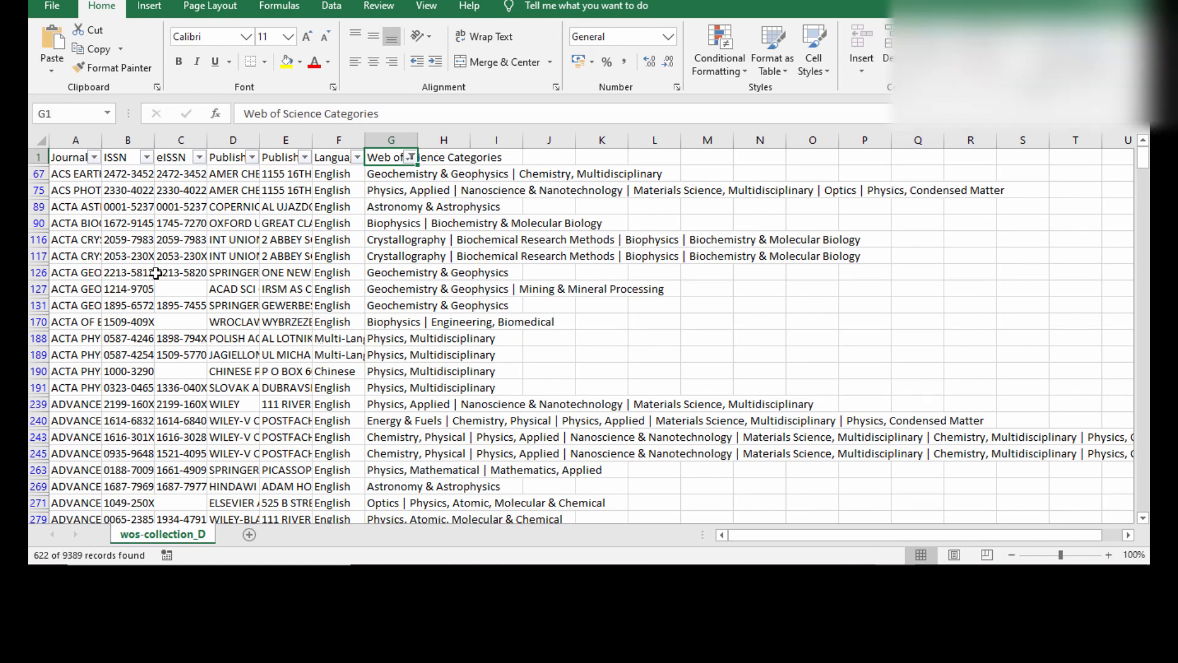
pyautogui.click(127, 272)
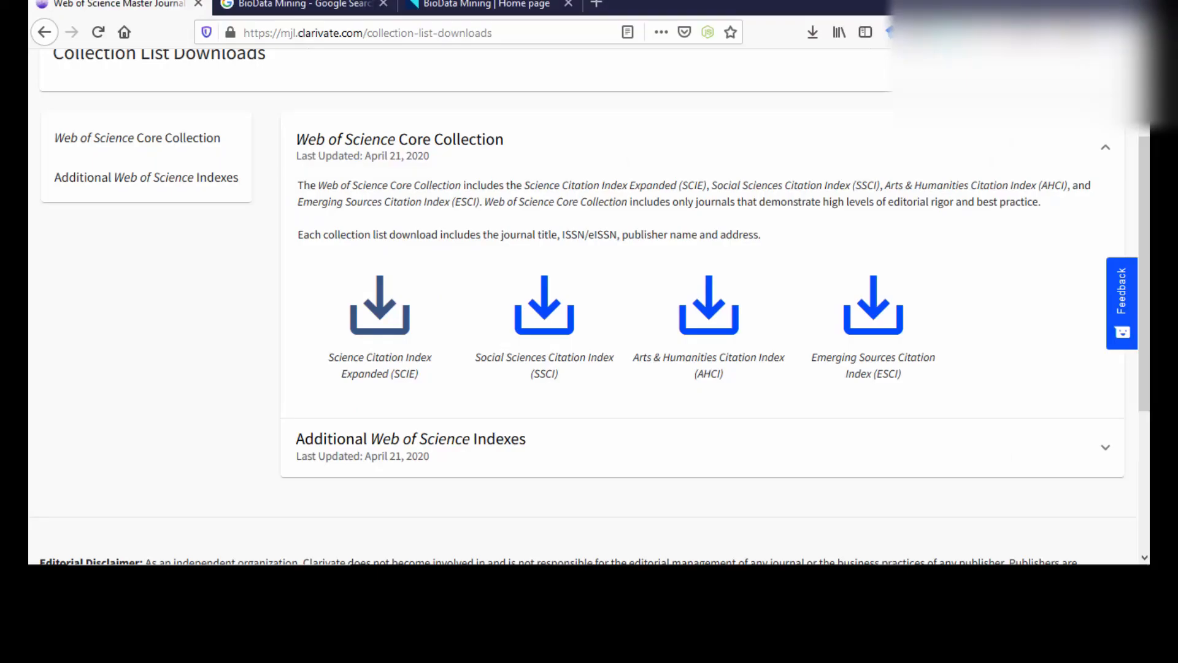
# Step: Return to the Master Journal List home and enter ISSN 2213-5812 in the search
pyautogui.scroll(3)
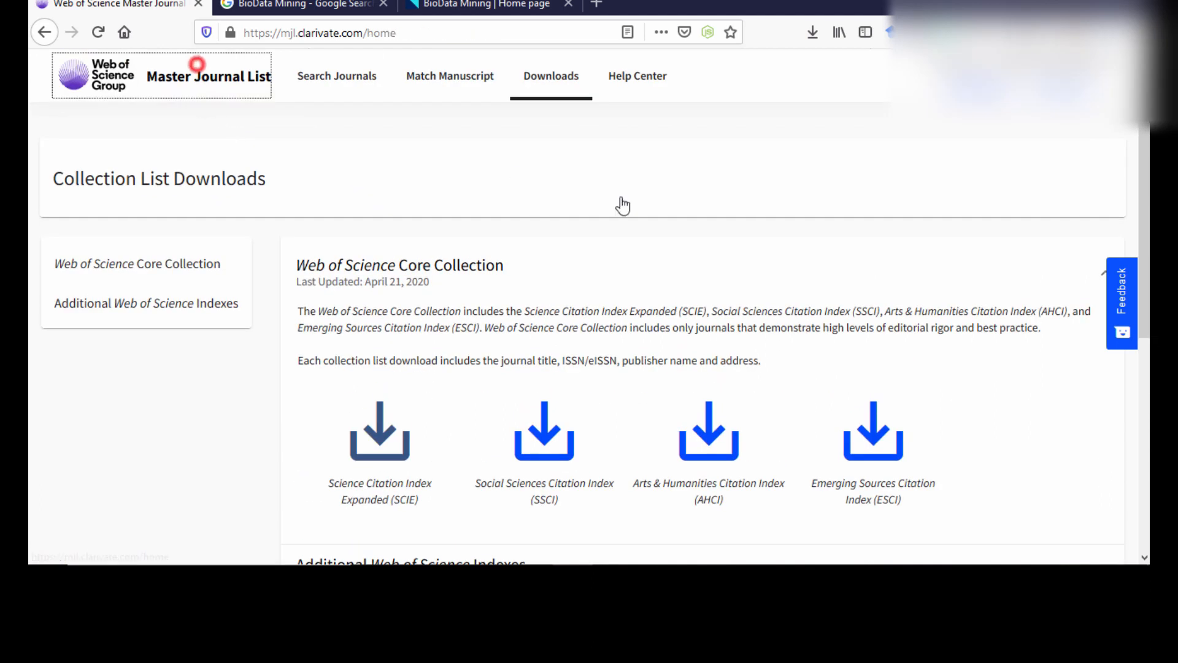
pyautogui.click(337, 75)
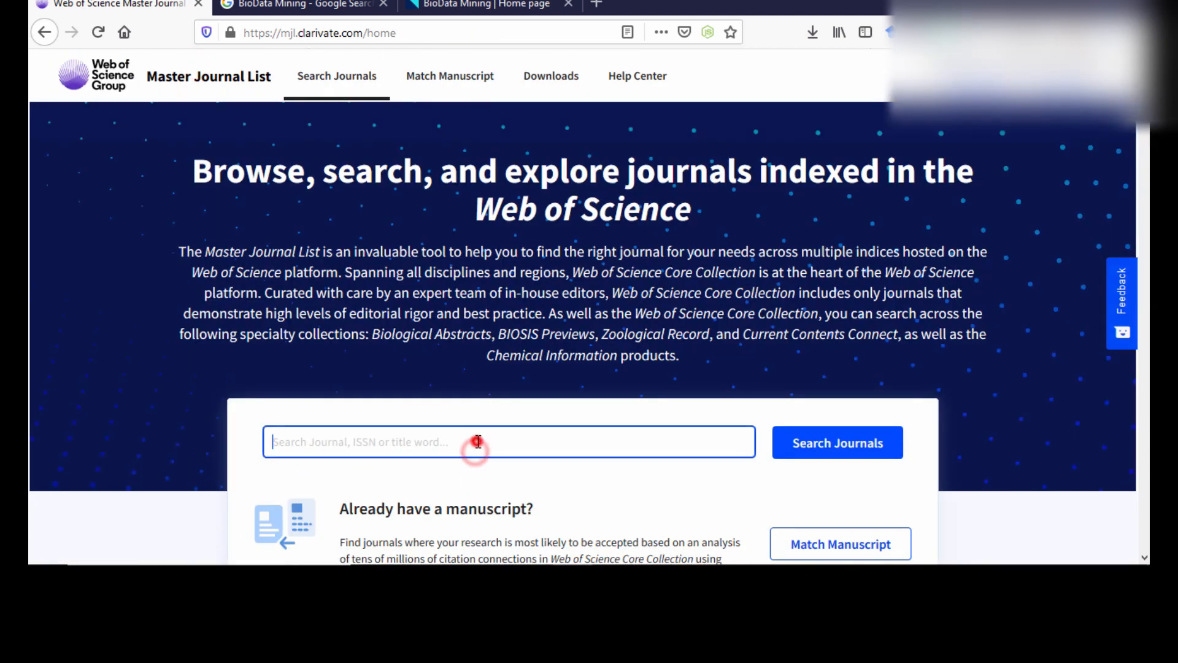
pyautogui.click(837, 442)
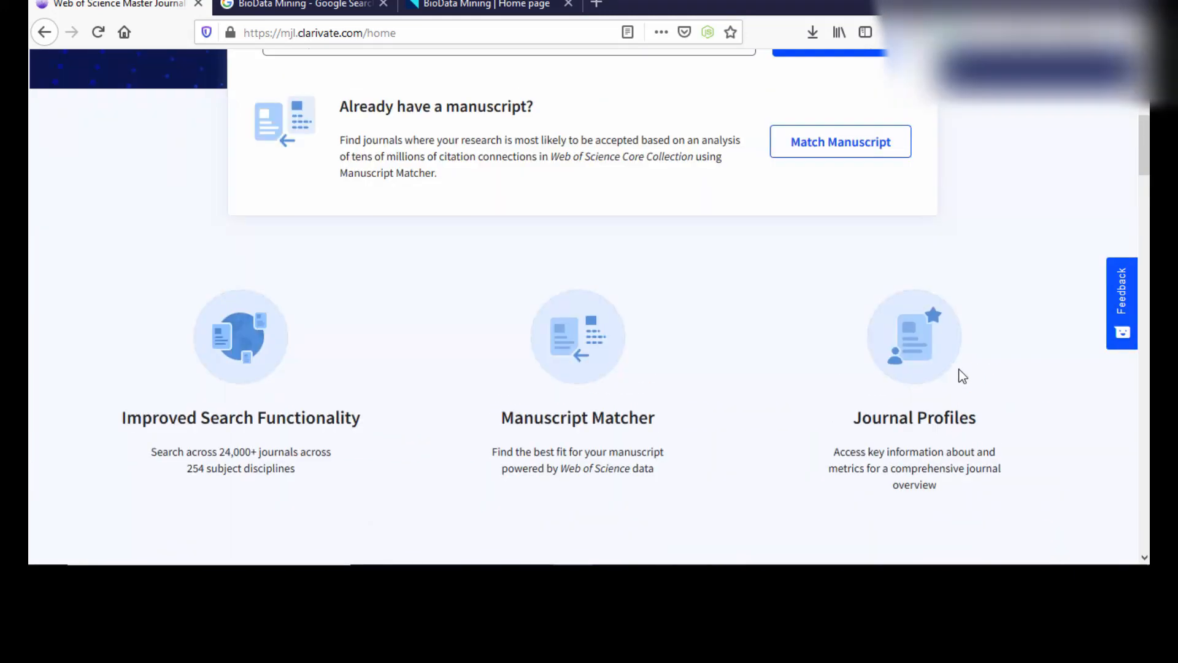
pyautogui.scroll(3)
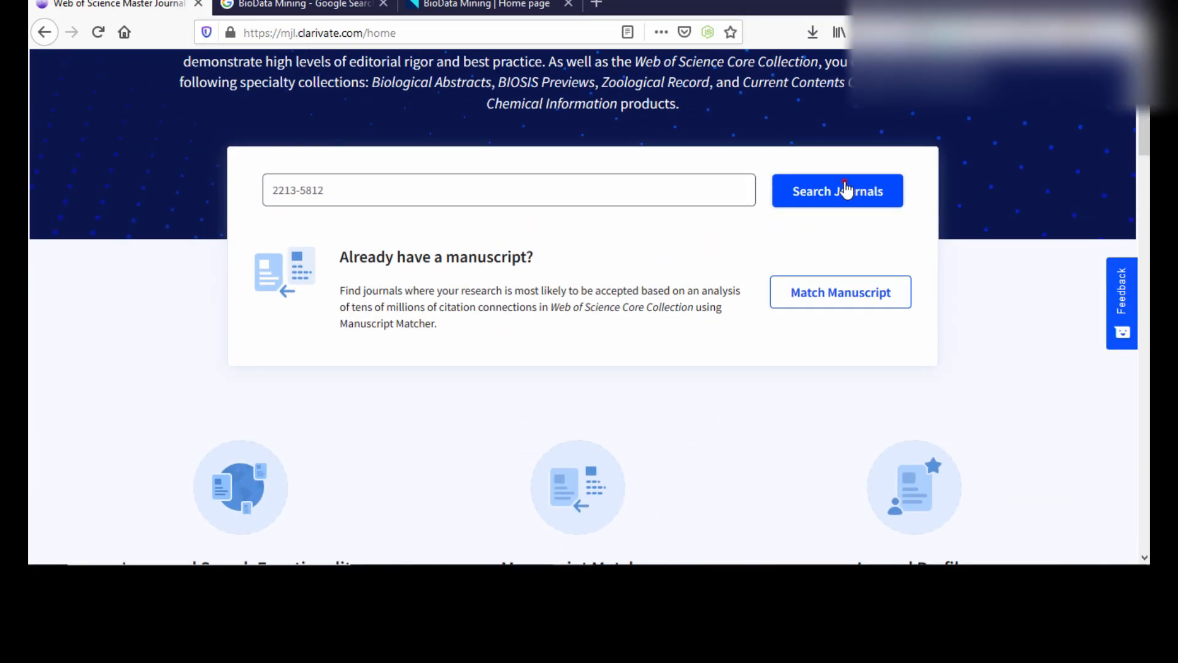
# Step: Run the ISSN search and open the ACTA GEODAETICA ET GEOPHYSICA profile
pyautogui.click(837, 190)
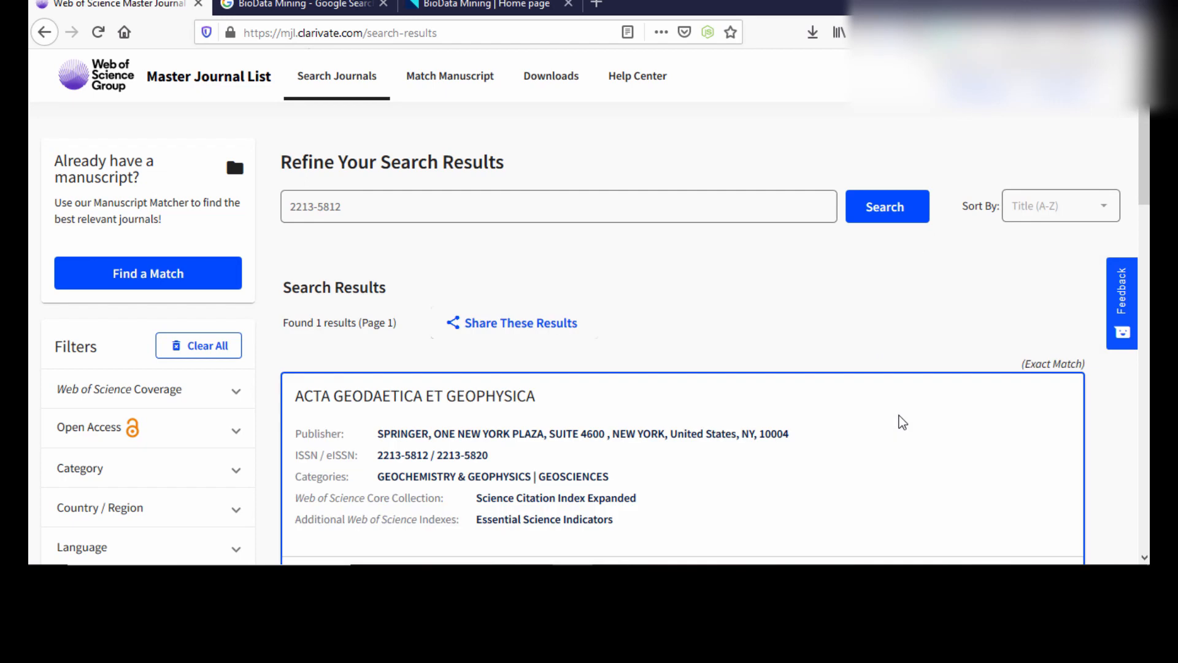
pyautogui.scroll(-3)
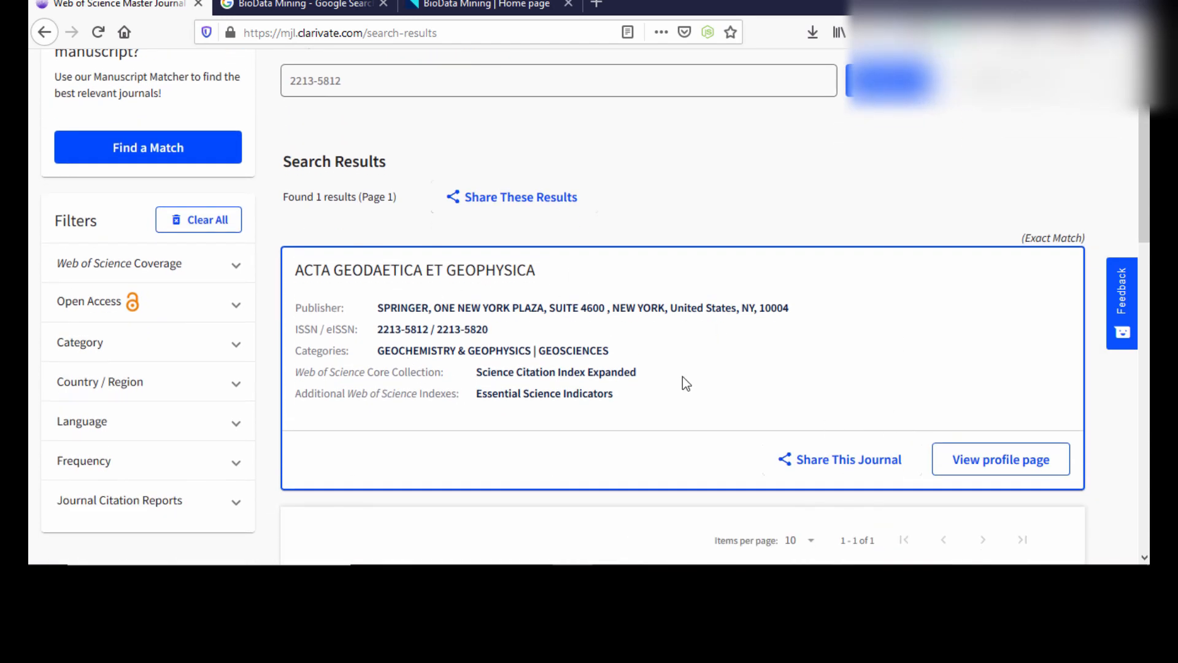
pyautogui.click(1001, 459)
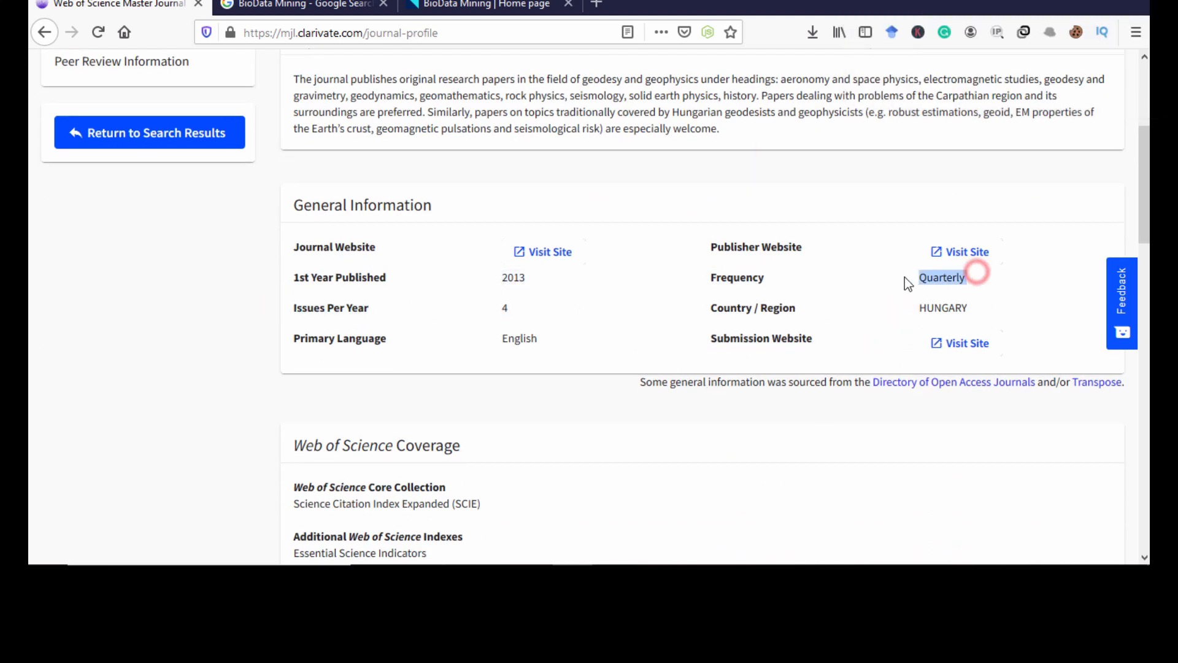
# Step: Open Acta Geodaetica et Geophysica's Springer website link in a new tab
pyautogui.rightClick(548, 251)
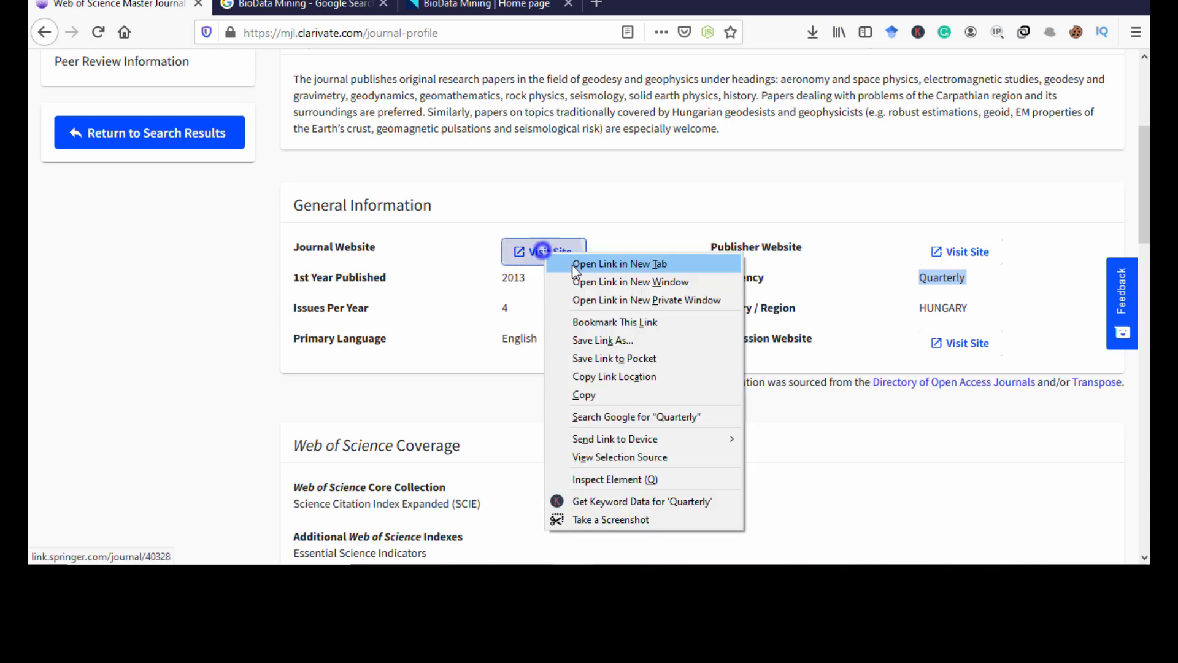
pyautogui.click(619, 264)
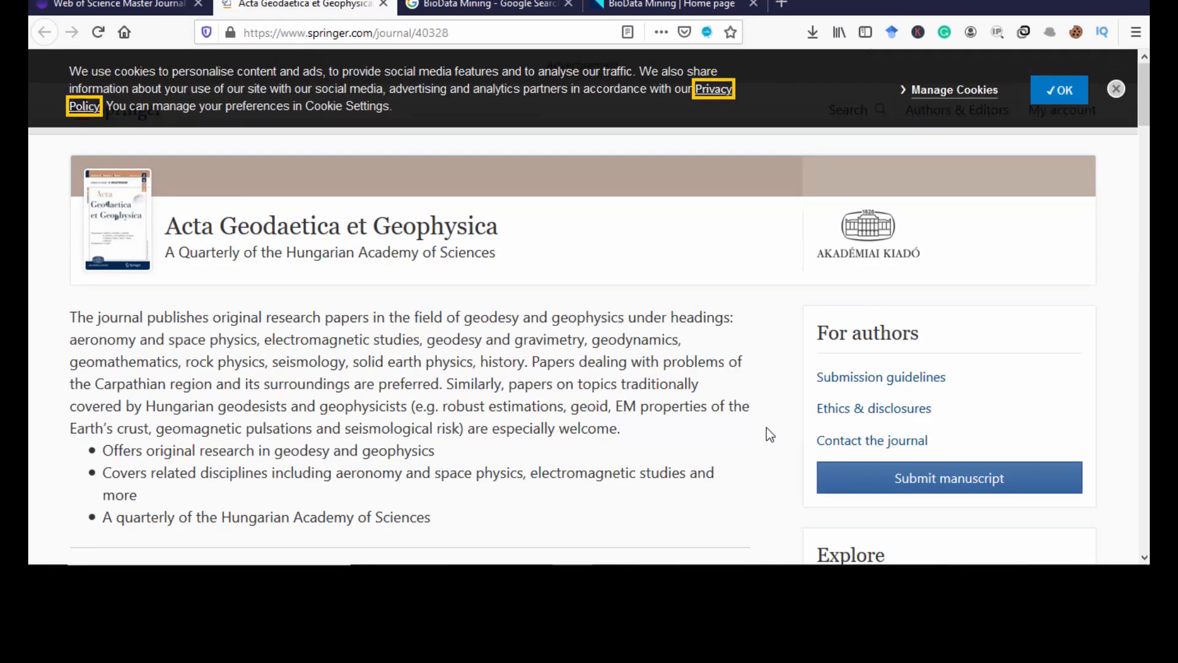
pyautogui.scroll(-3)
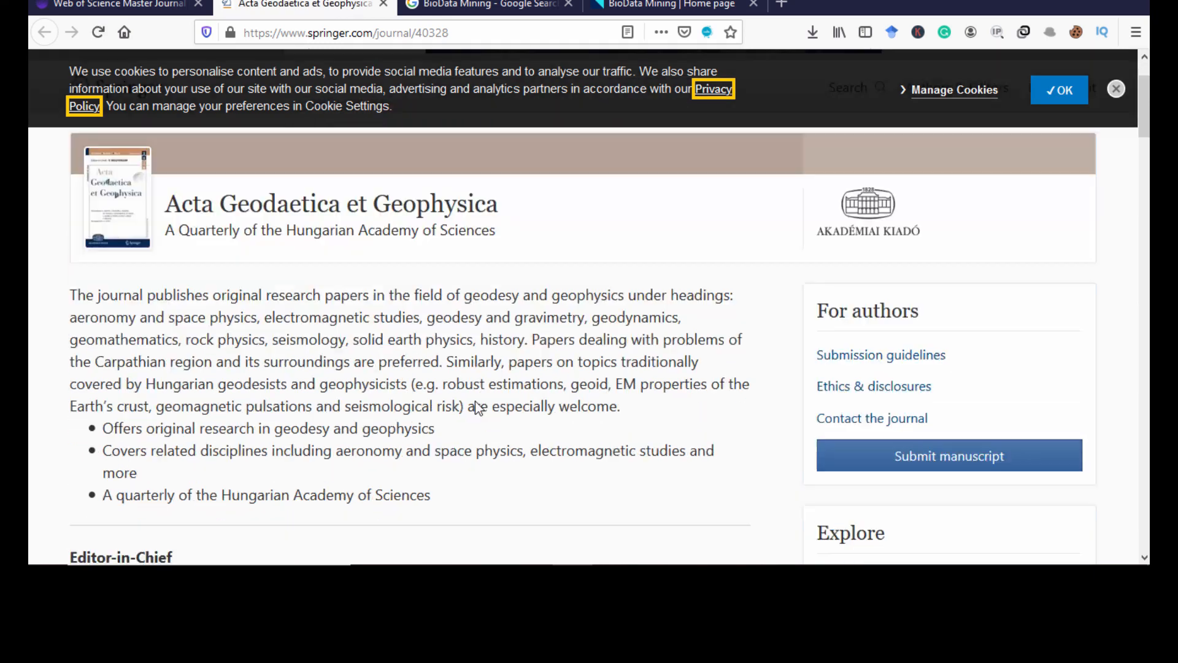
pyautogui.scroll(-3)
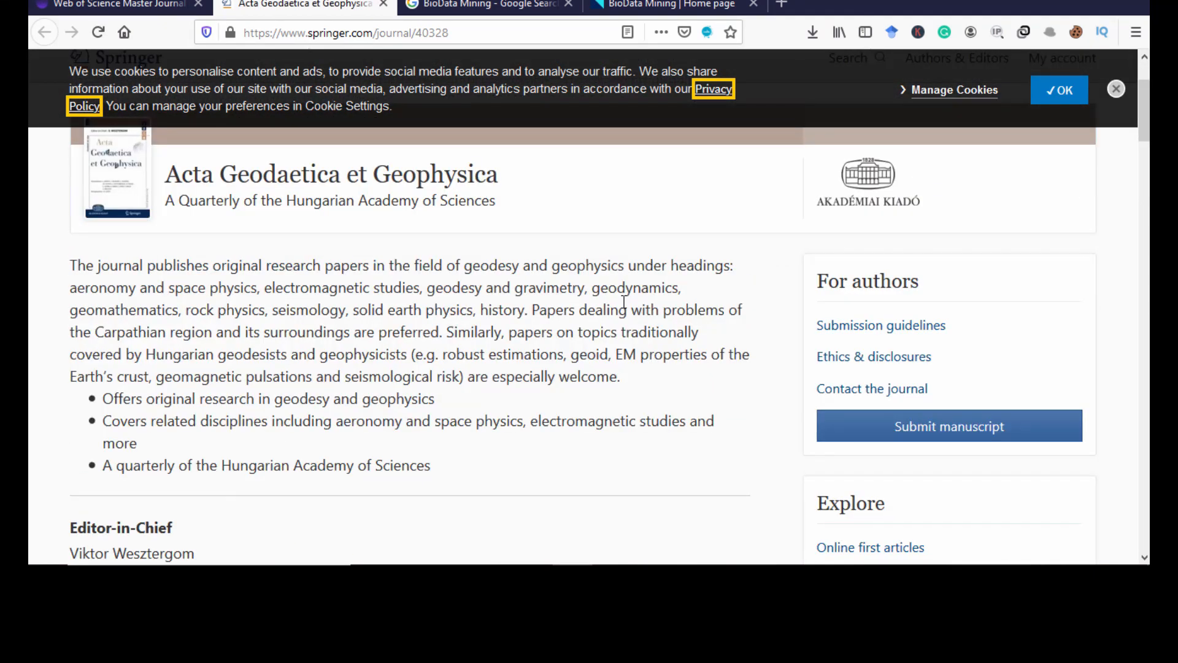